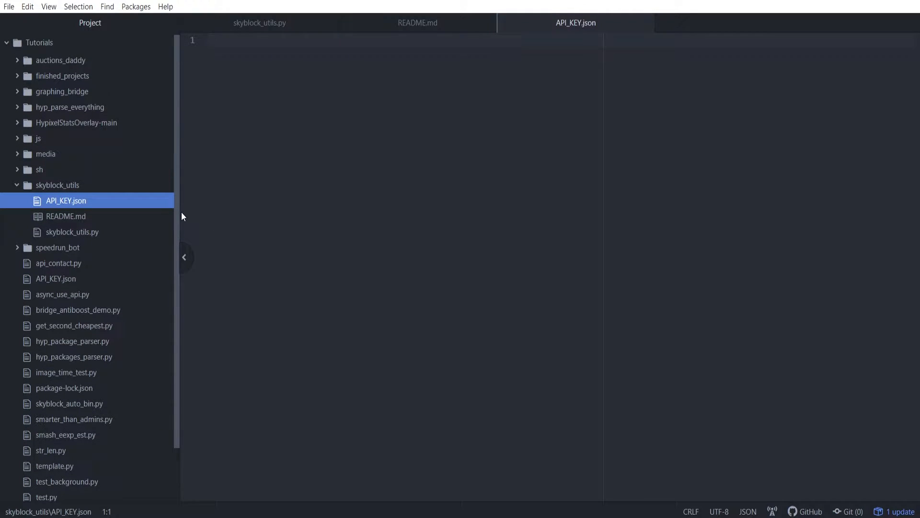
mouse_move(287, 189)
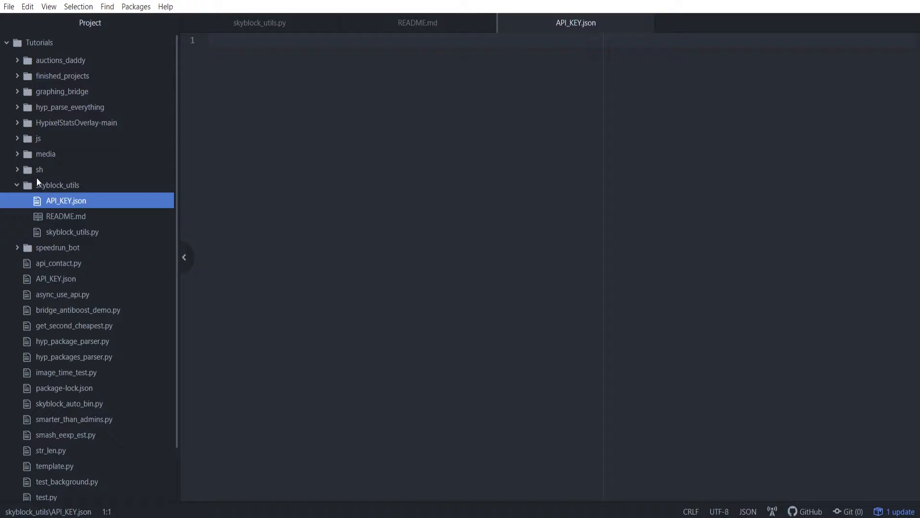
mouse_move(58, 216)
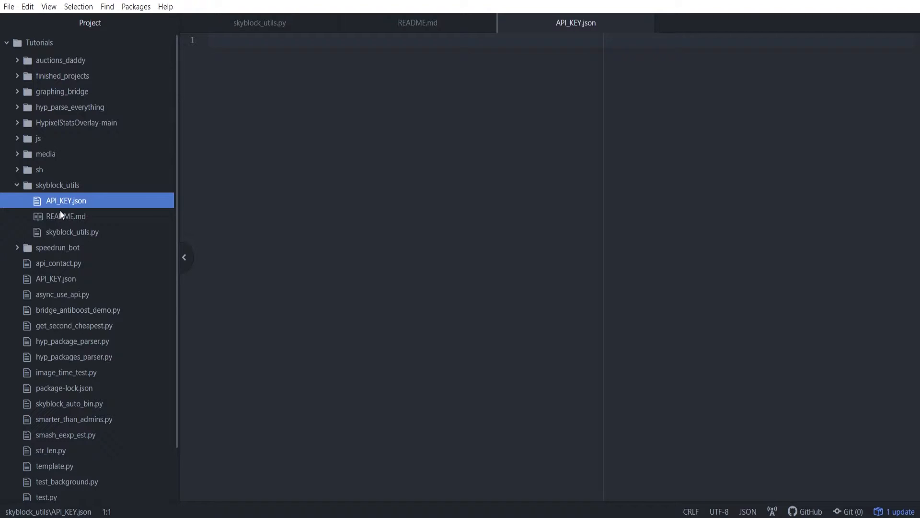
mouse_move(118, 215)
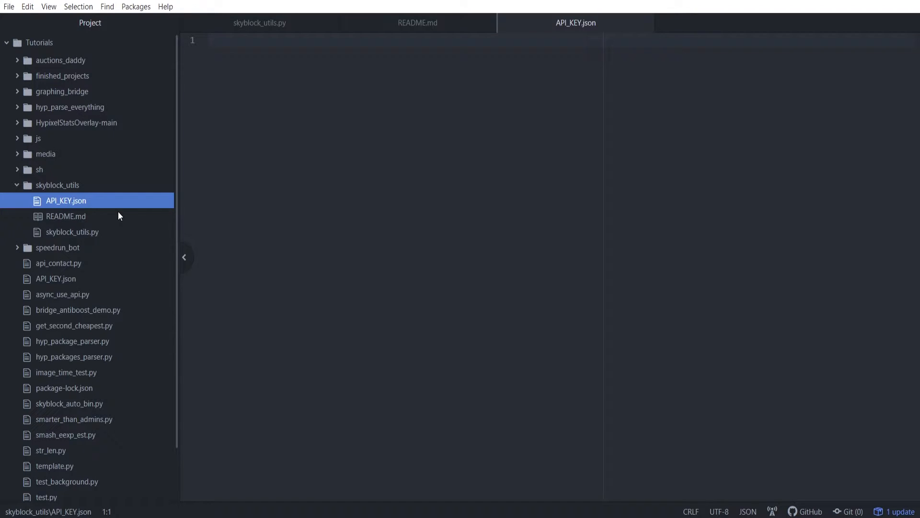
mouse_move(99, 200)
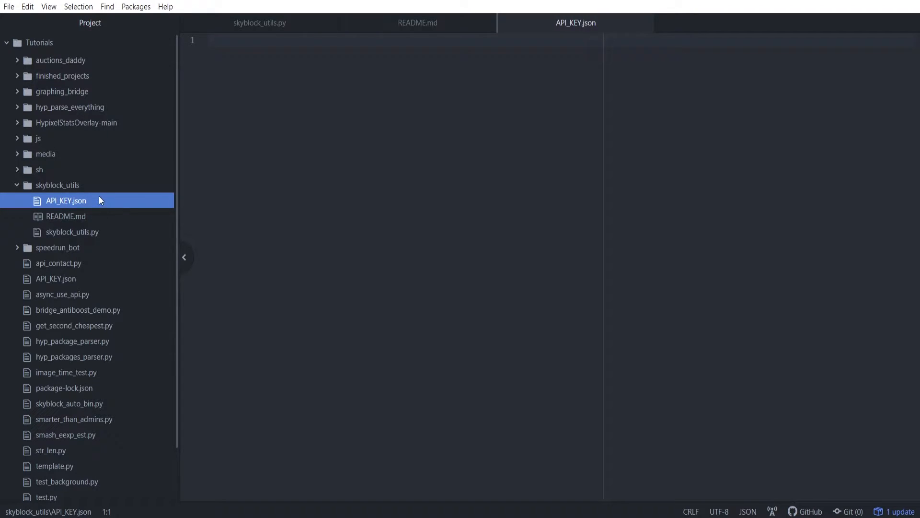
mouse_move(95, 201)
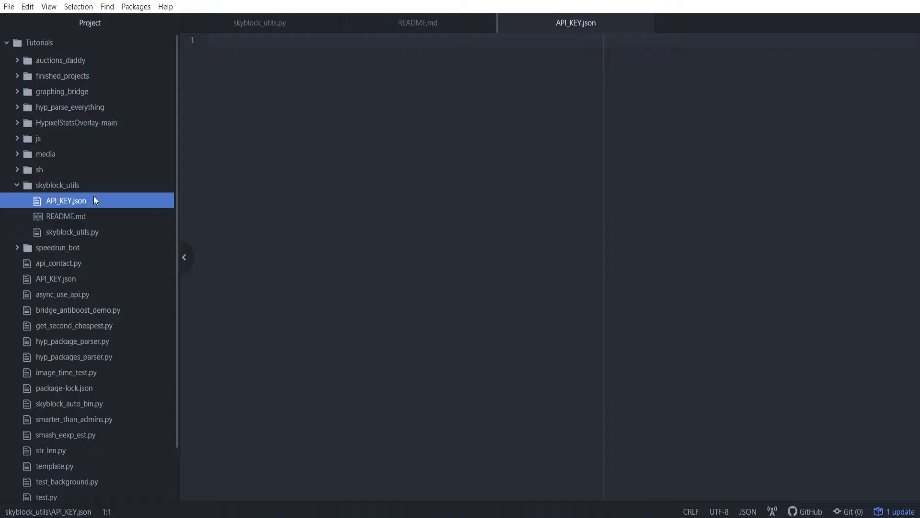
mouse_move(99, 201)
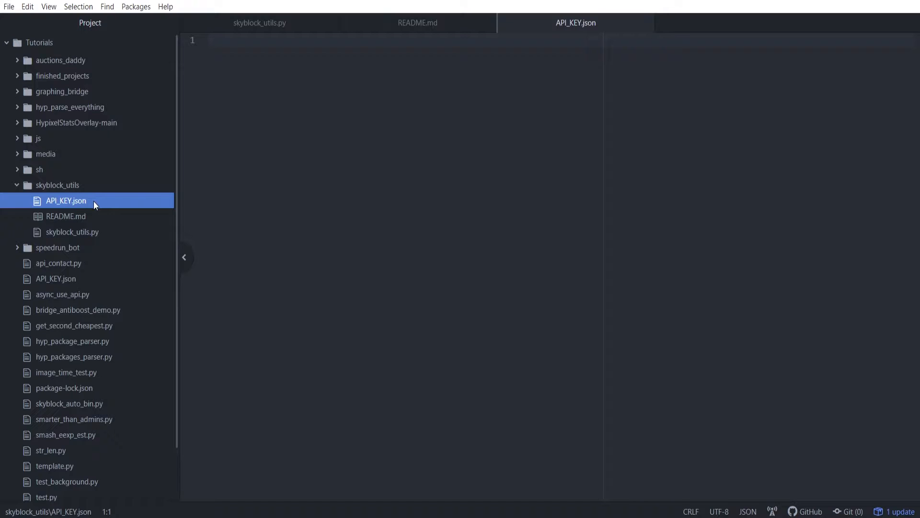
mouse_move(106, 246)
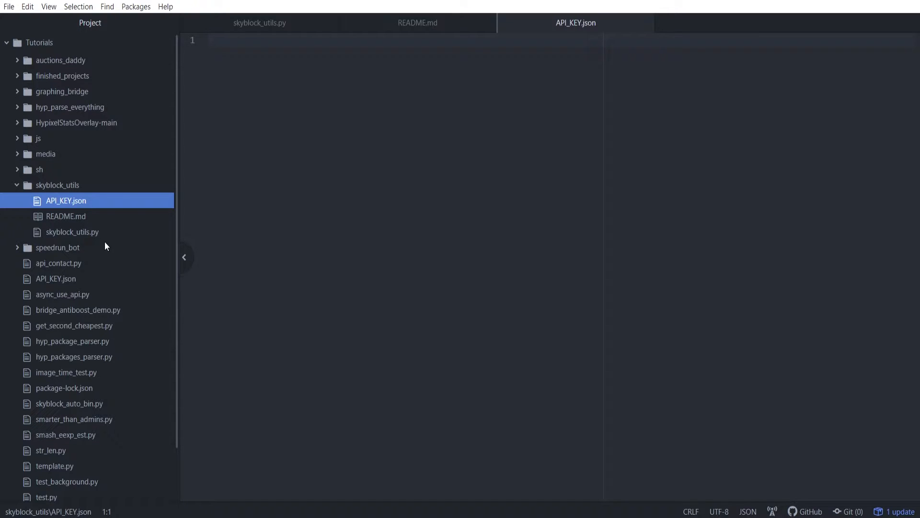
mouse_move(93, 238)
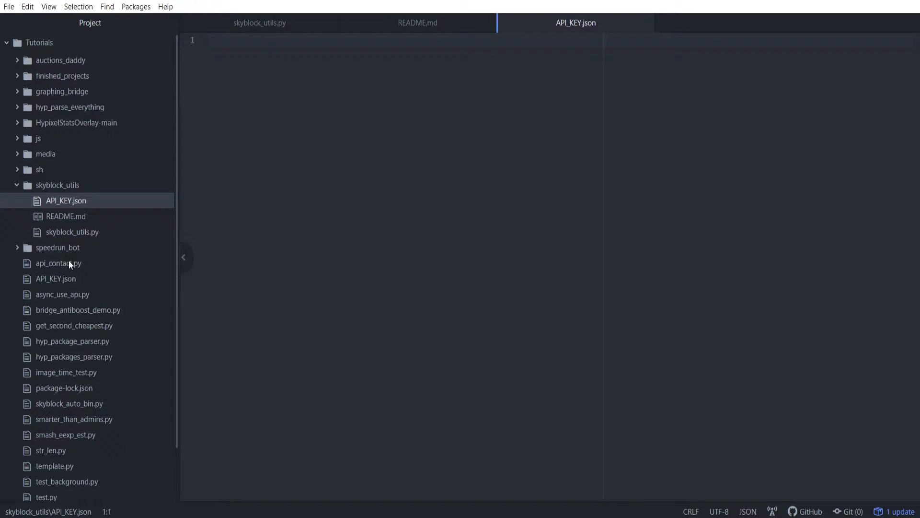
Write the JSON object { "API_KEY": "XXXXXXXX-XXXX-XXXX-XXXX-XXXXXXXXXXXX" } into the empty API_KEY.json
left_click(346, 40)
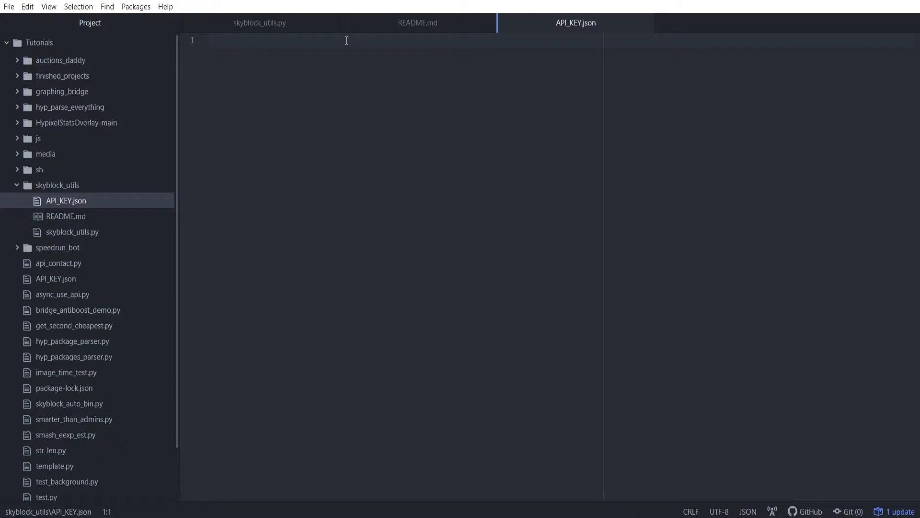
left_click(235, 40)
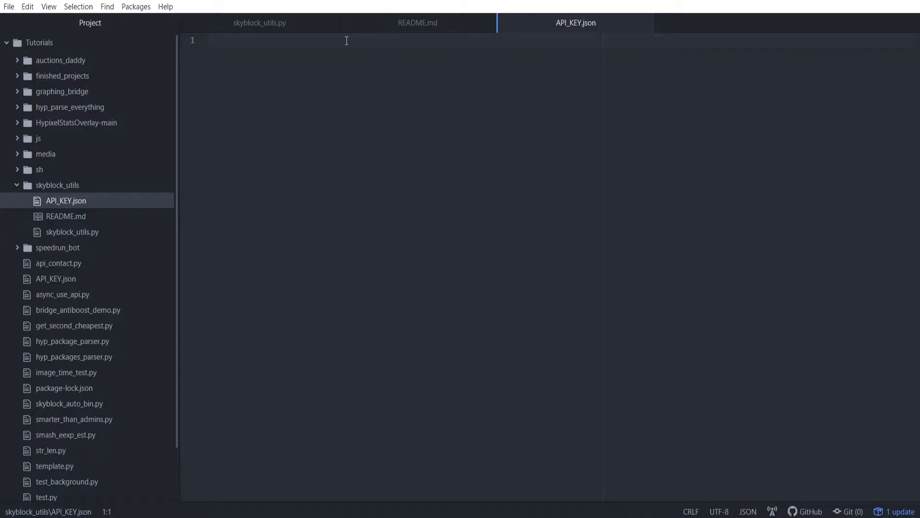
left_click(211, 40)
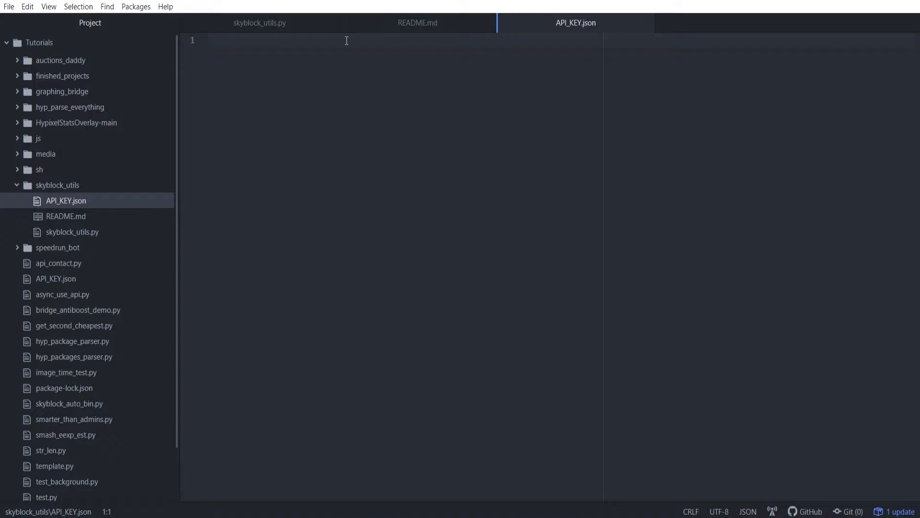
type("{")
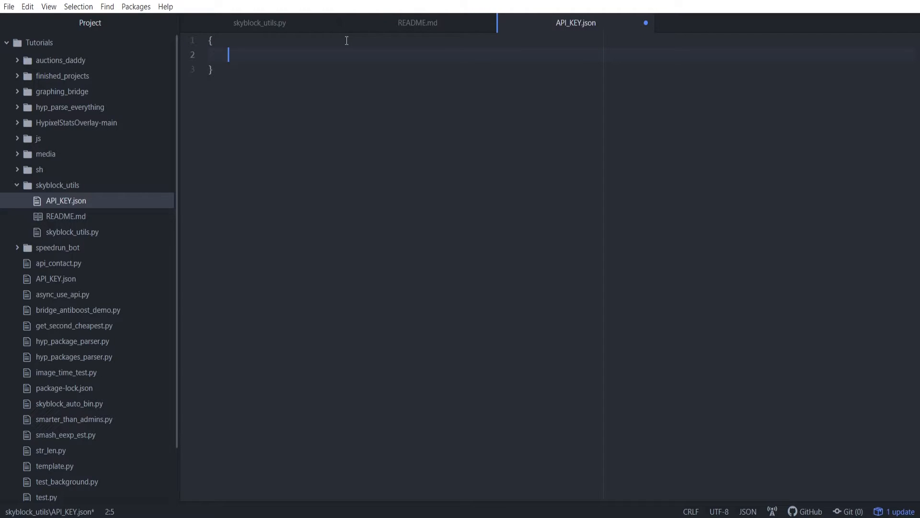
type("\"")
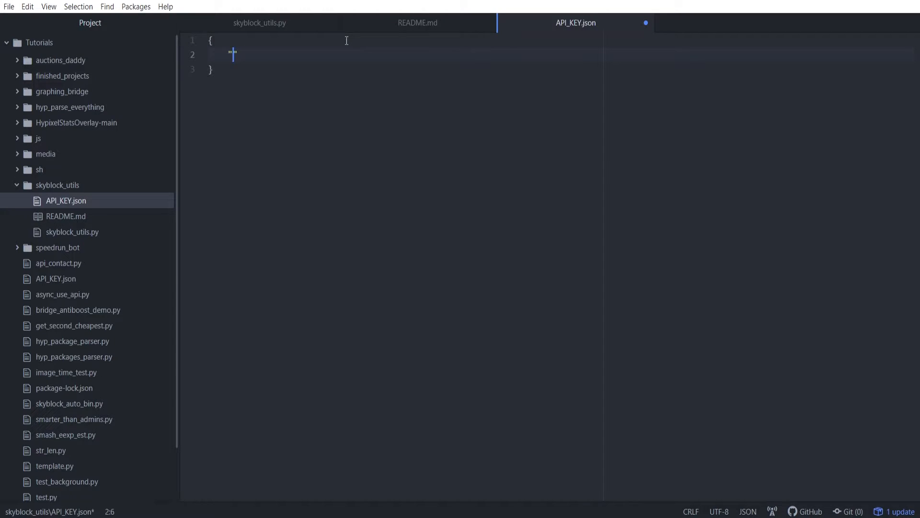
type("API_KEY")
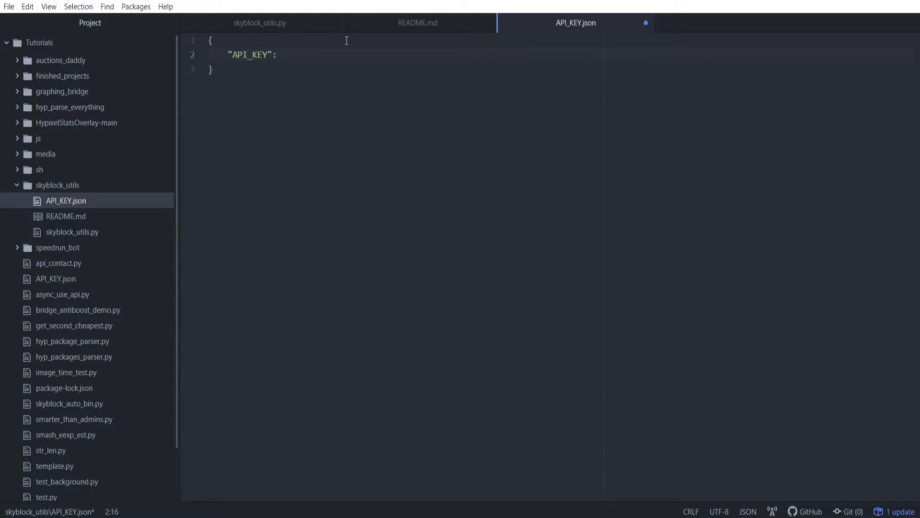
type("\"XXXXXXXX-XXXX-XXXX-XXXX-XXXXXXXXXXXX\"")
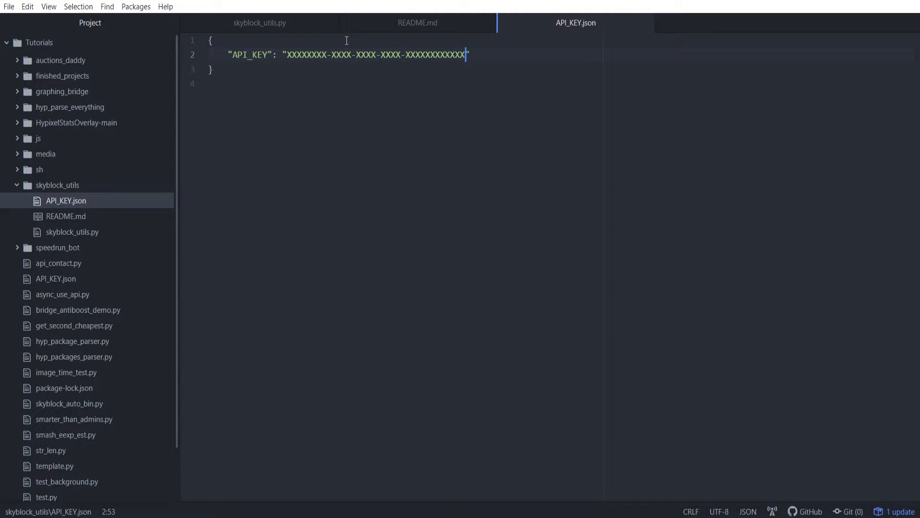
mouse_move(311, 63)
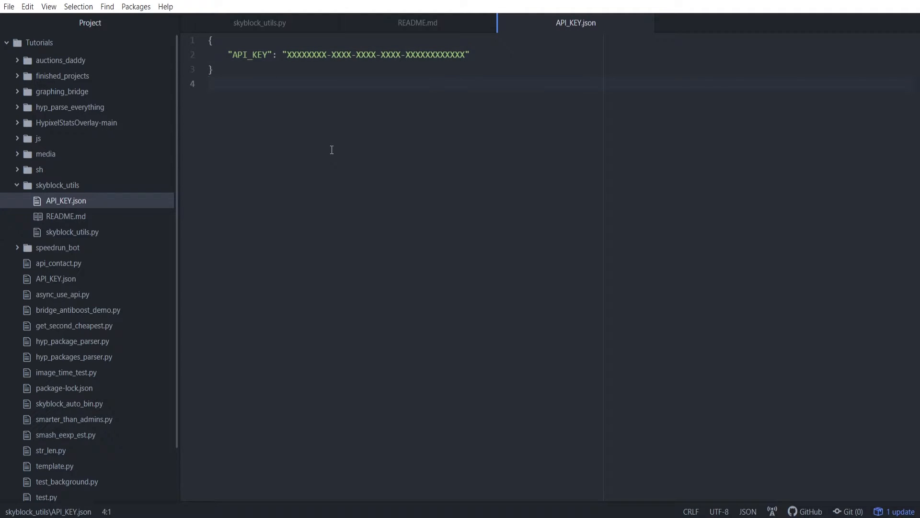
Jot scratch notes (/api, new) on blank lines below the object, then return to the key line
key("enter")
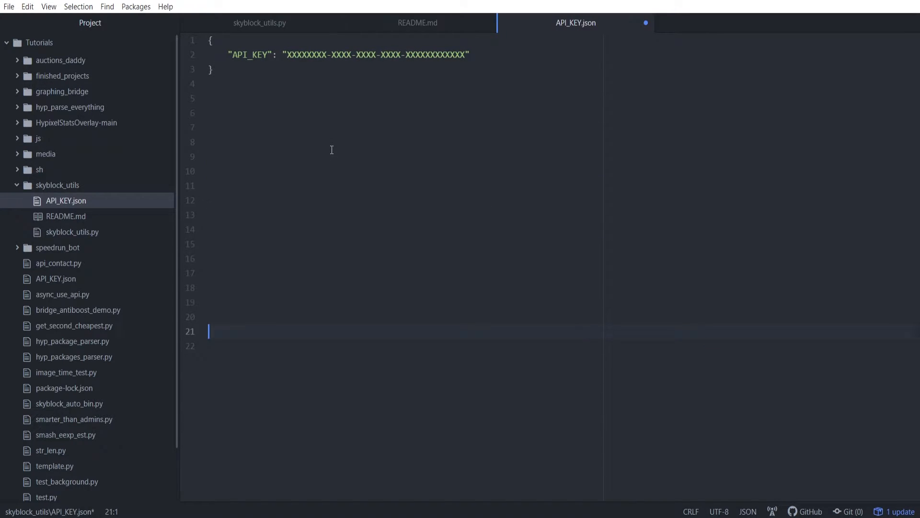
left_click(331, 214)
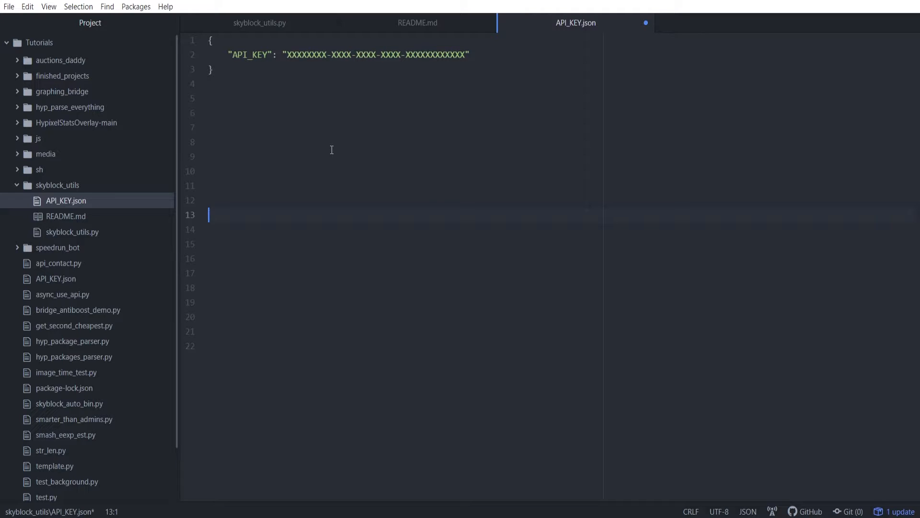
type("/api")
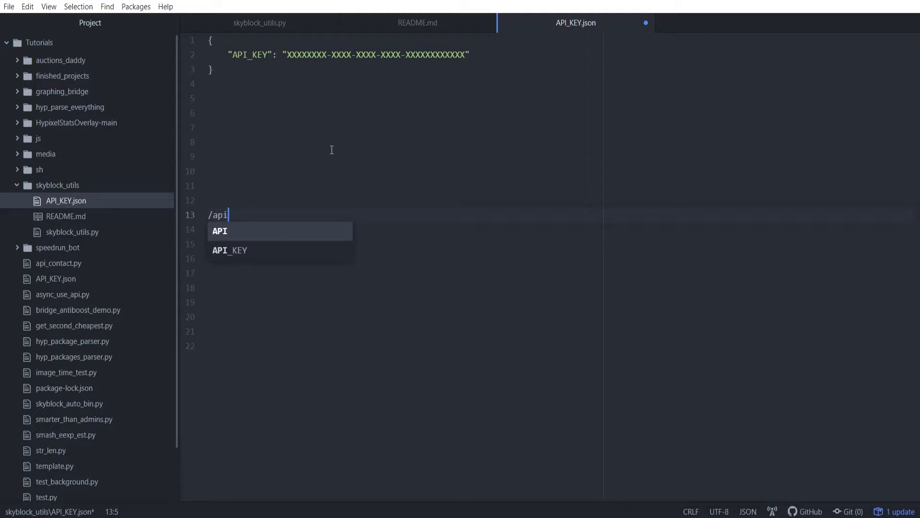
type("new")
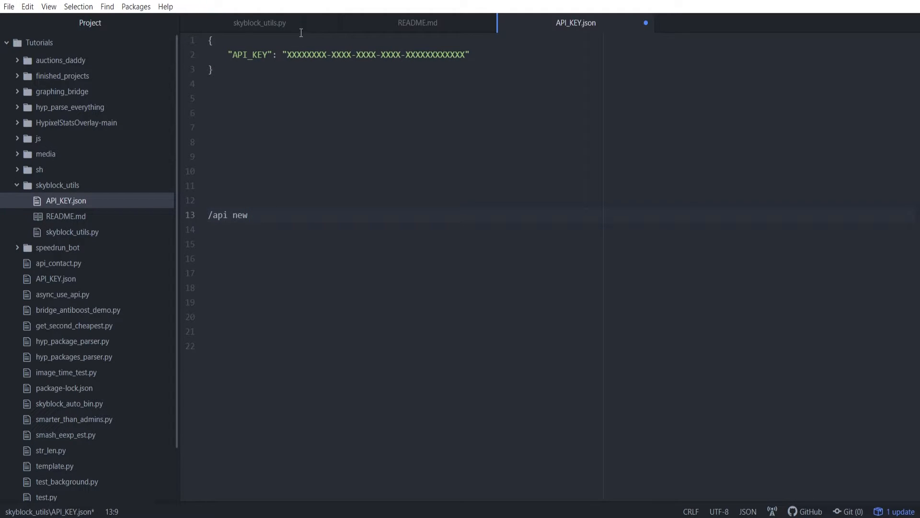
left_click(246, 214)
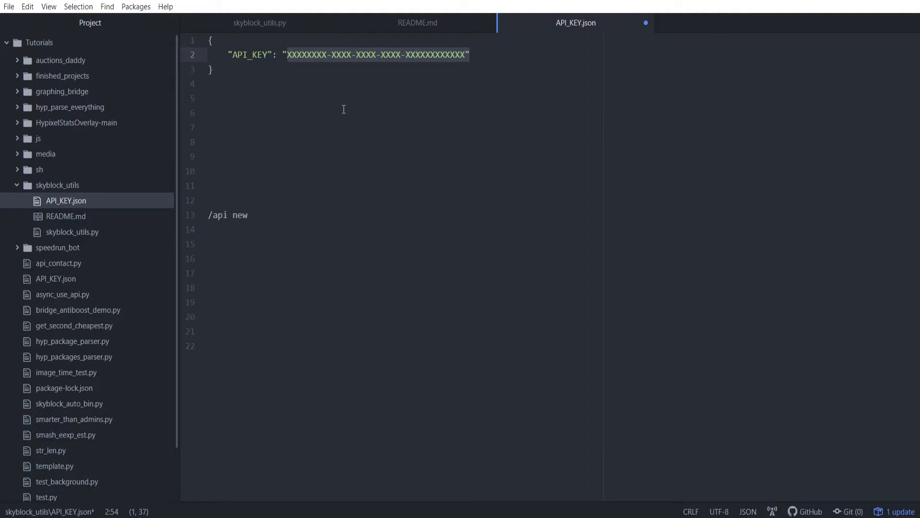
left_click(208, 97)
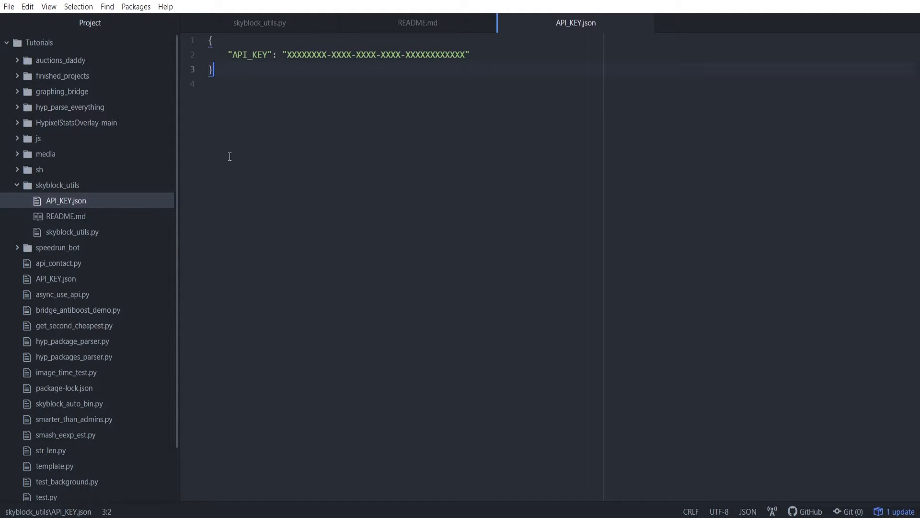
mouse_move(100, 229)
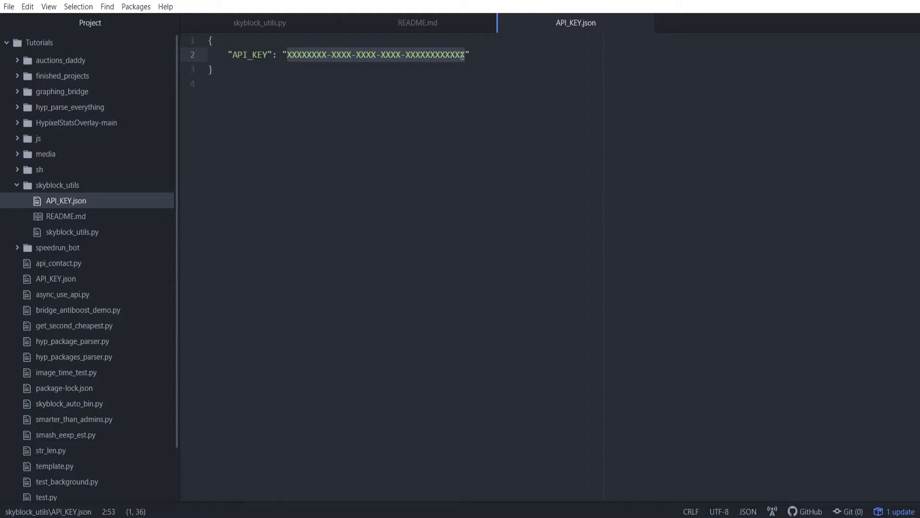
Review the placeholder API_KEY value, leaving API_KEY.json unchanged with its single entry
left_click(464, 54)
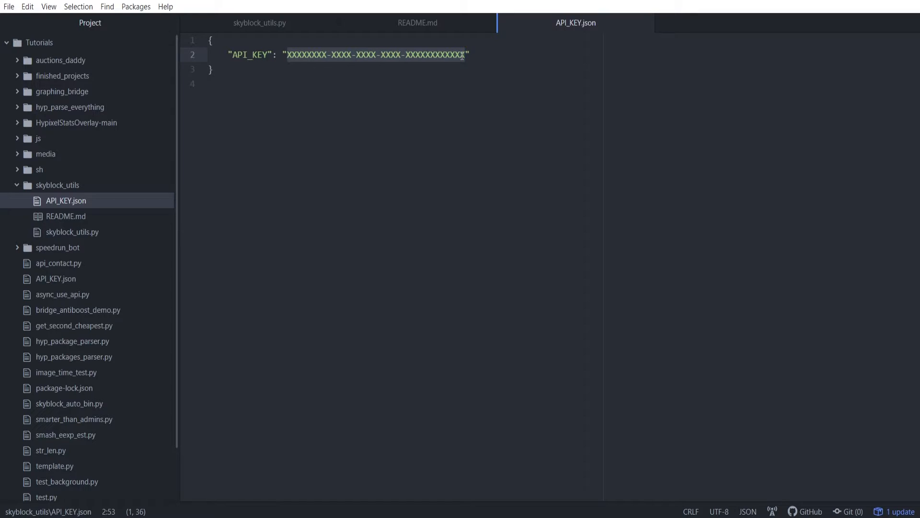
left_click(464, 54)
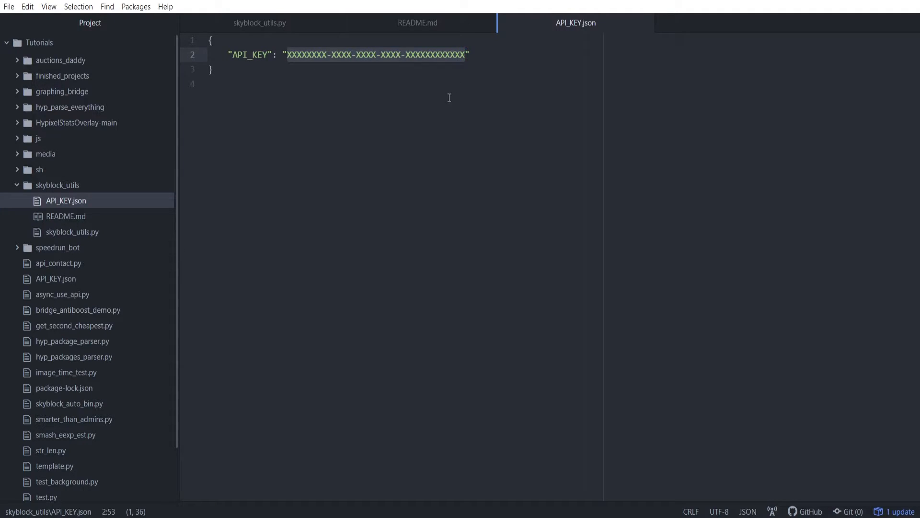
left_click(208, 84)
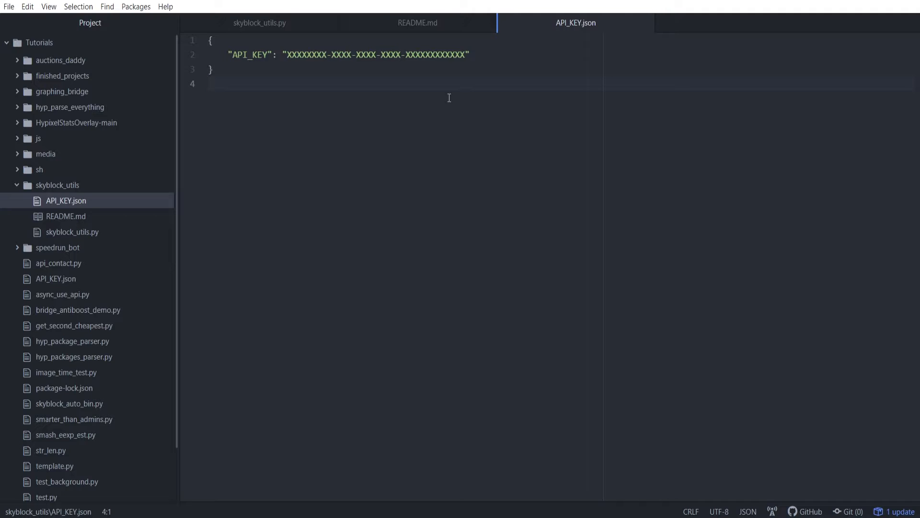
left_click(209, 83)
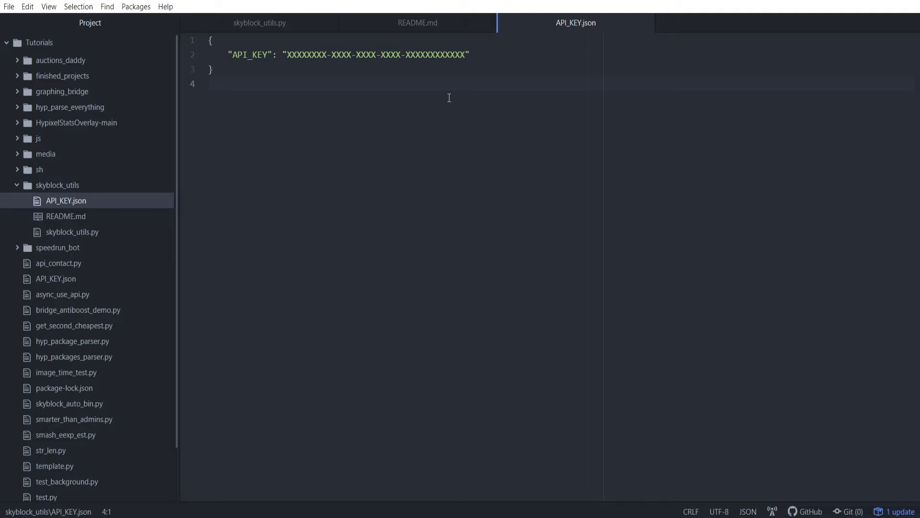
left_click(210, 83)
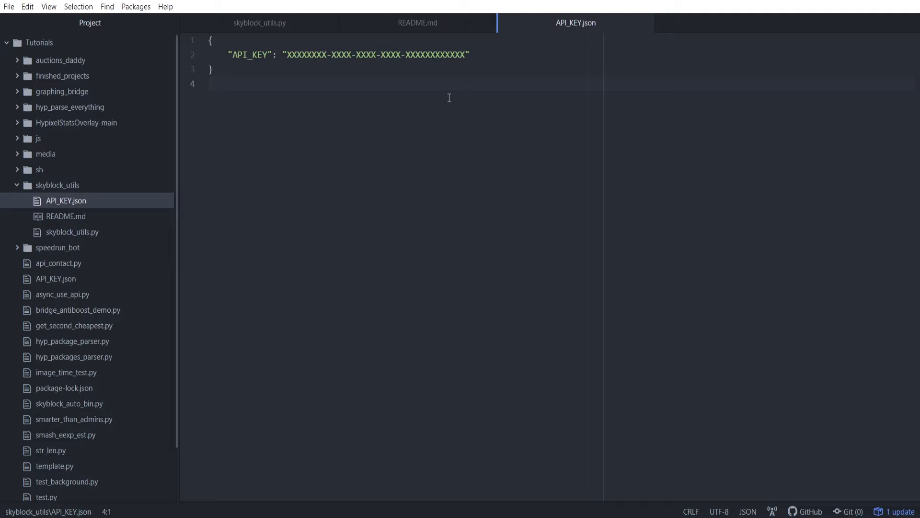
left_click(210, 83)
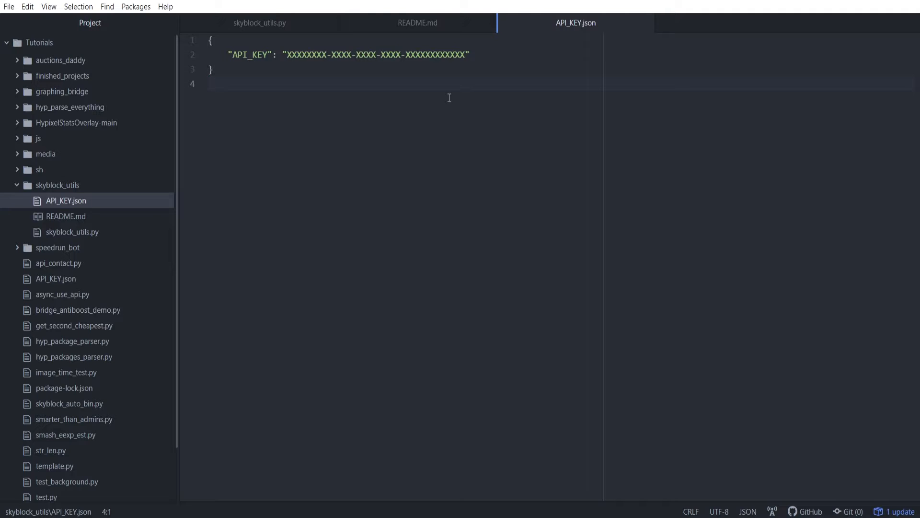
left_click(210, 84)
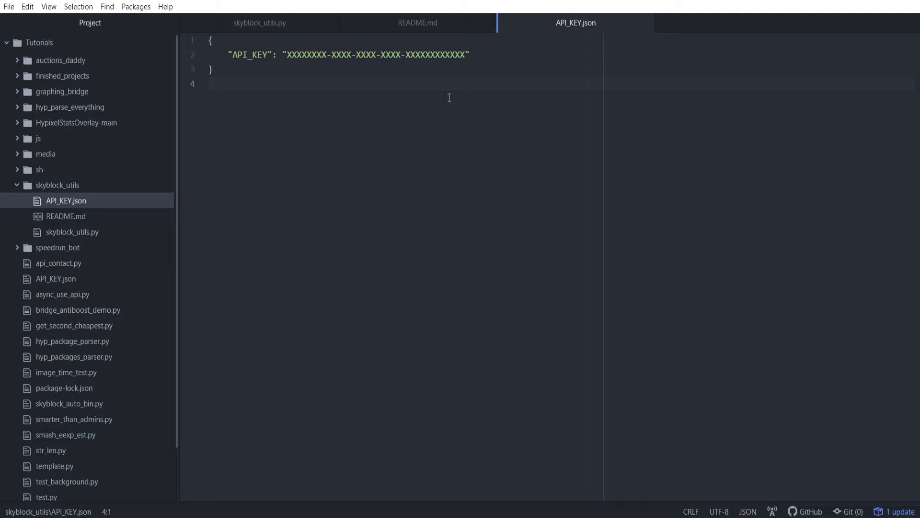
left_click(211, 83)
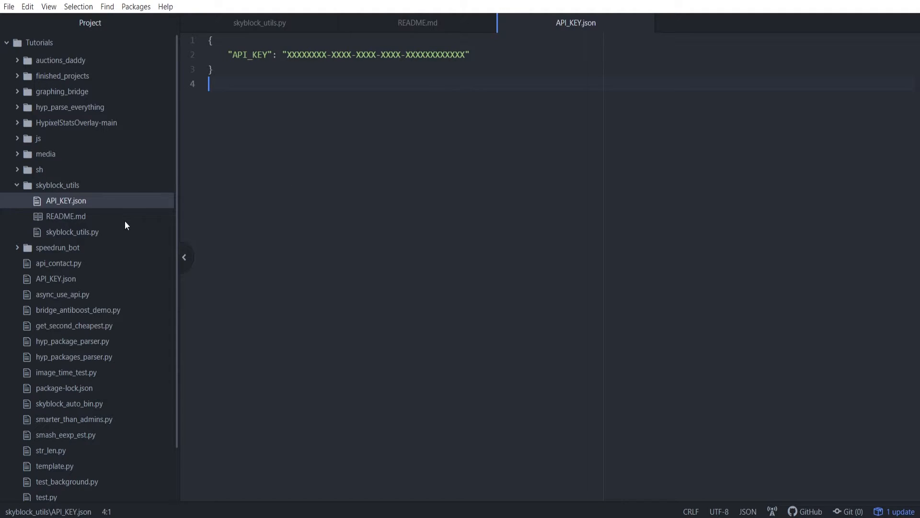
In skyblock_utils.py, add comment headers # Imports, # Functions, # Variables and # Code
left_click(72, 231)
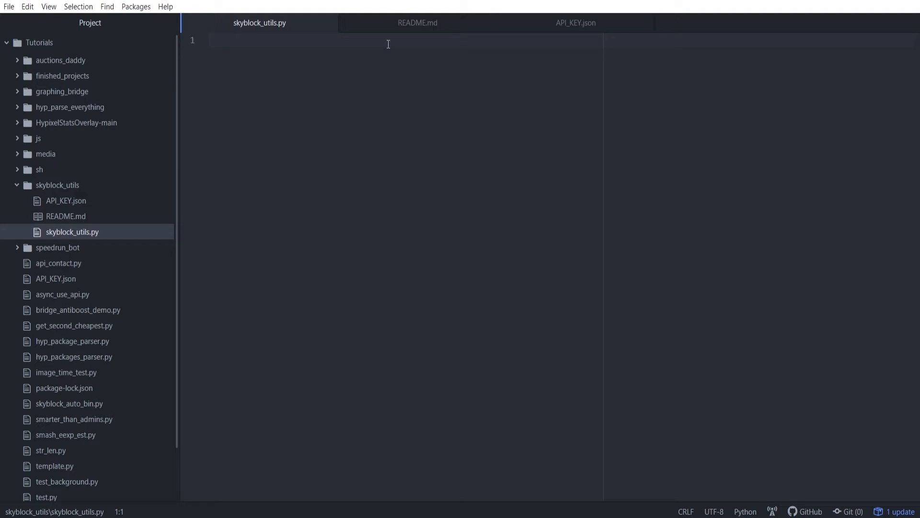
left_click(208, 41)
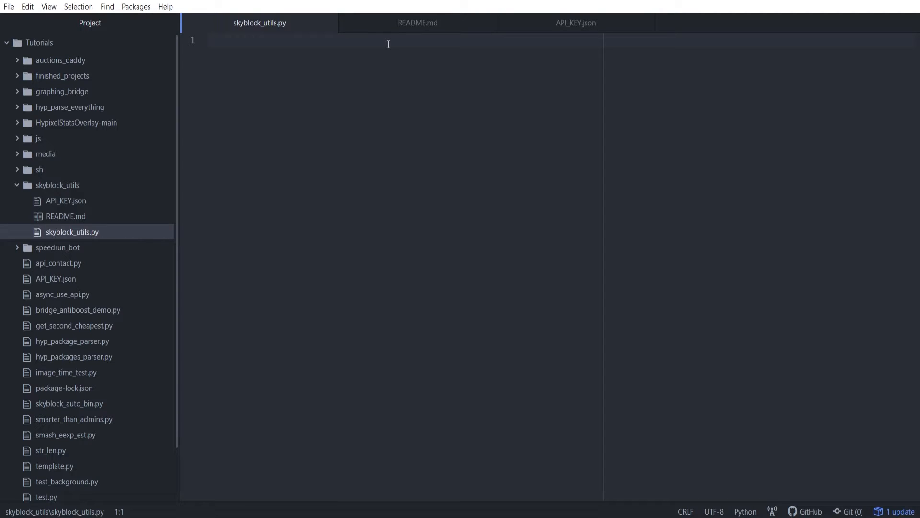
left_click(210, 40)
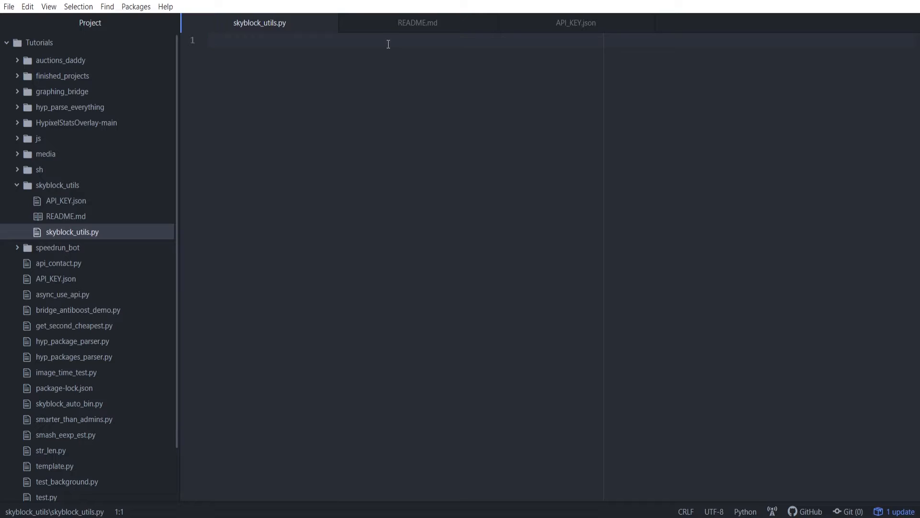
type("# Imports")
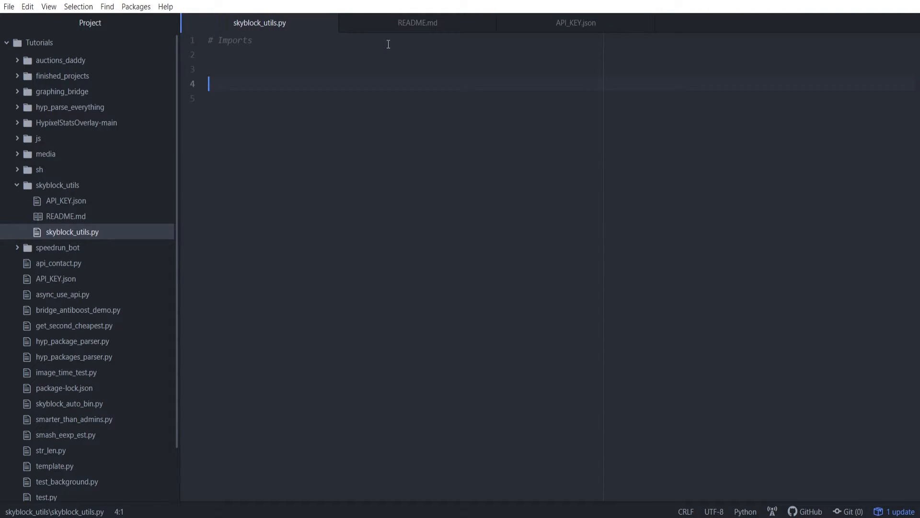
type("# Functions")
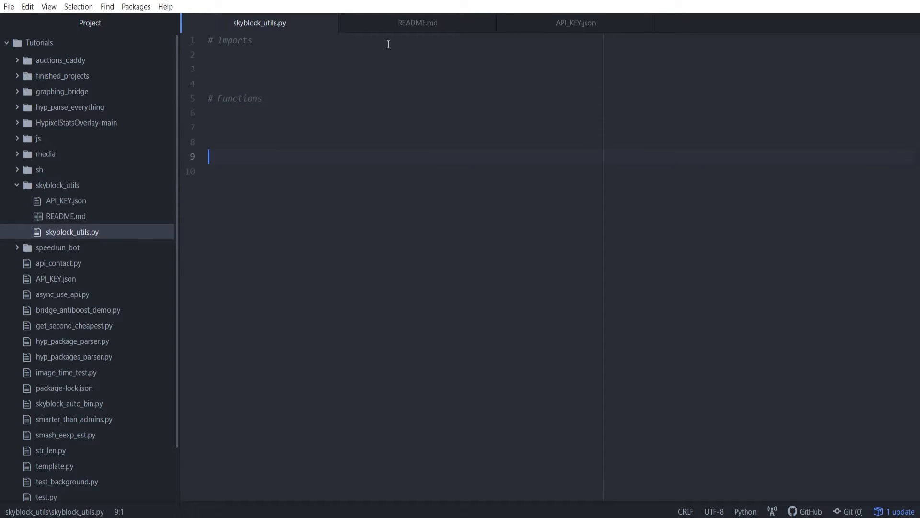
type("#")
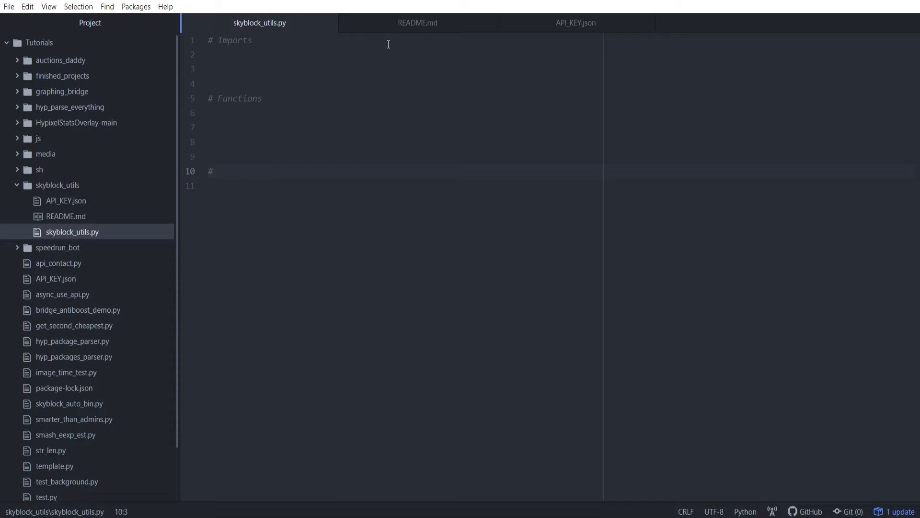
type("Variables")
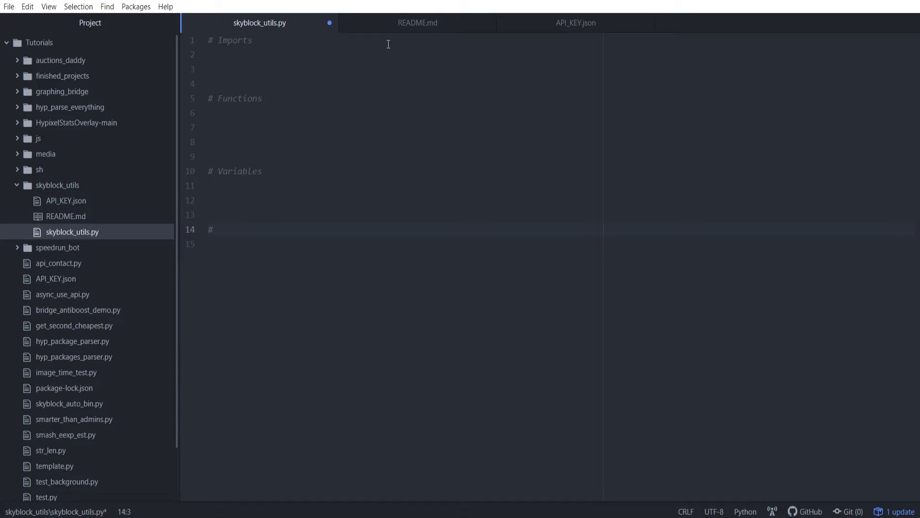
type("Code")
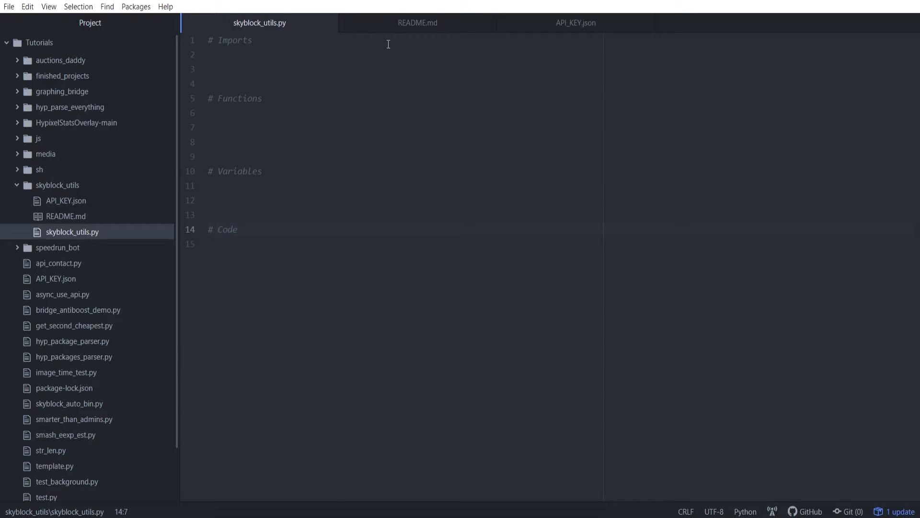
Space the sections with blank lines and move to the empty line under # Imports
key("enter")
type("#")
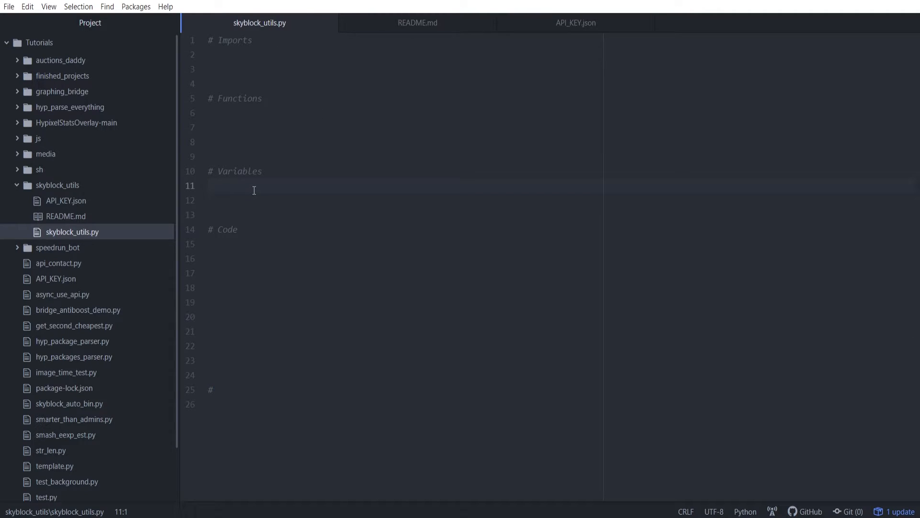
key("enter")
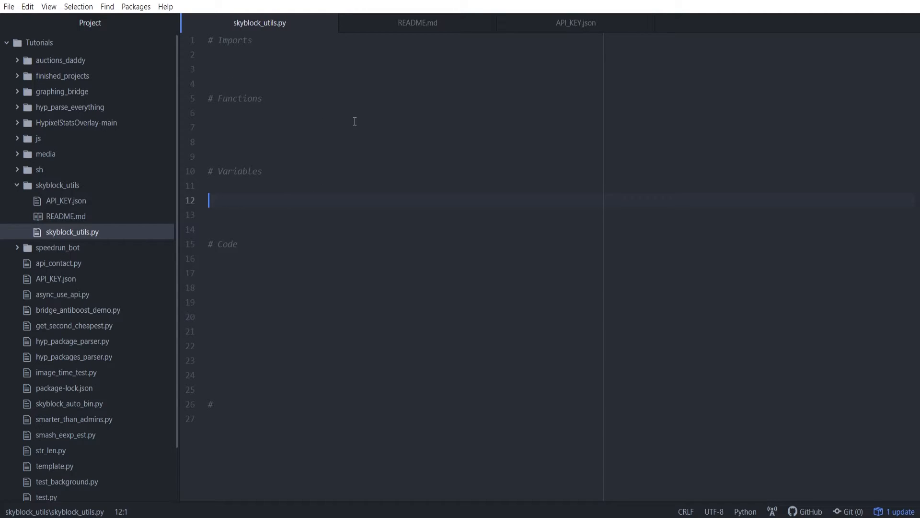
mouse_move(287, 112)
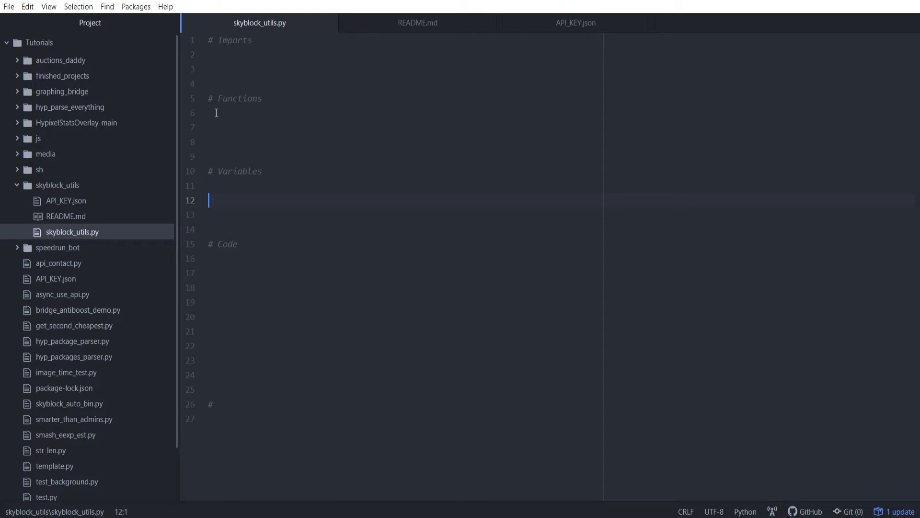
mouse_move(265, 61)
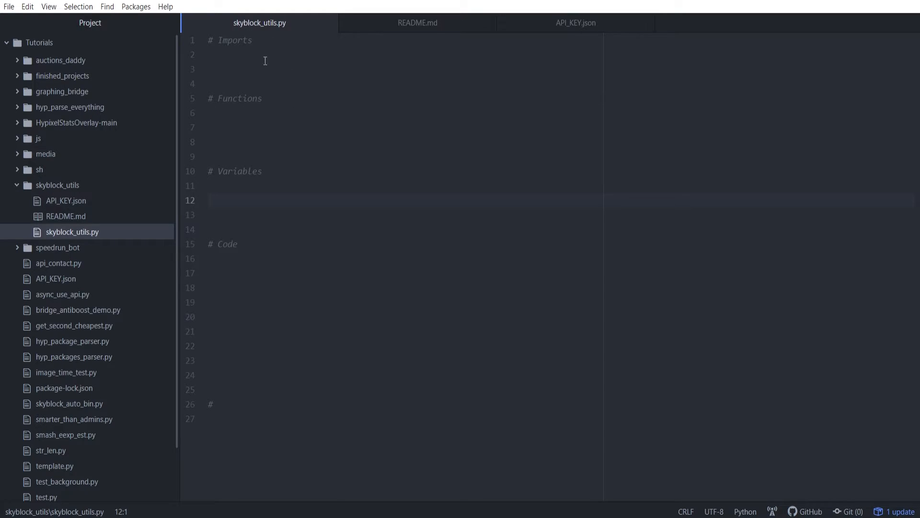
left_click(208, 200)
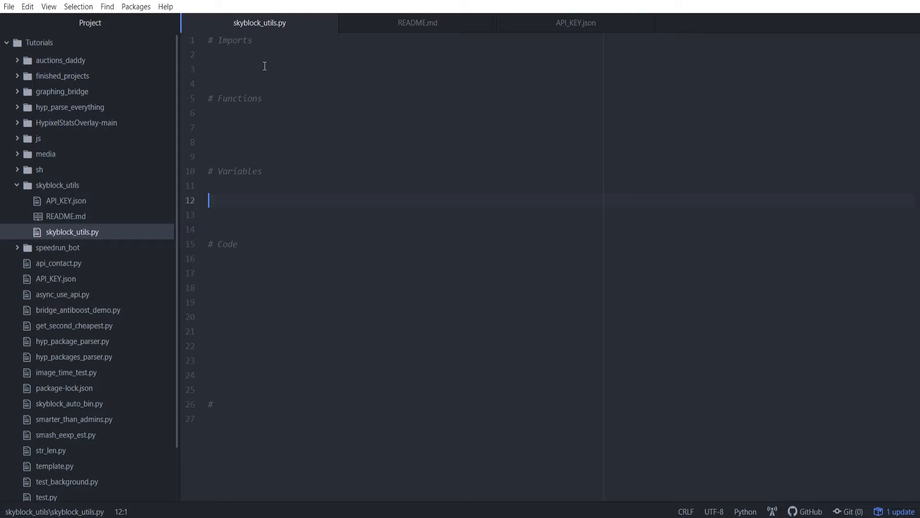
mouse_move(264, 265)
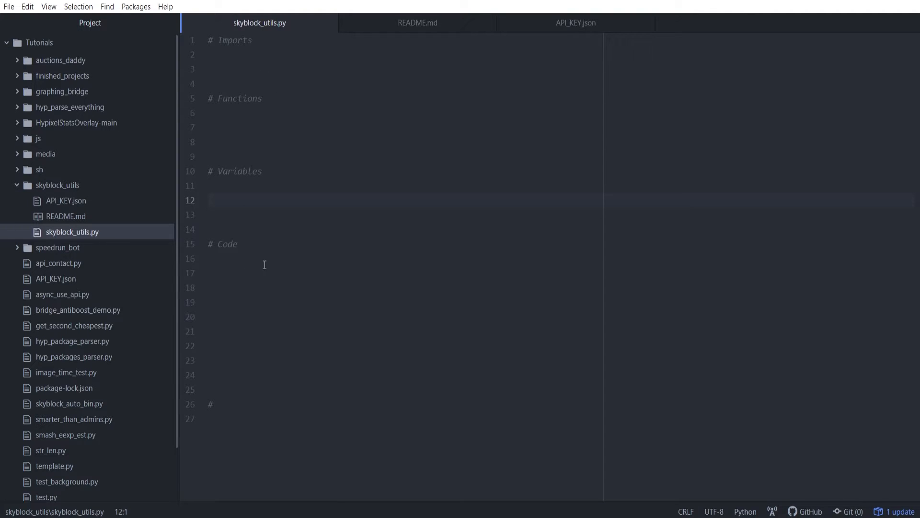
left_click(237, 54)
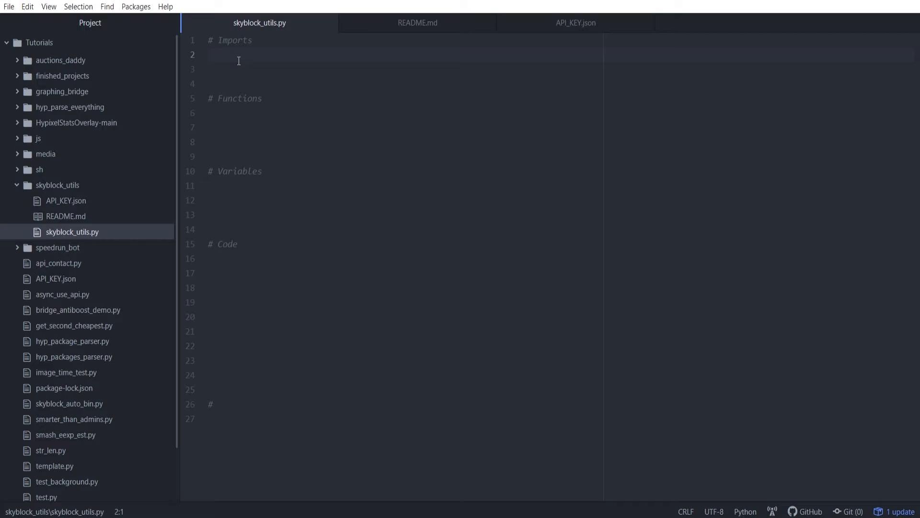
Add import requests under the Imports section and move to the line below it
type("import requests")
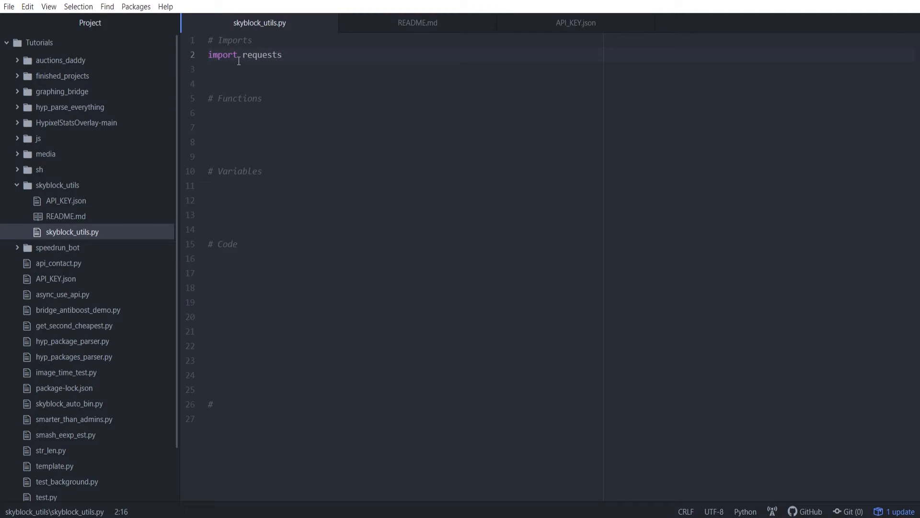
left_click(283, 54)
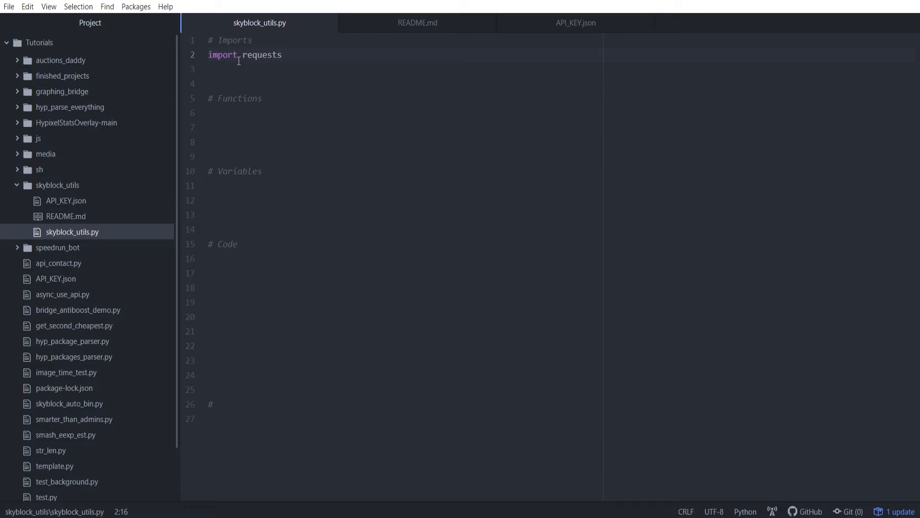
left_click(282, 54)
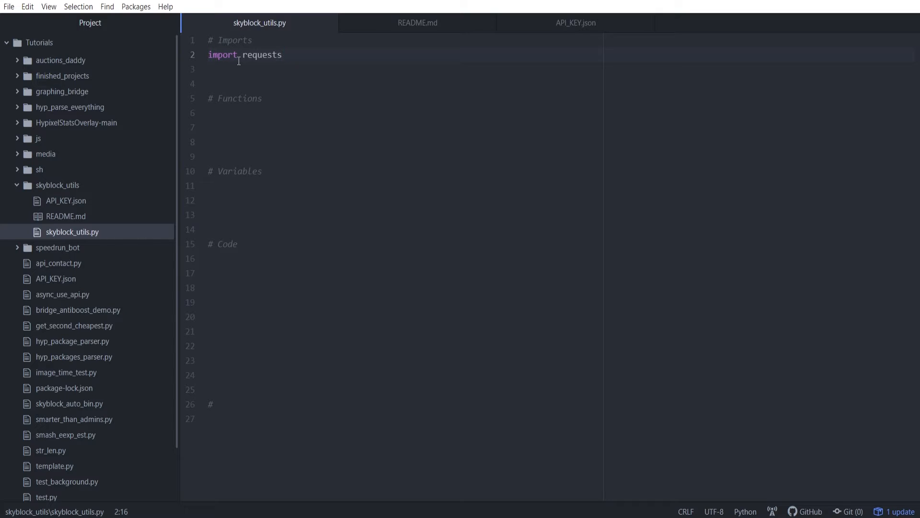
left_click(284, 55)
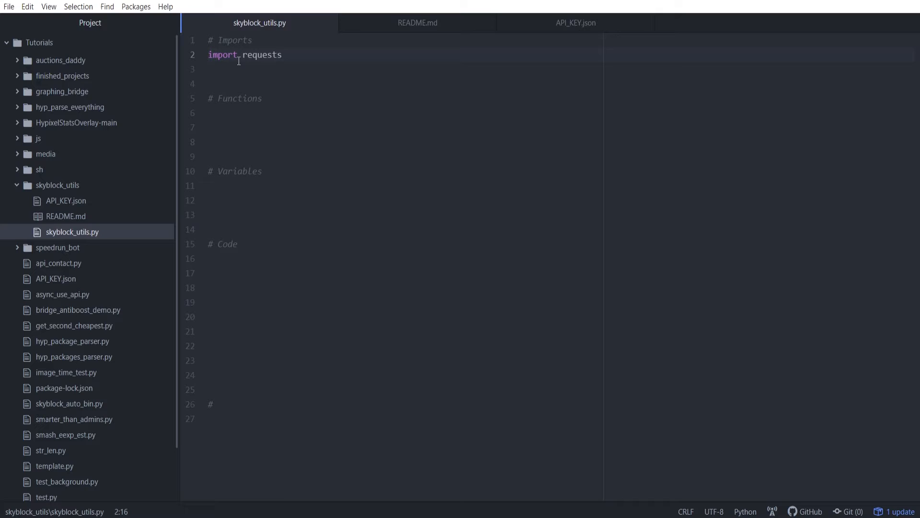
left_click(282, 55)
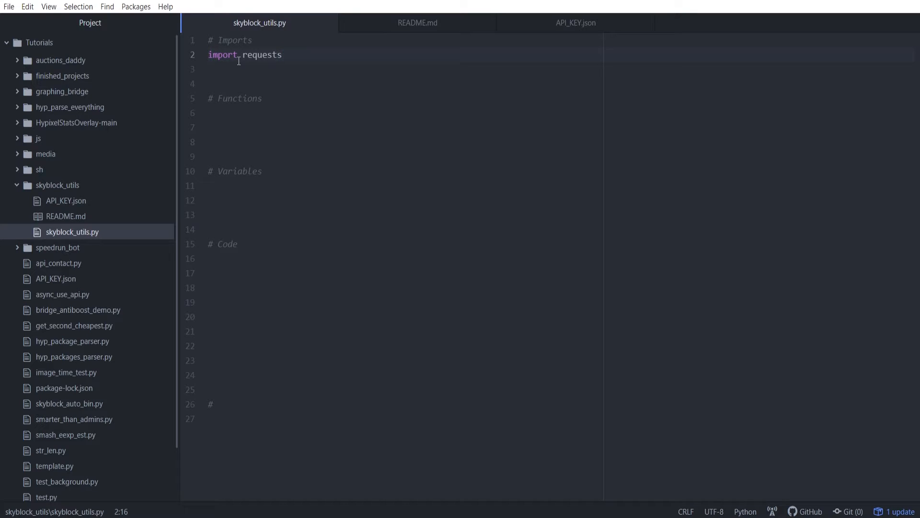
left_click(284, 55)
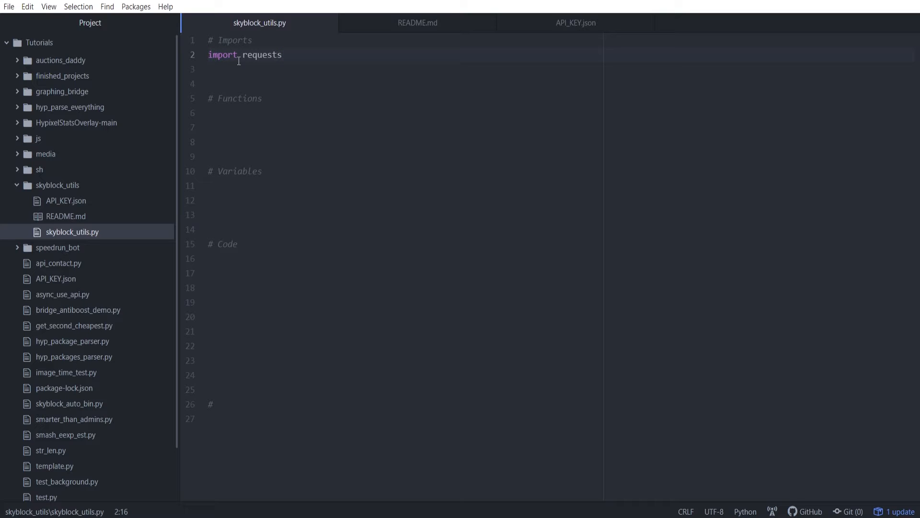
left_click(282, 55)
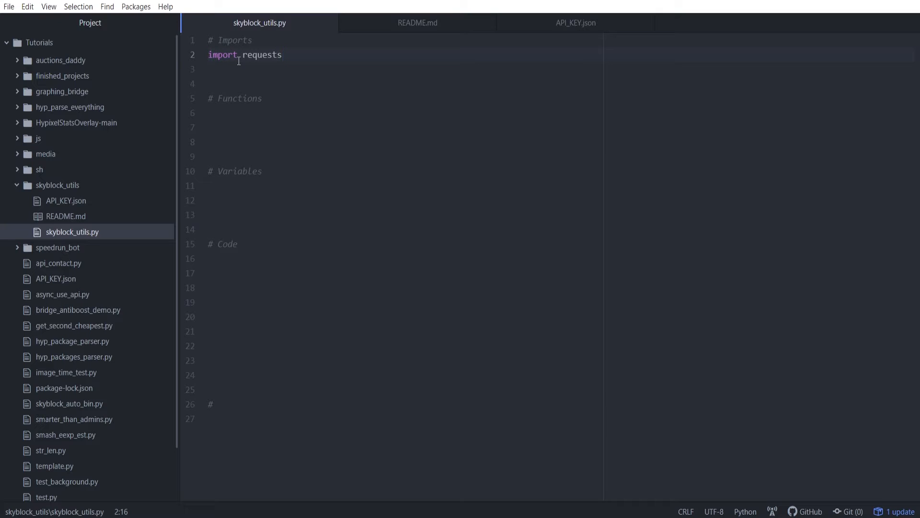
left_click(282, 55)
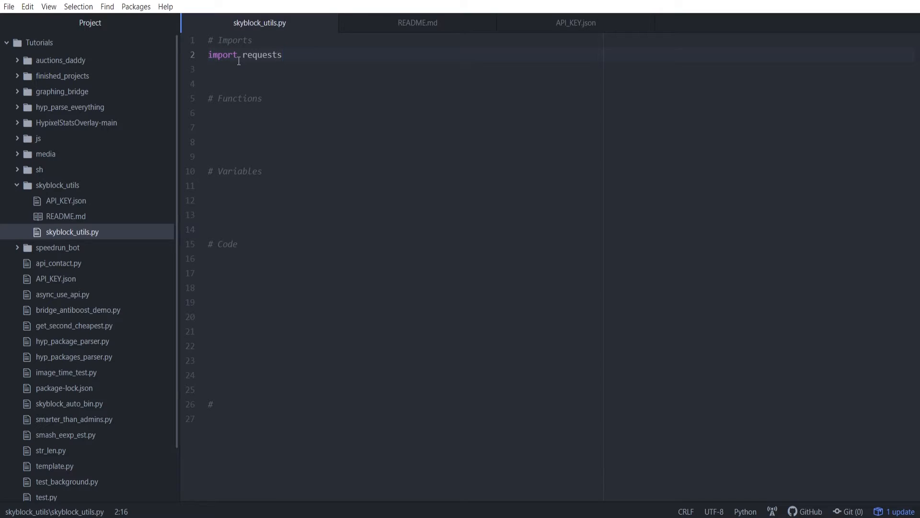
left_click(284, 55)
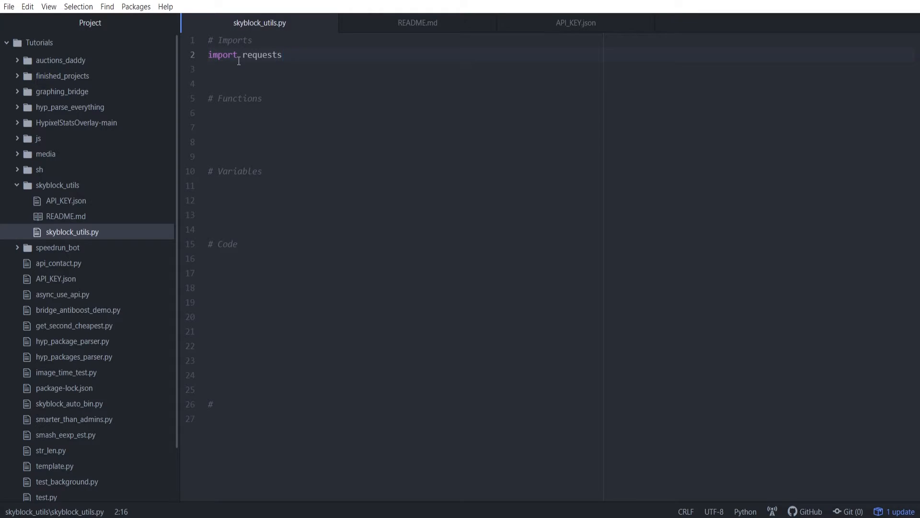
left_click(284, 55)
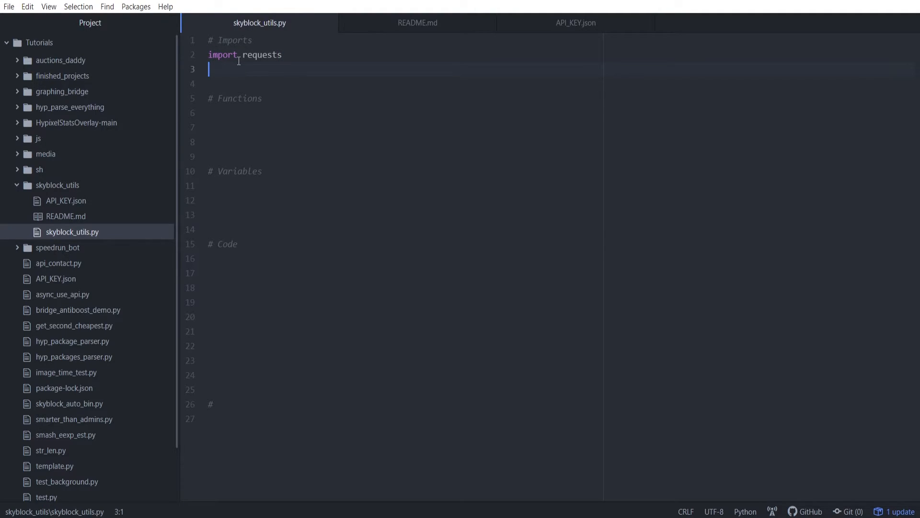
Add import json below import requests, with a blank line before Functions
type("import js")
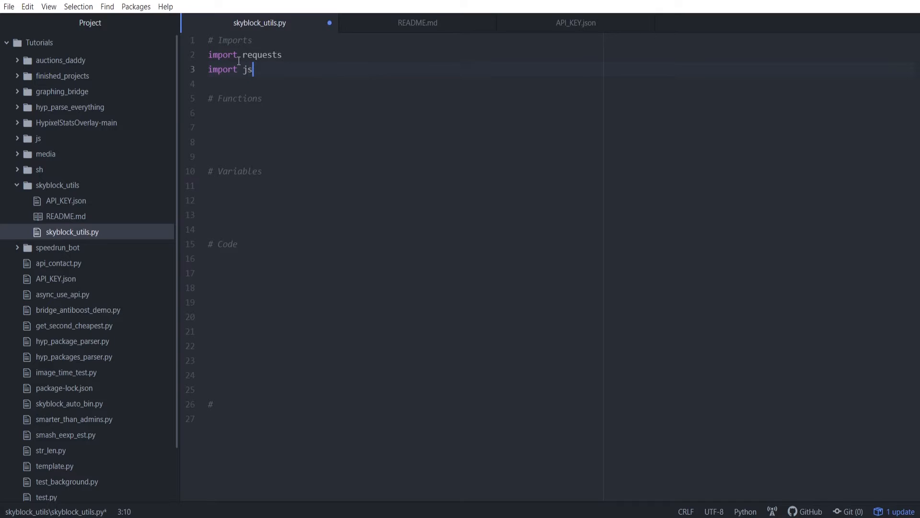
type("on")
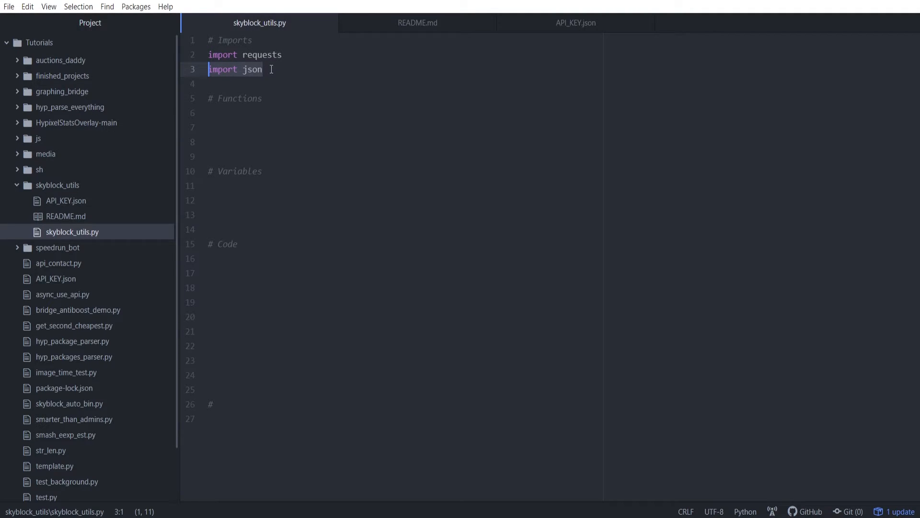
left_click(265, 69)
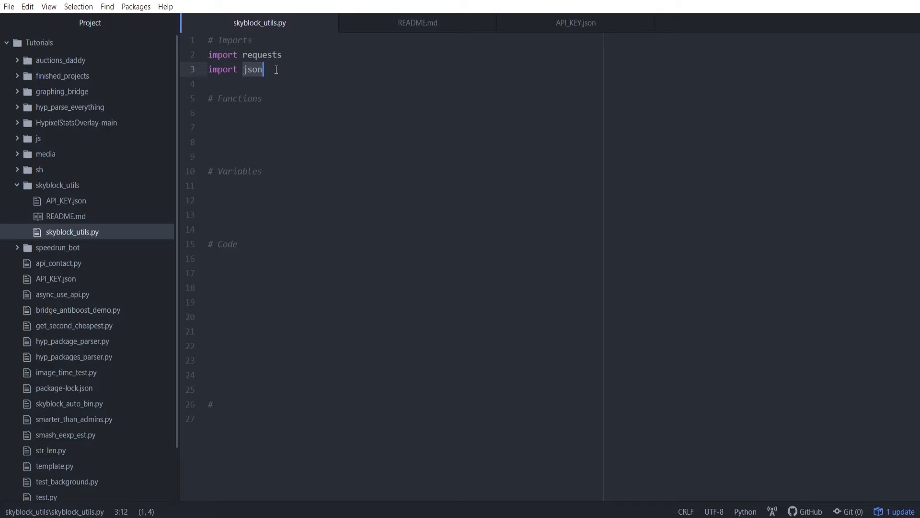
left_click(264, 69)
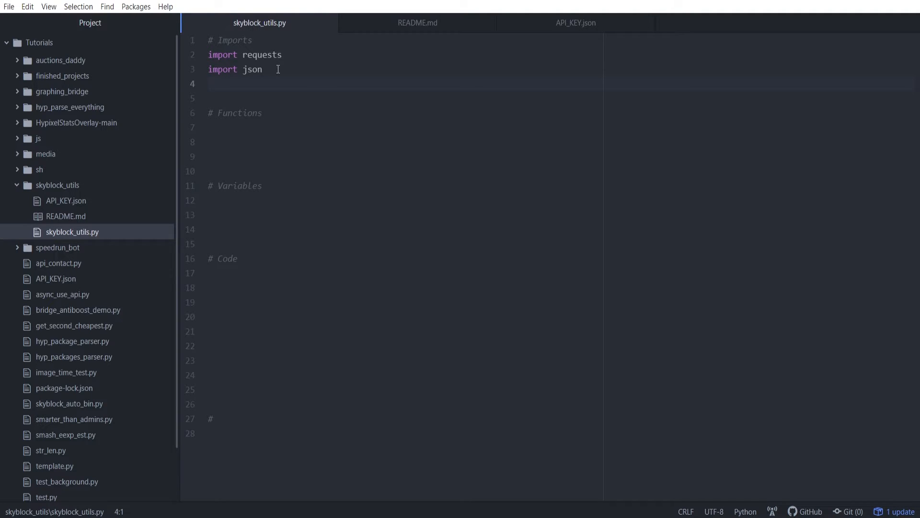
left_click(208, 84)
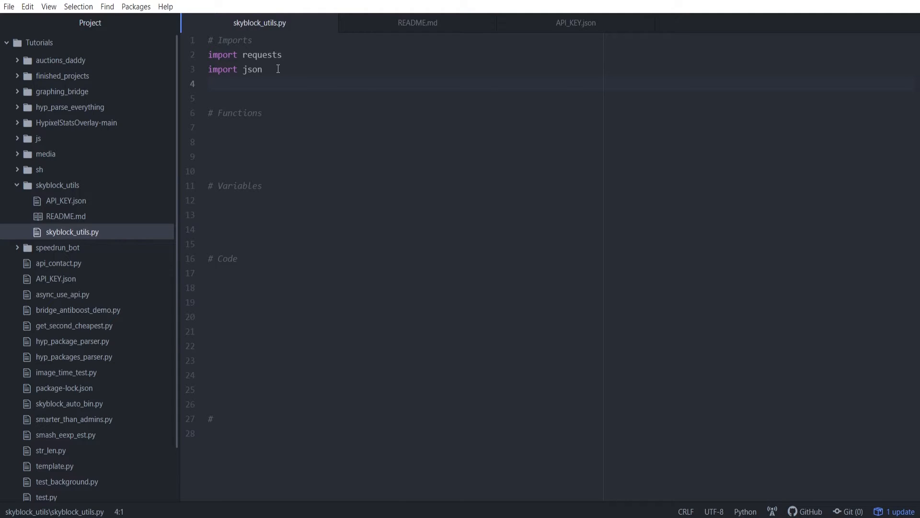
Add import pprint on line 4, try a pprint()/print() test line under # Code, then remove it
type("import pprint")
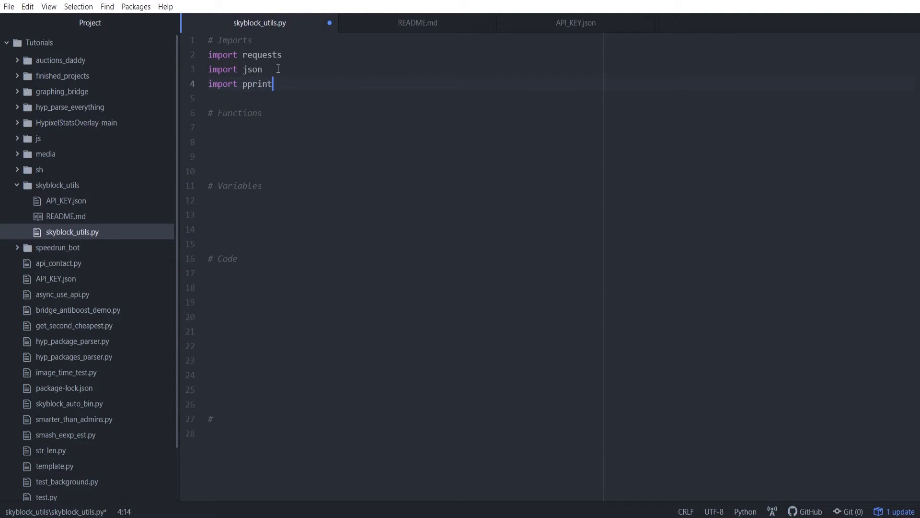
key("enter")
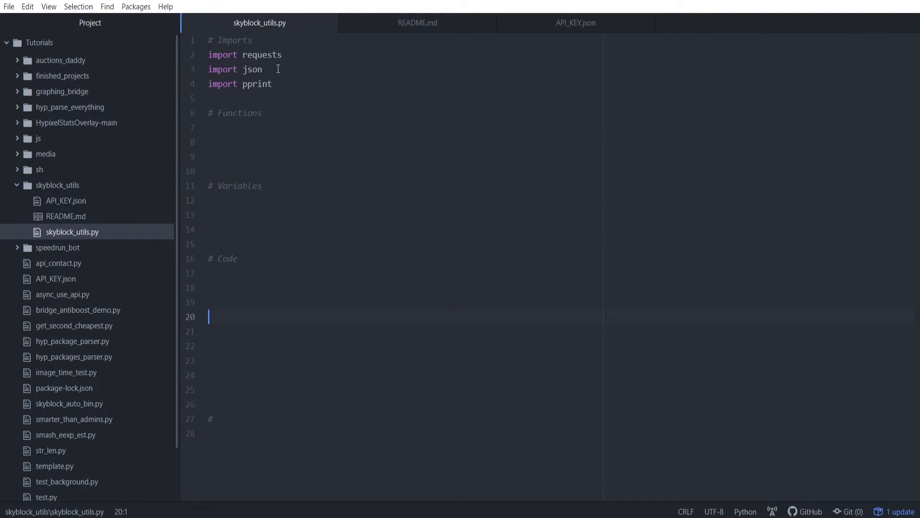
type("pprint()")
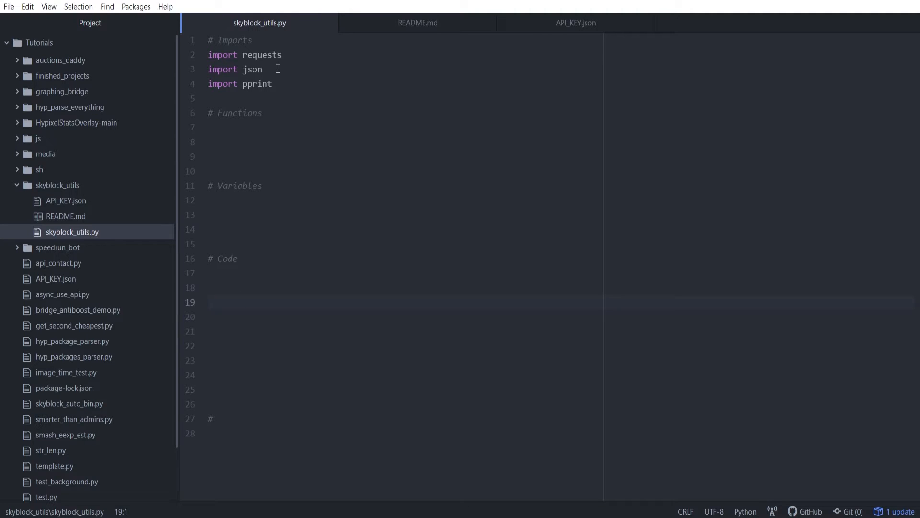
type("print()")
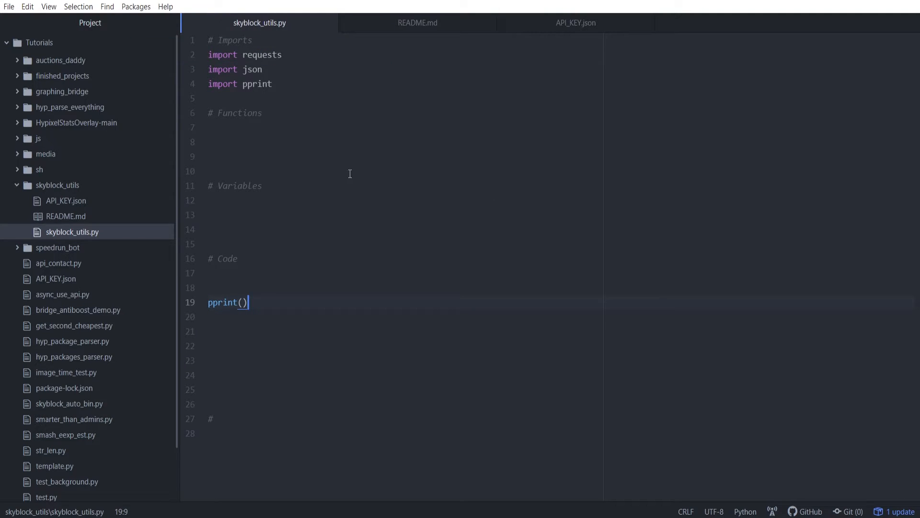
mouse_move(428, 182)
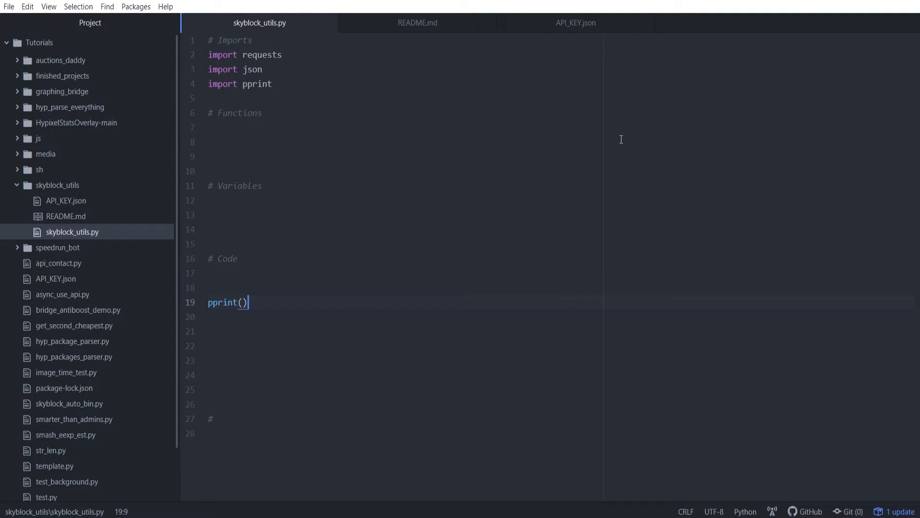
mouse_move(453, 296)
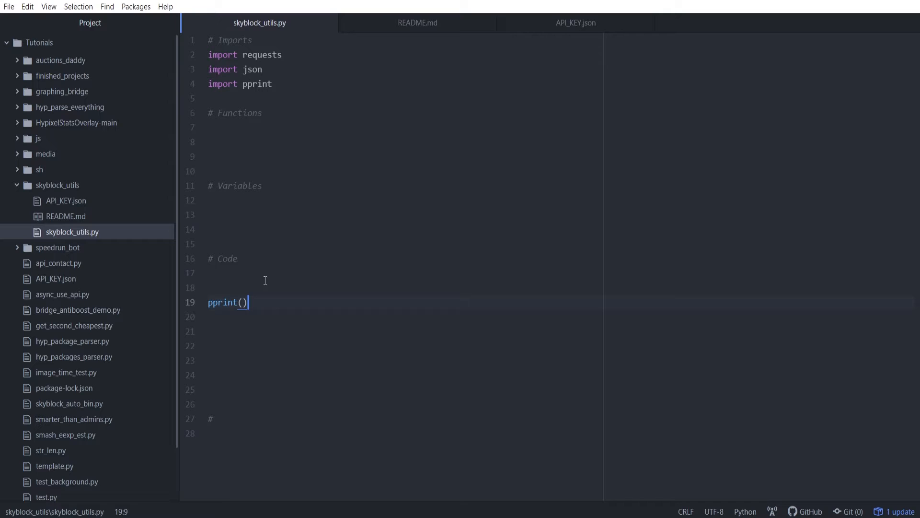
left_click(218, 302)
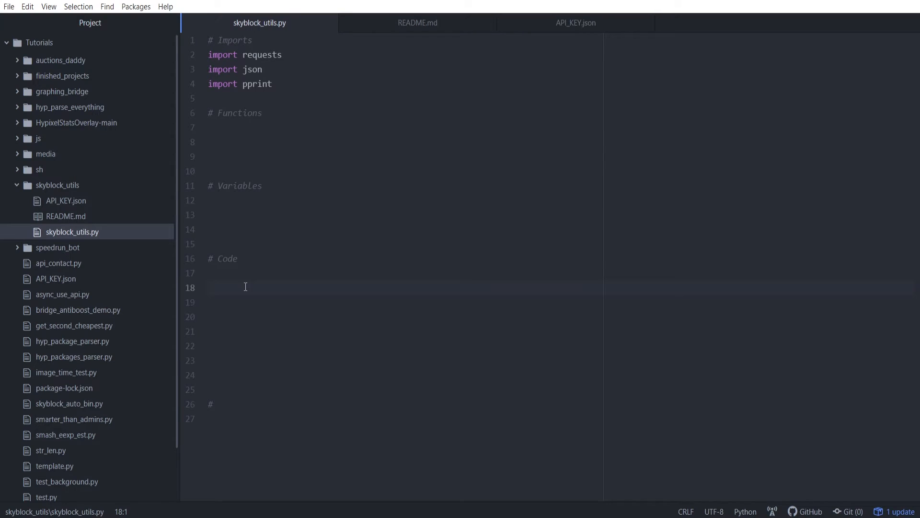
Rewrite line 4 as from pprint import pprint
type("from pprint")
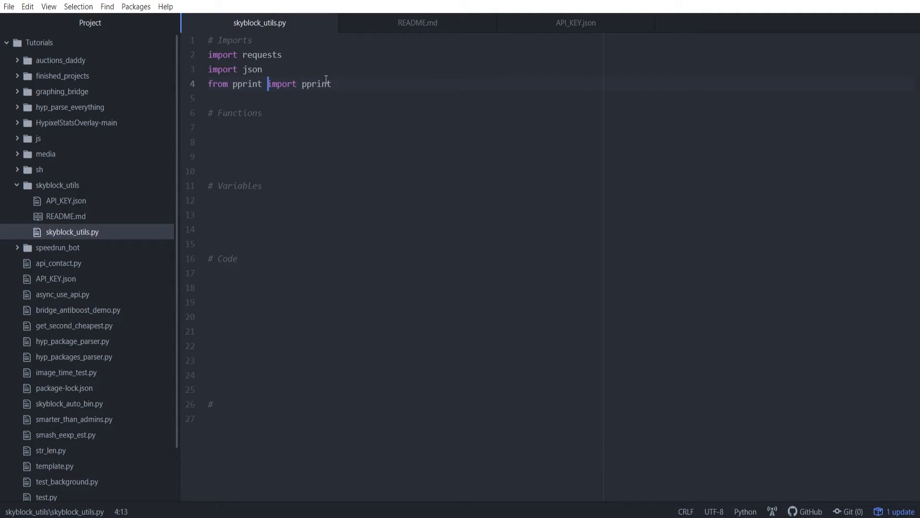
double_click(248, 84)
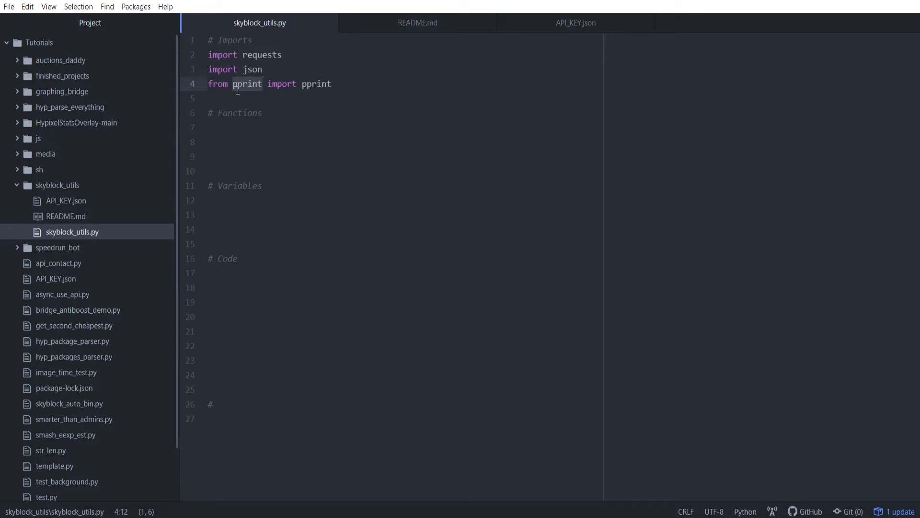
left_click(318, 83)
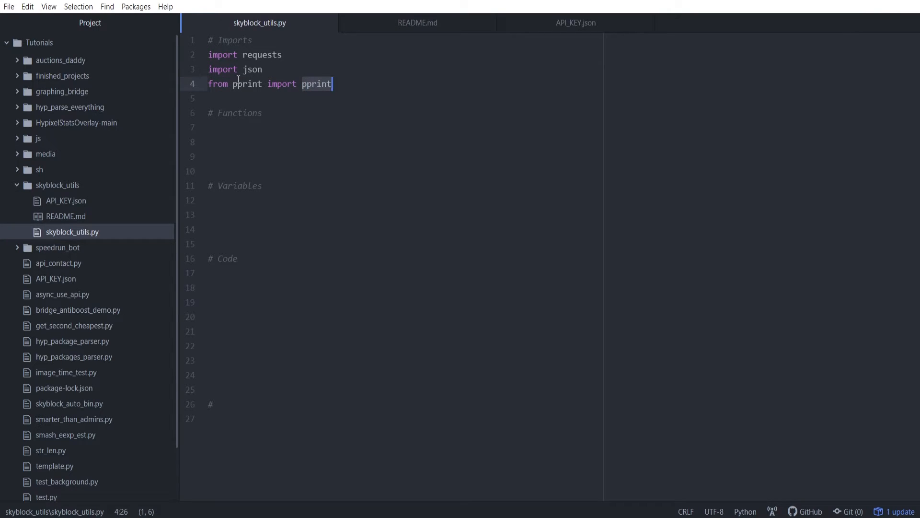
left_click(211, 127)
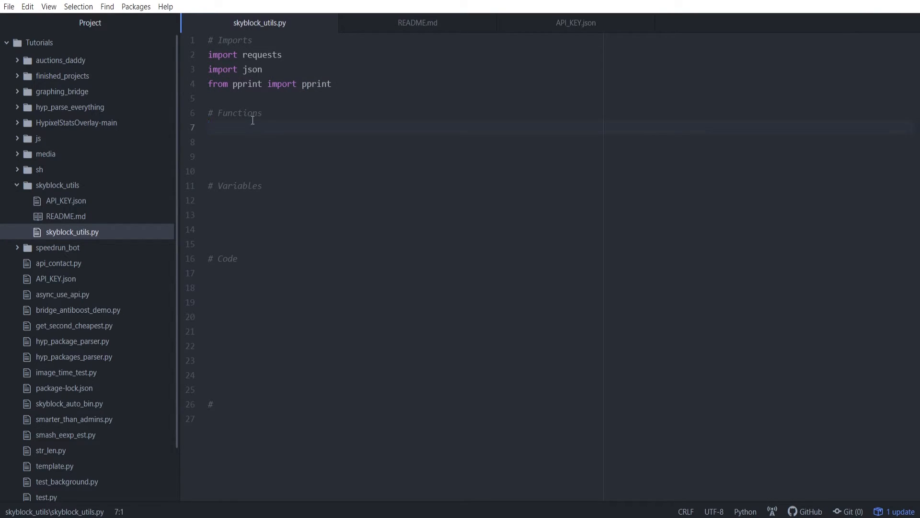
left_click(208, 127)
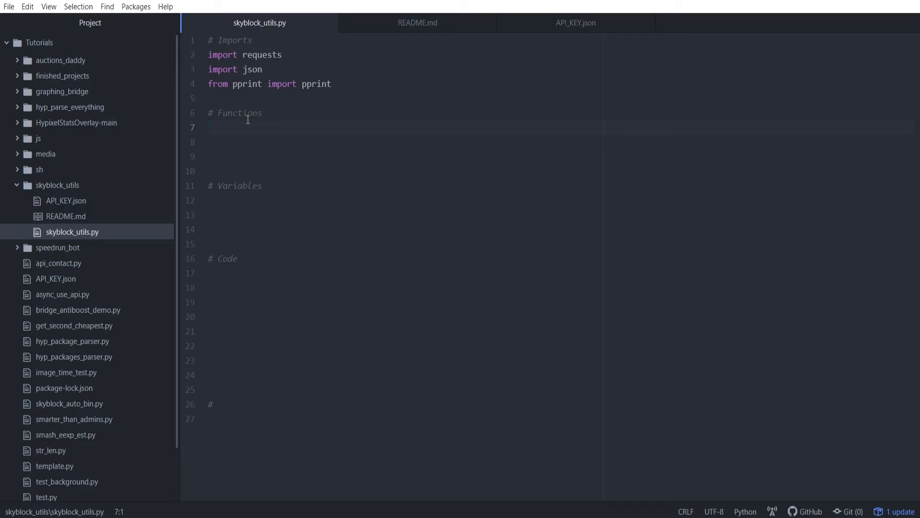
left_click(208, 127)
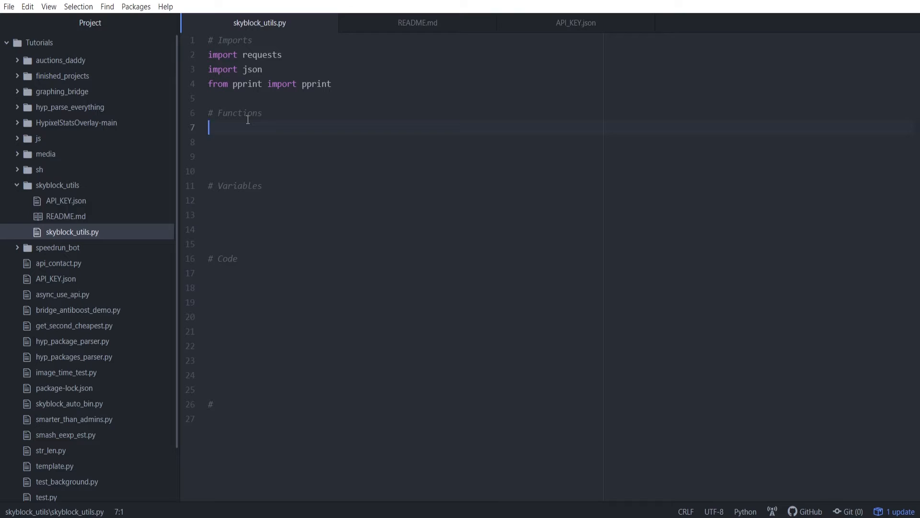
left_click(234, 199)
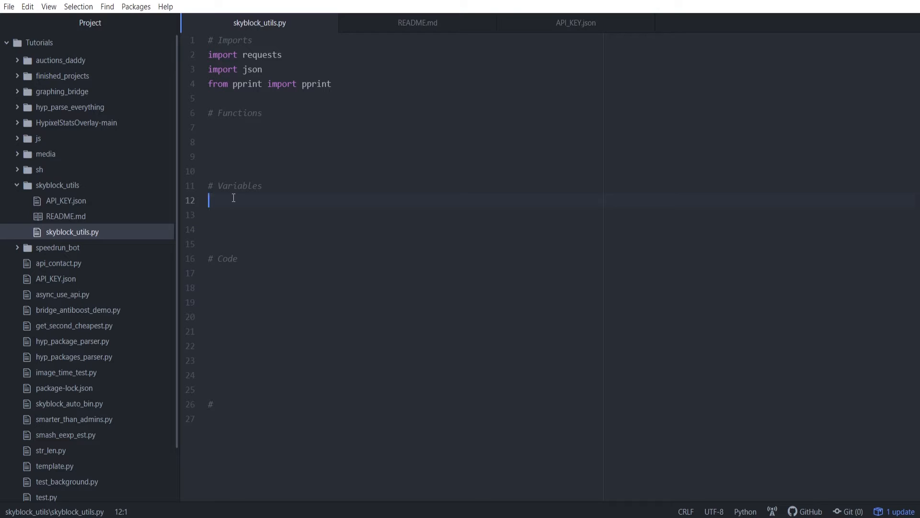
Under # Variables write API_FILE = open("", ""), checking API_KEY.json for the file name
left_click(575, 22)
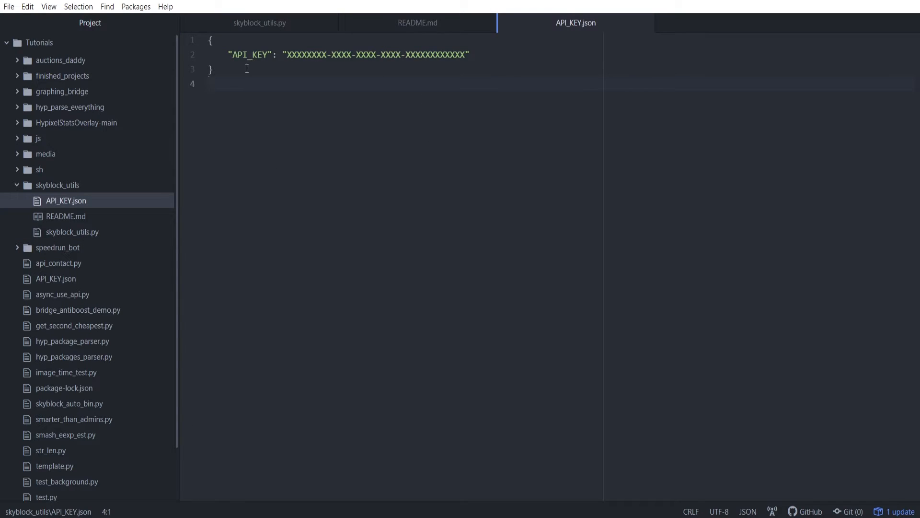
left_click(258, 23)
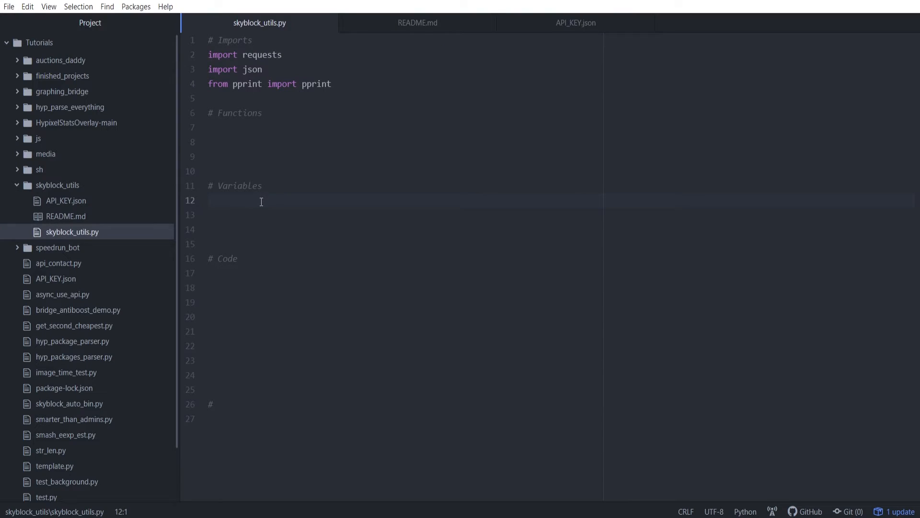
type("API")
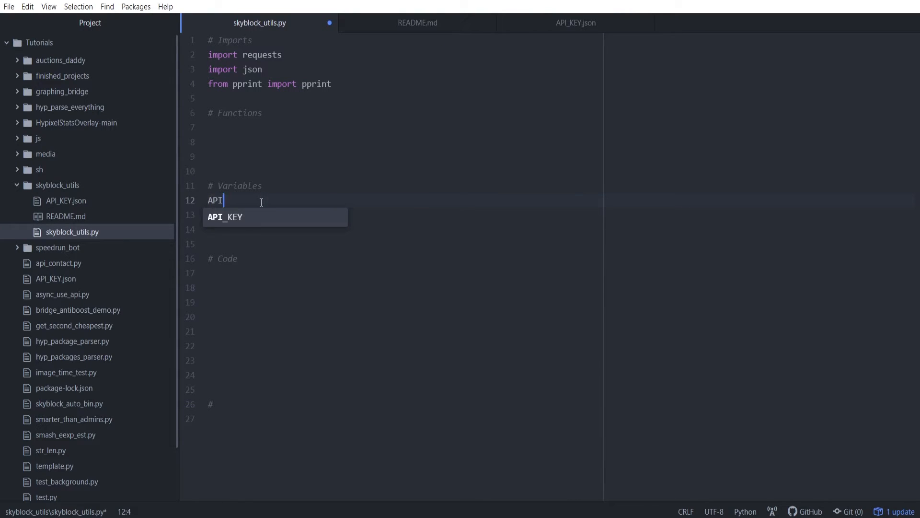
type("_FILE")
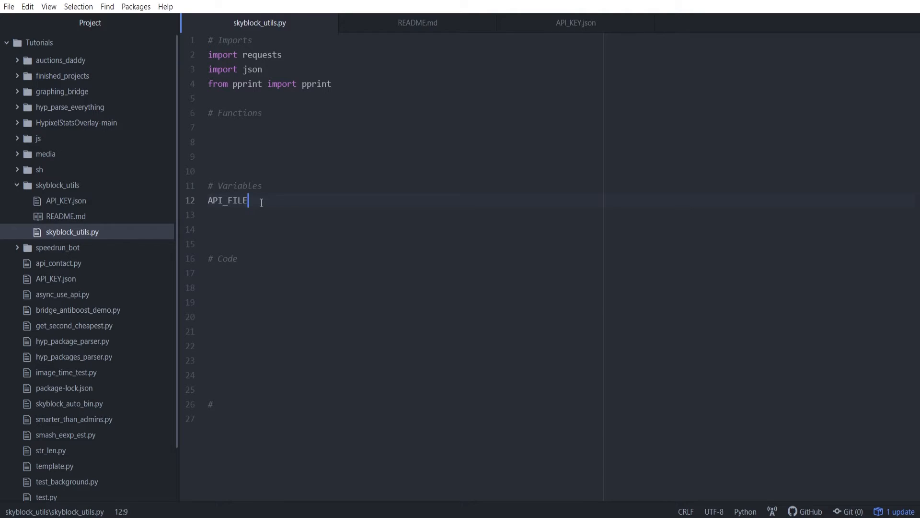
type("=")
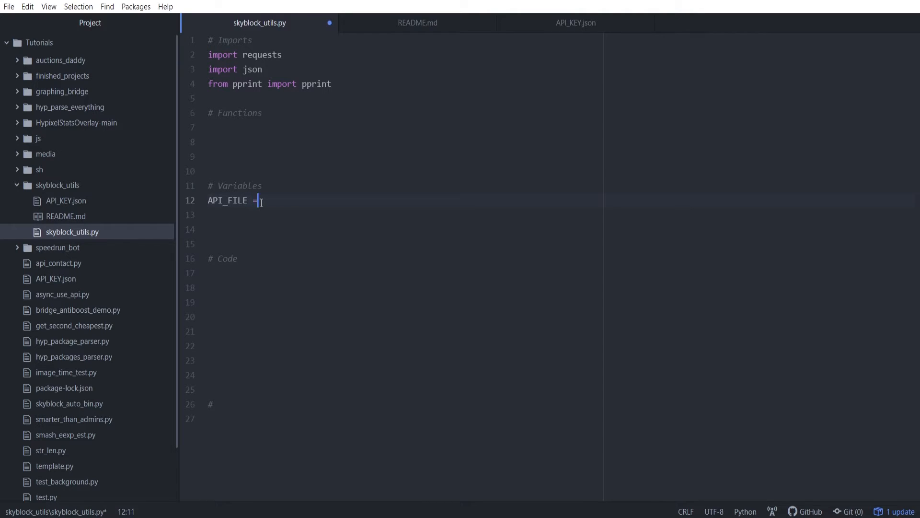
type("open()")
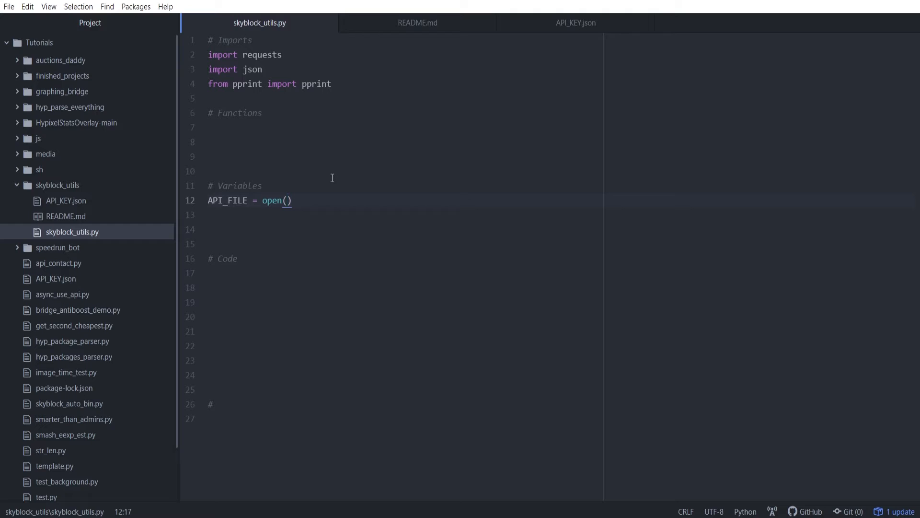
type("\"\"")
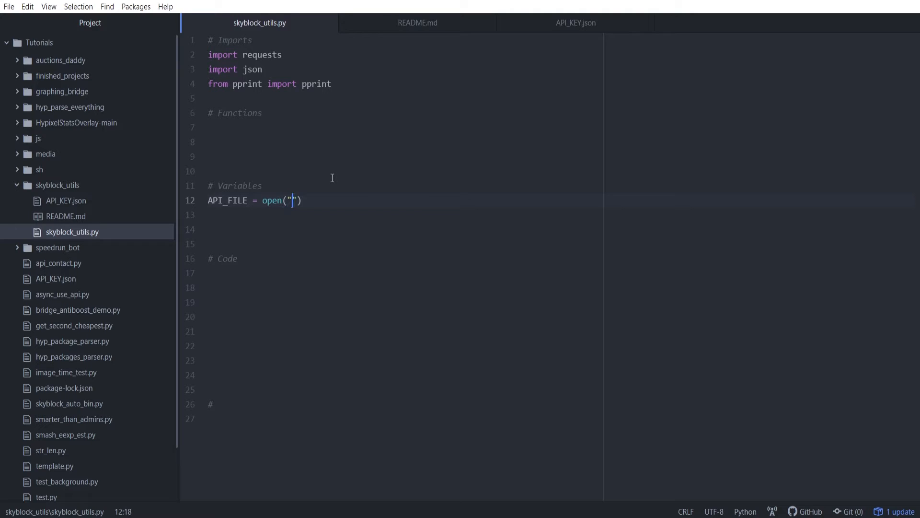
type(", \"")
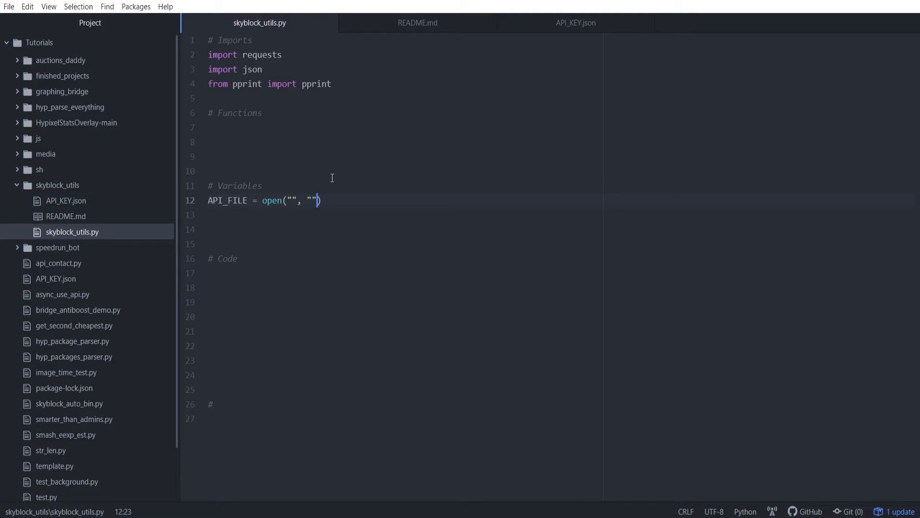
left_click(288, 200)
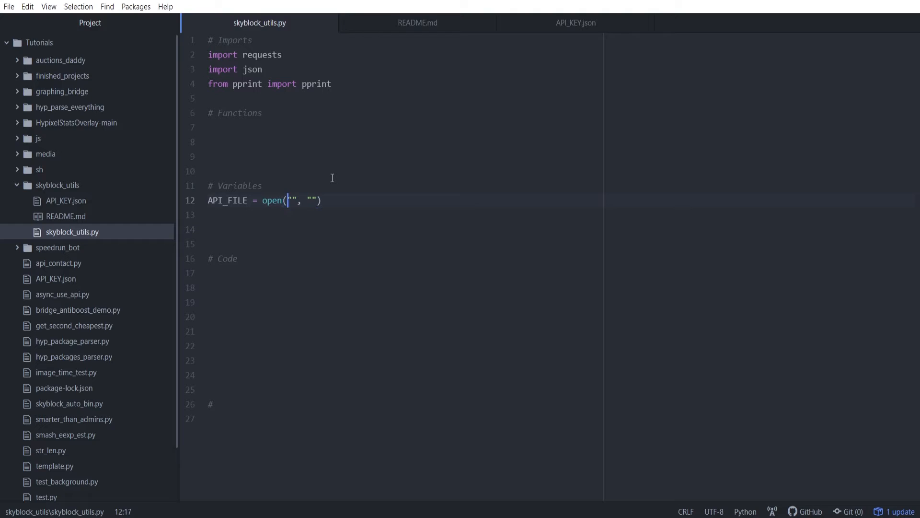
left_click(576, 22)
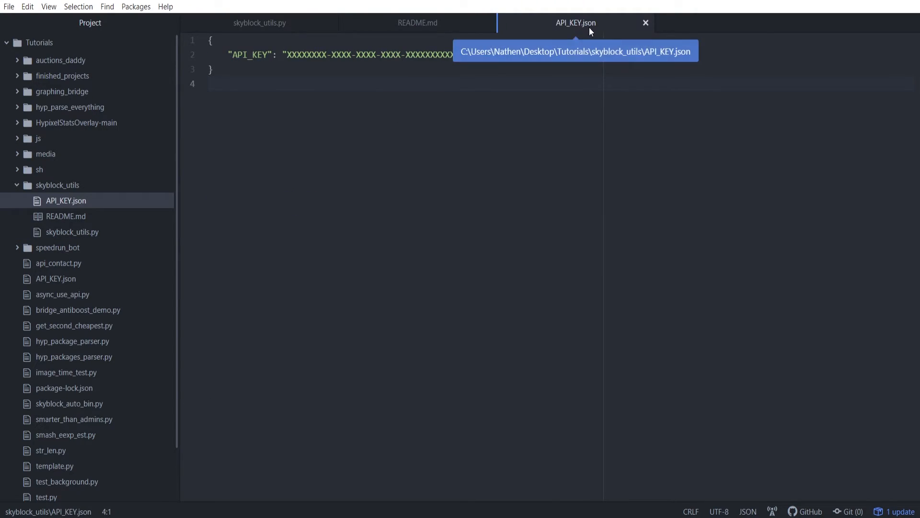
Fill the open call as open("API_KEY.json", "r")
left_click(259, 22)
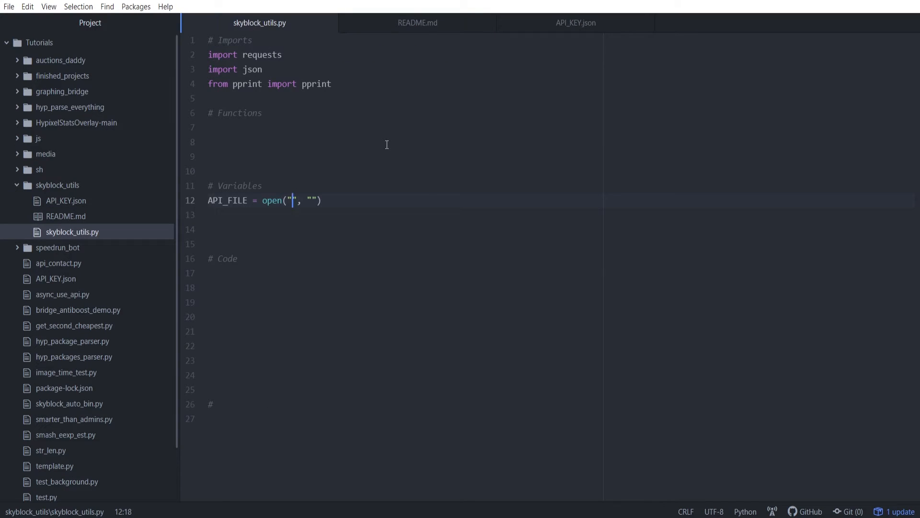
type("API_KEY")
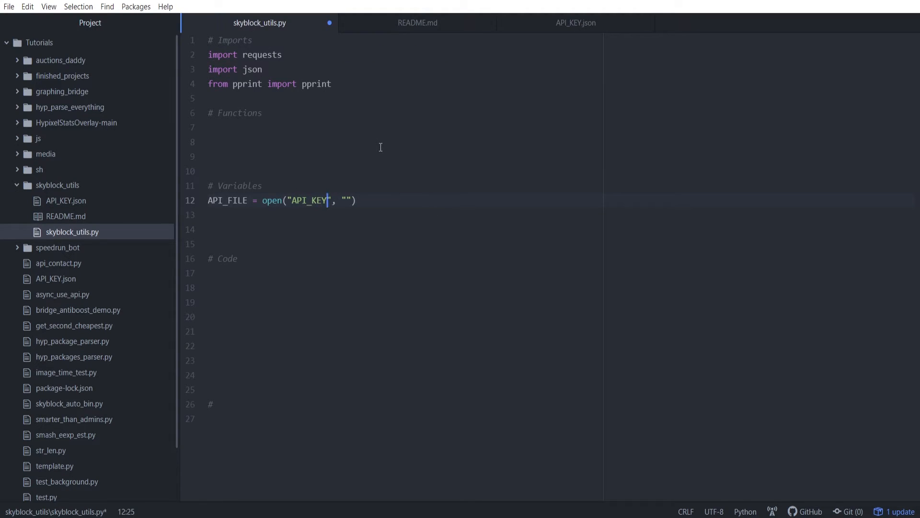
type(".json")
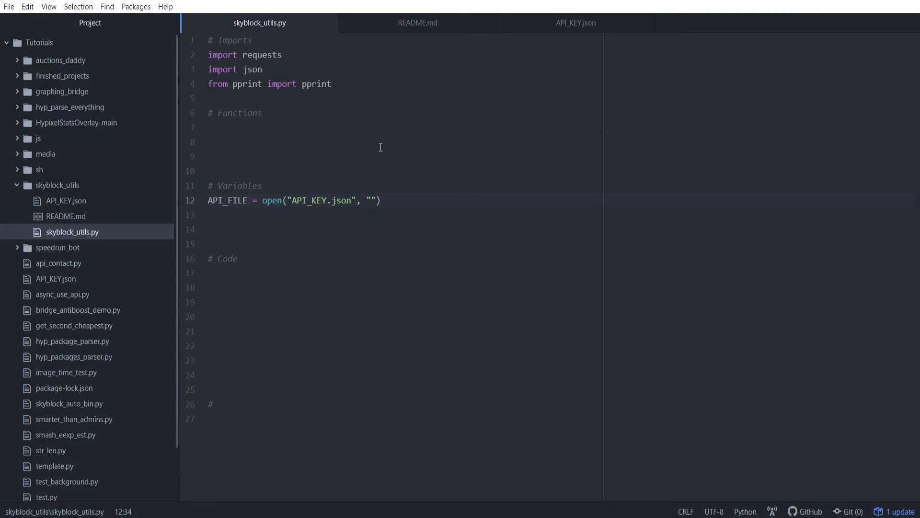
left_click(371, 201)
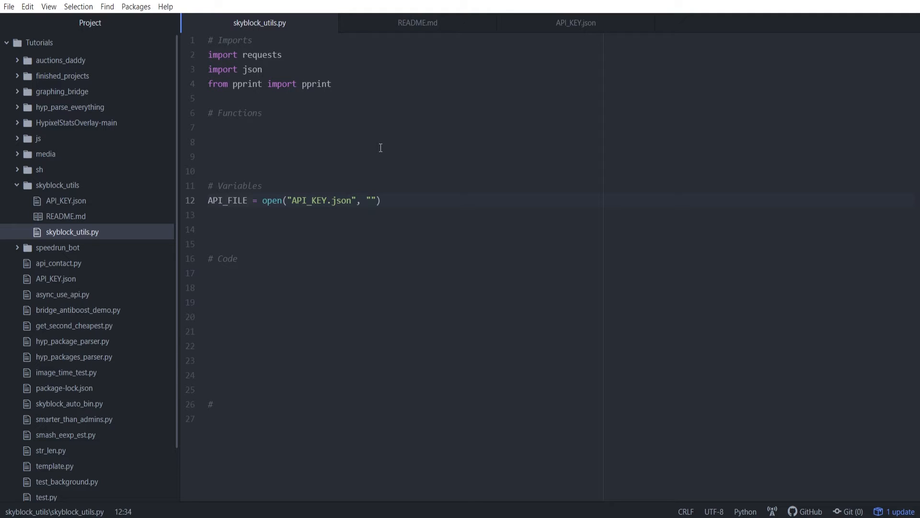
left_click(371, 200)
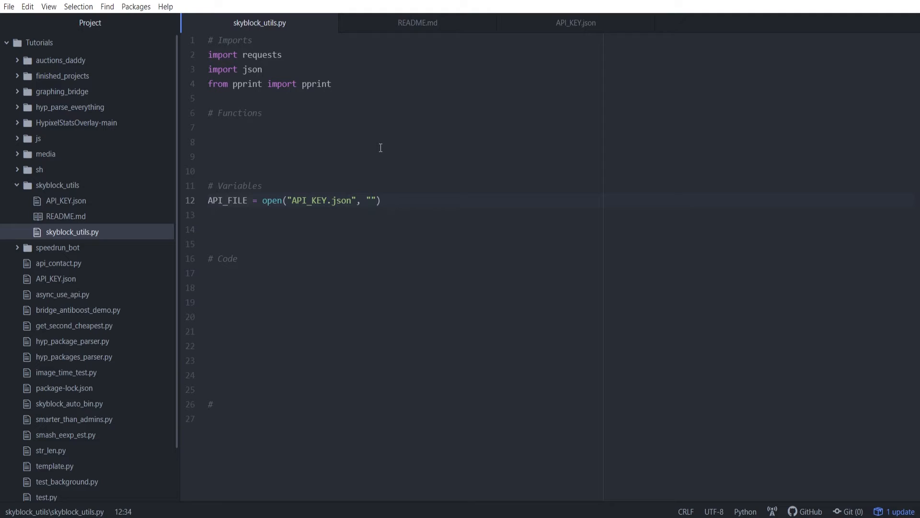
left_click(371, 201)
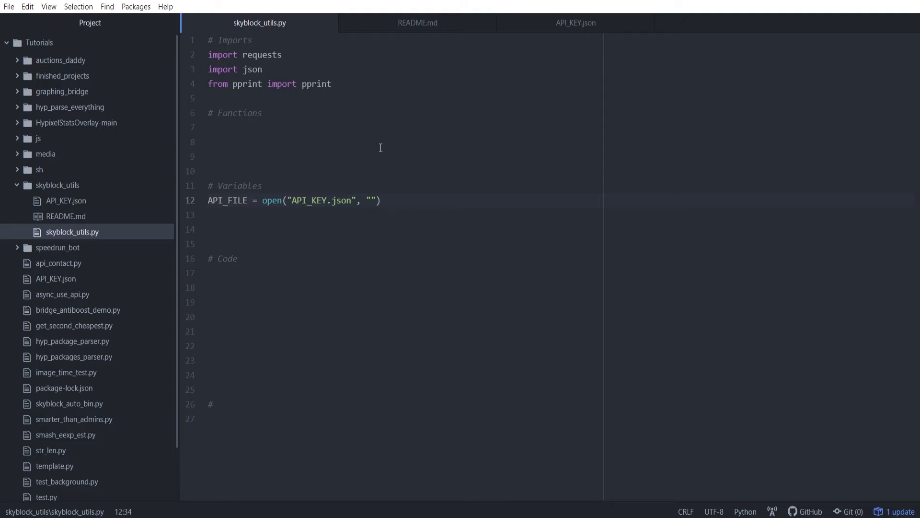
left_click(372, 200)
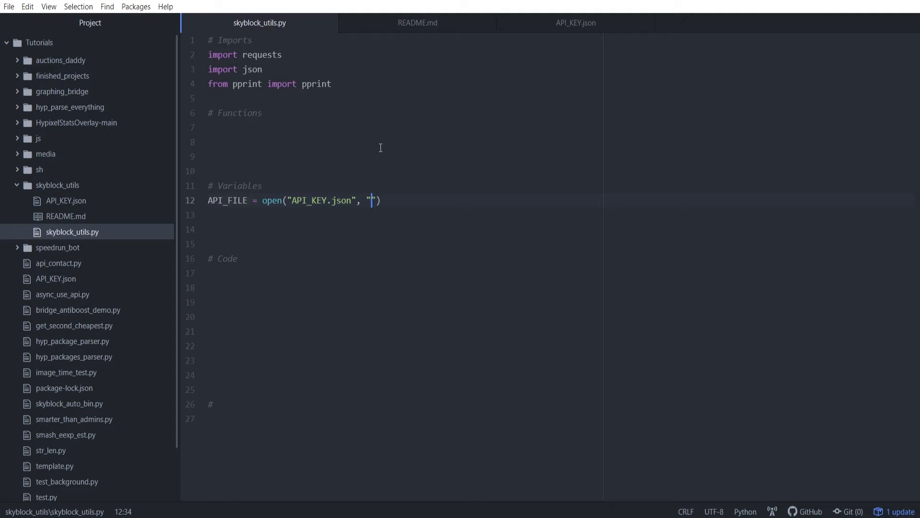
type("r")
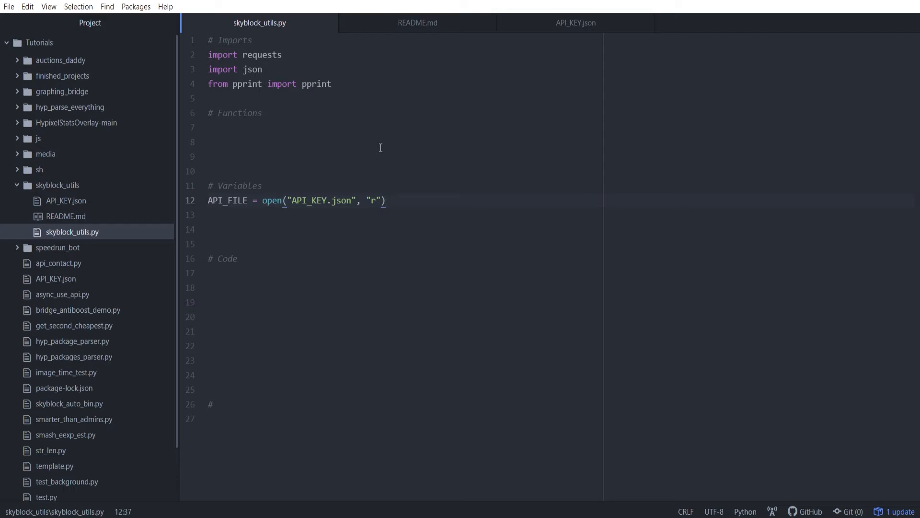
left_click(386, 200)
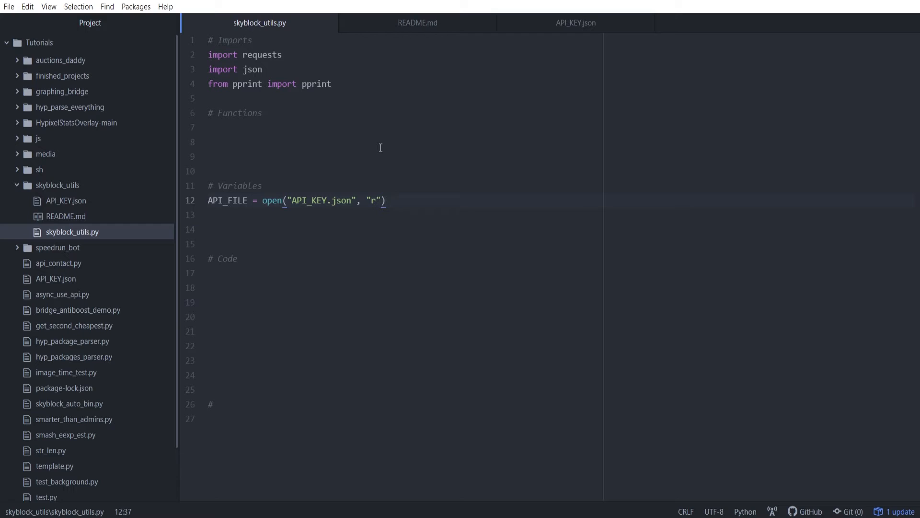
Start a new empty line 13 below the API_FILE assignment
left_click(234, 214)
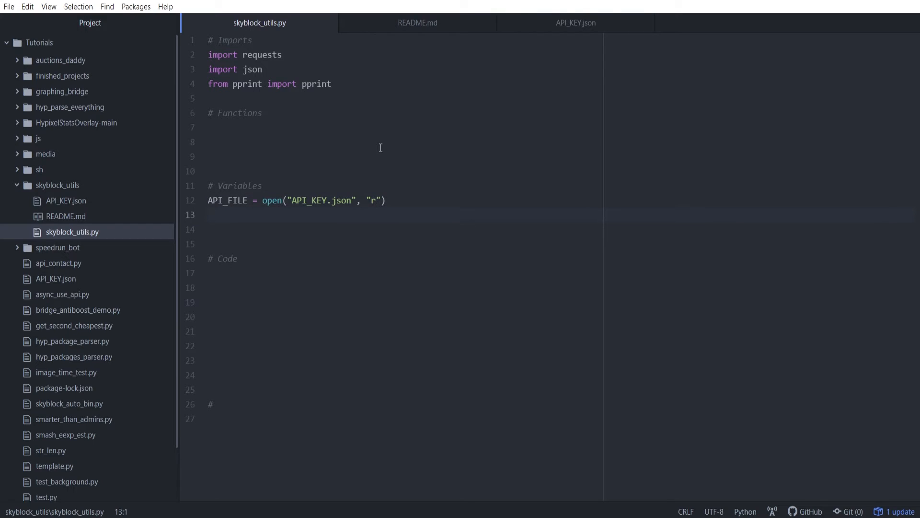
left_click(209, 214)
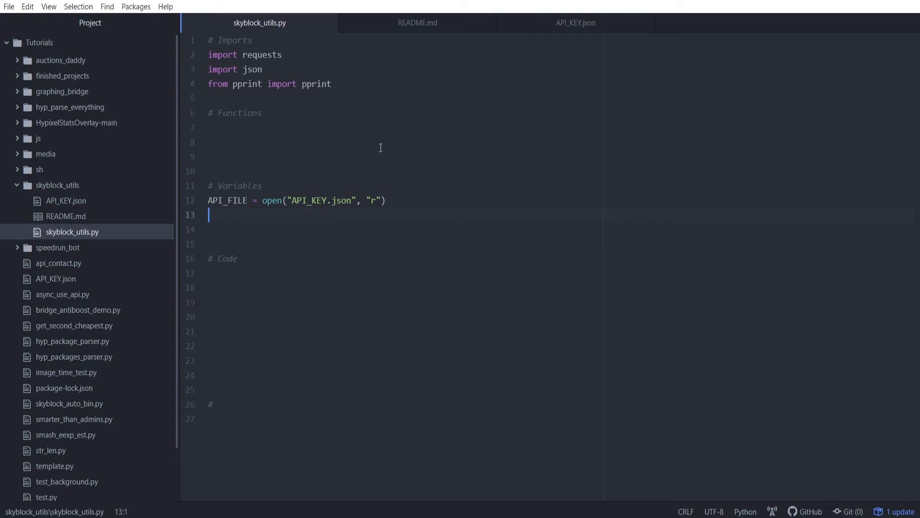
On line 13 write API_KEY = json.loads() with empty parentheses, checking API_KEY.json's contents
type("API_KEY =")
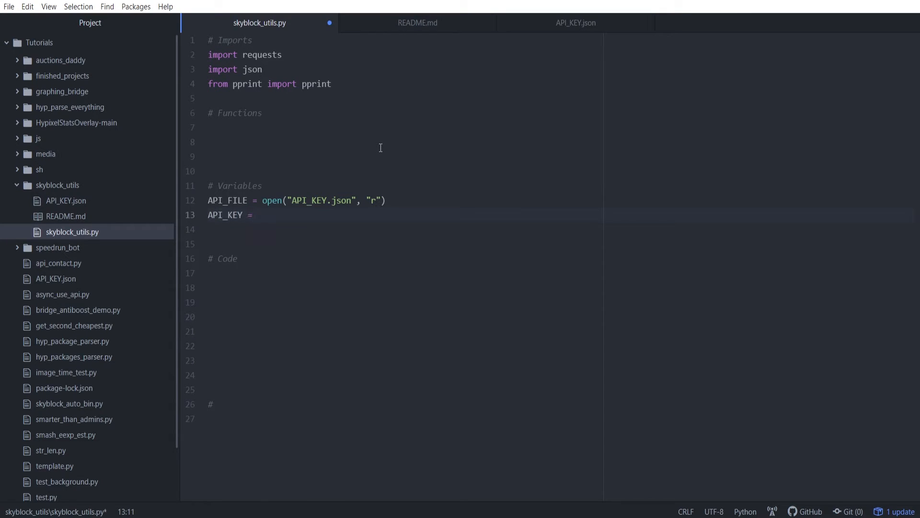
type("json.")
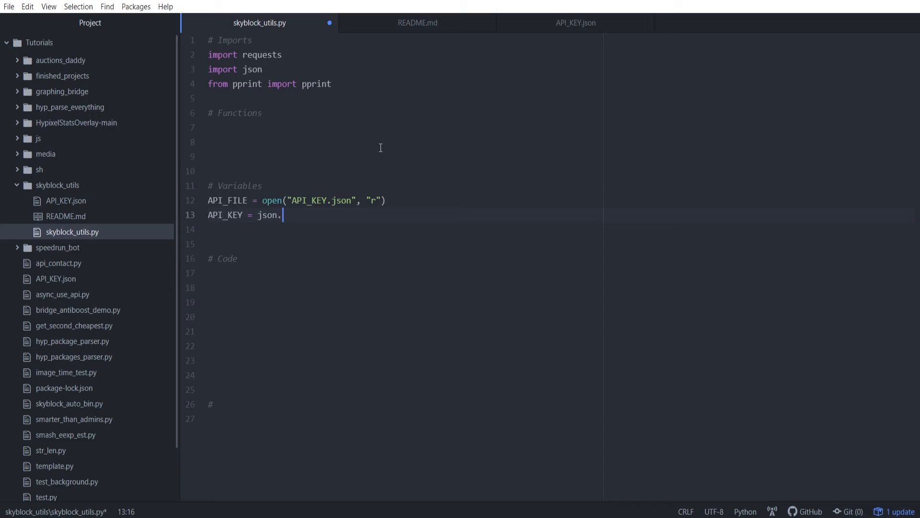
type("loads()")
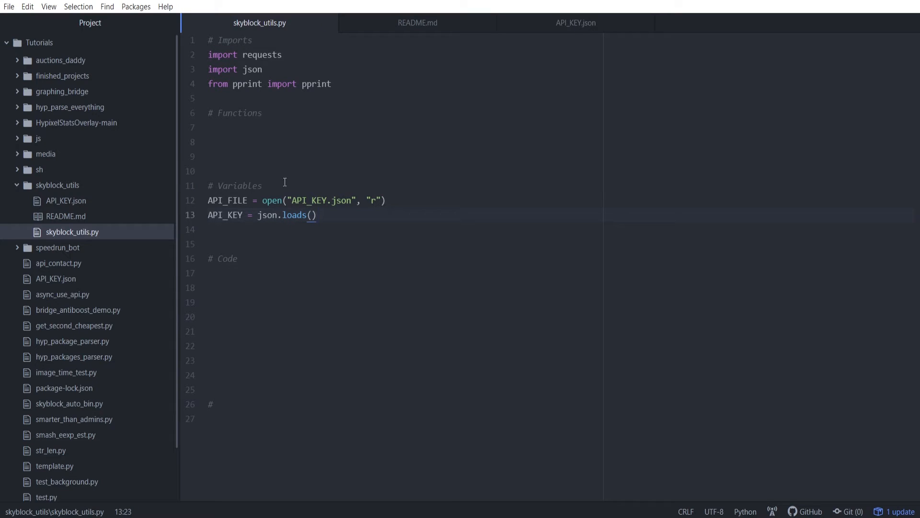
left_click(575, 22)
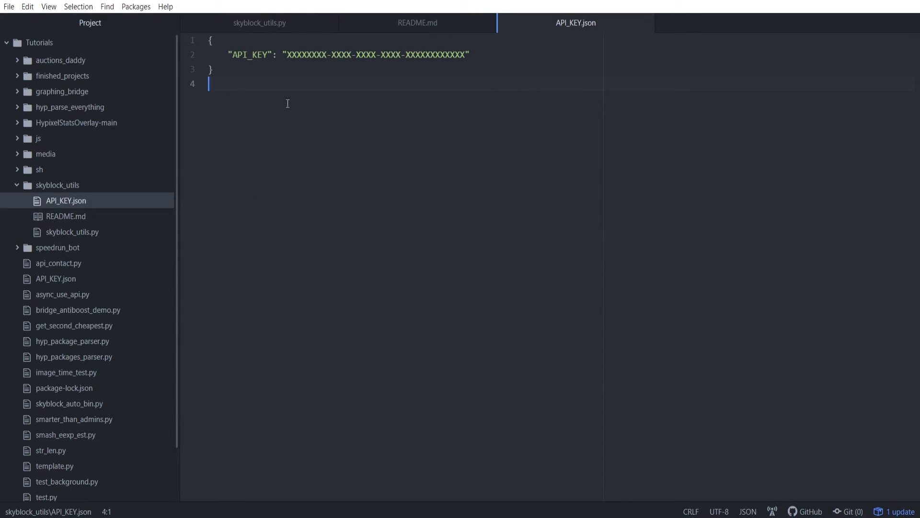
mouse_move(264, 23)
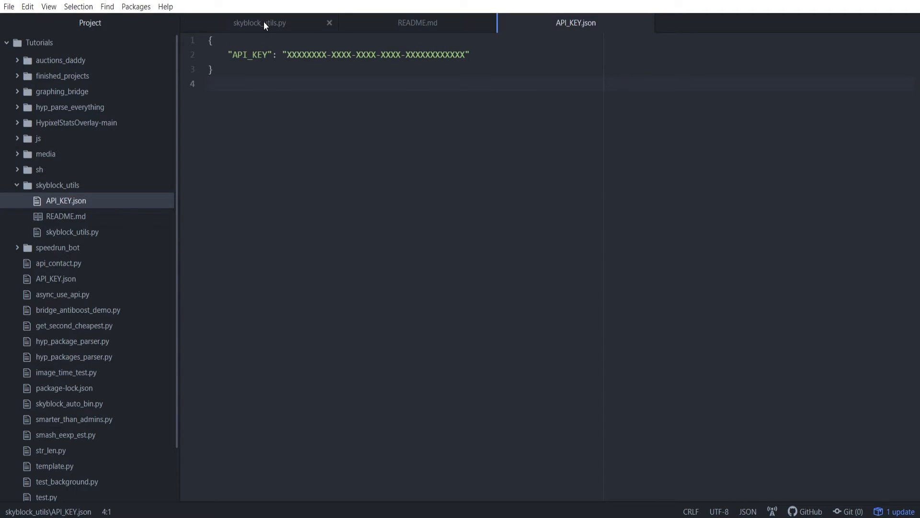
left_click(259, 22)
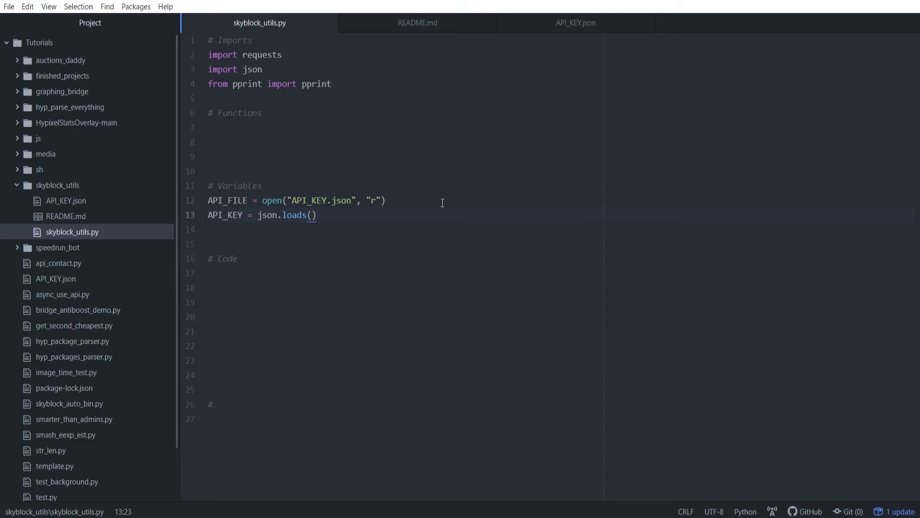
left_click(317, 215)
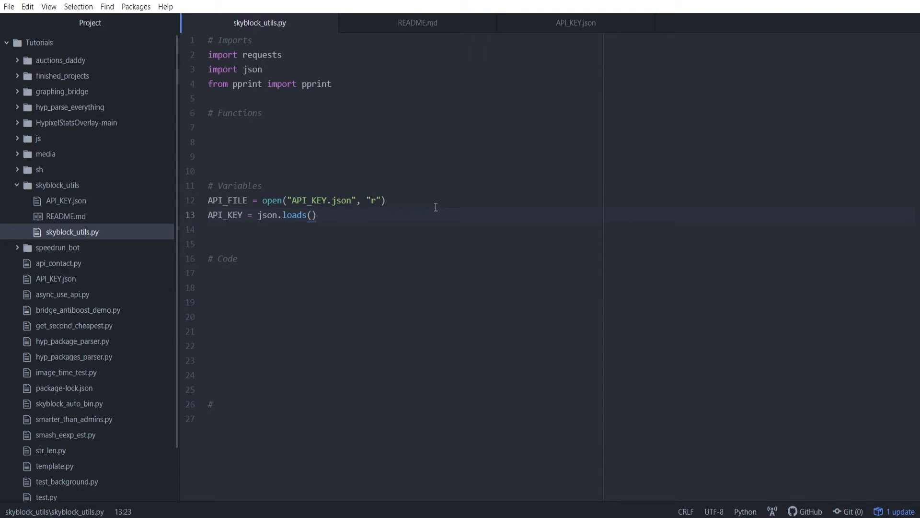
left_click(317, 215)
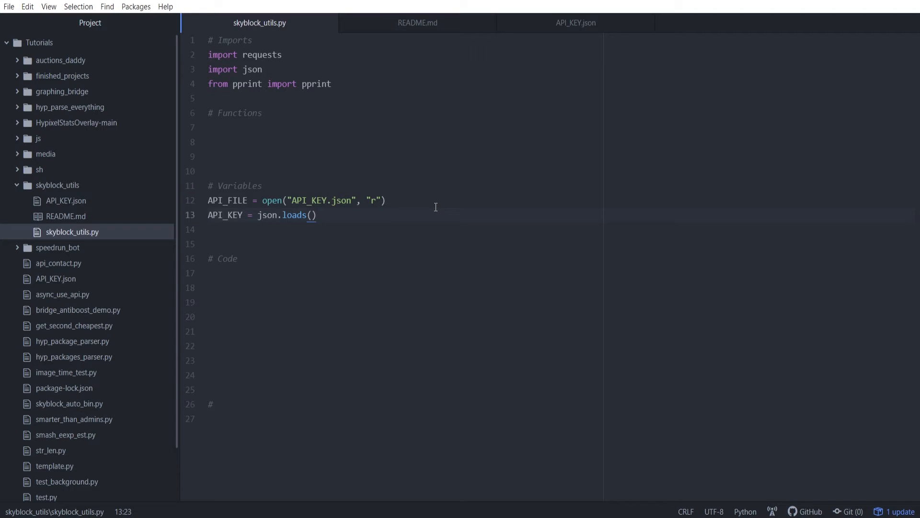
left_click(317, 214)
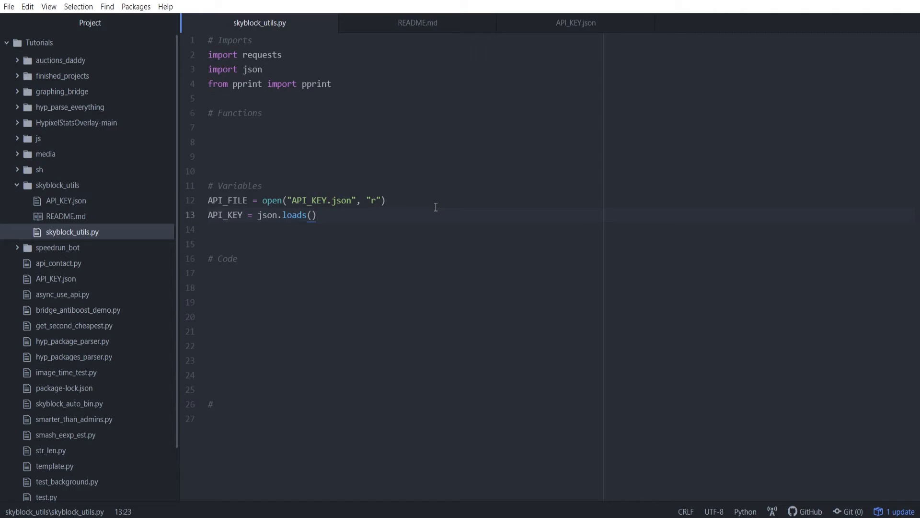
left_click(317, 214)
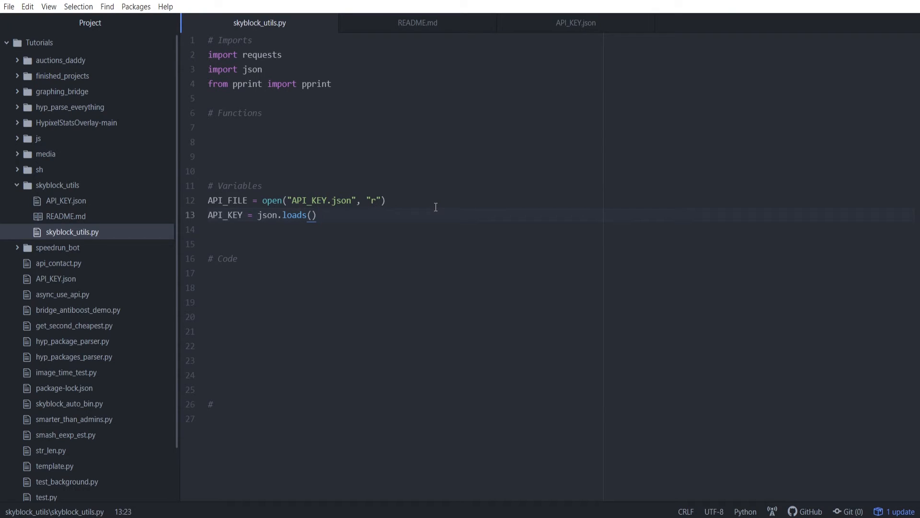
Fill loads() with API_FILE.read() so line 13 reads API_KEY = json.loads(API_FILE.read())
left_click(316, 214)
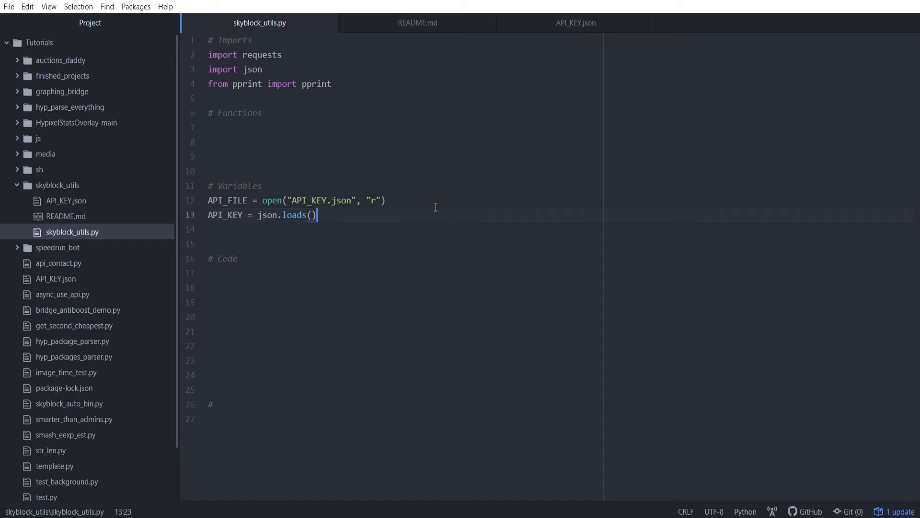
key("Left")
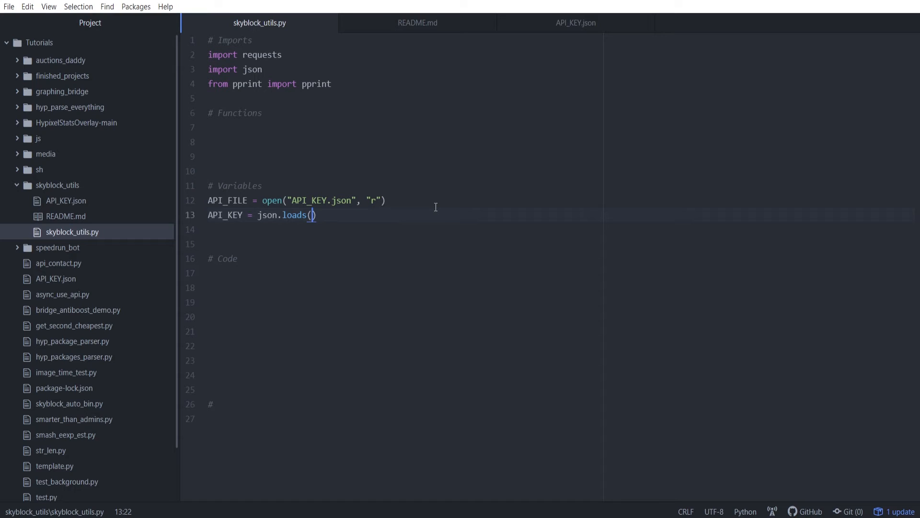
type("API_FILE")
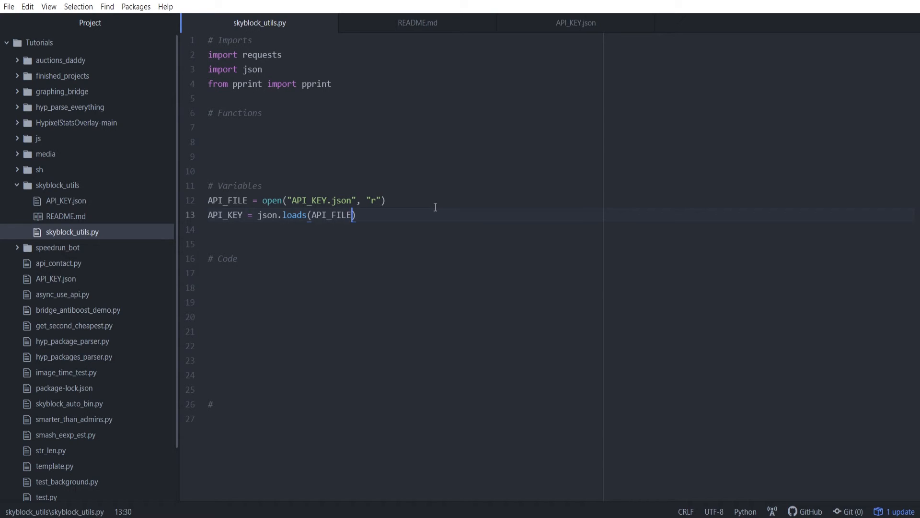
type(".")
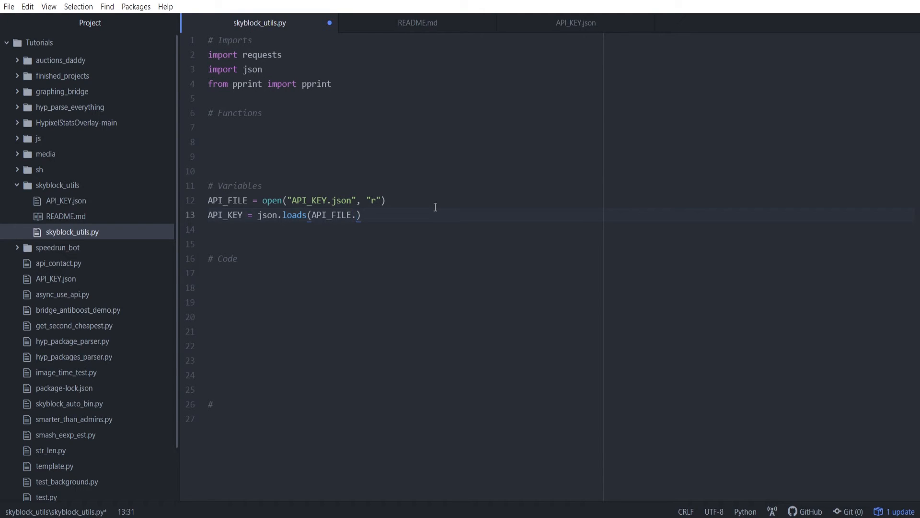
type("reads()")
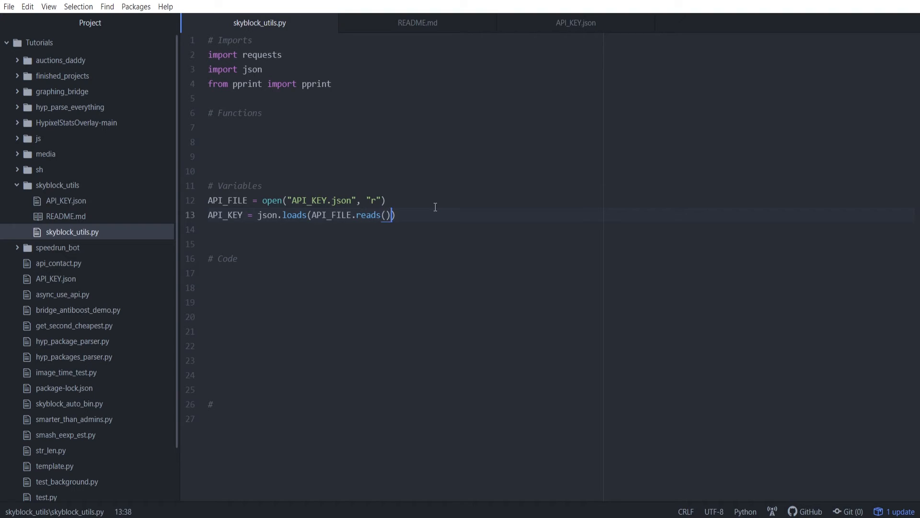
key("Backspace")
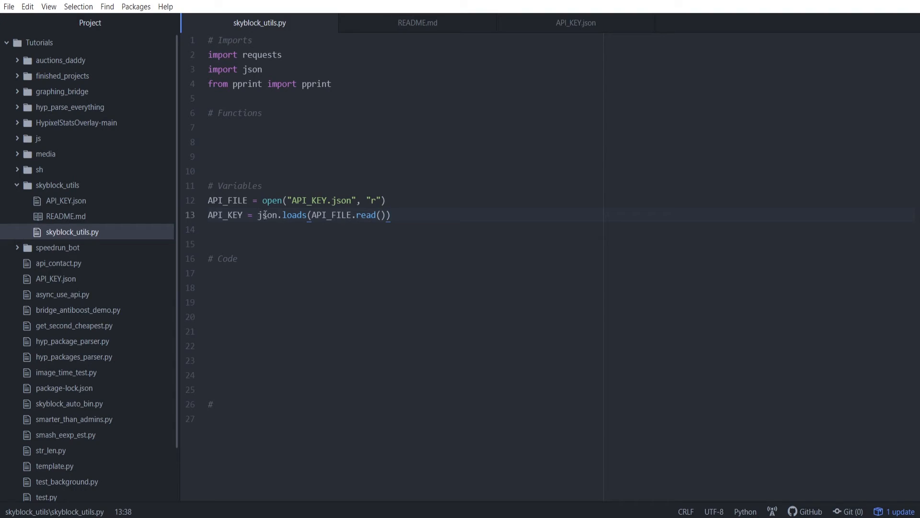
left_click(292, 215)
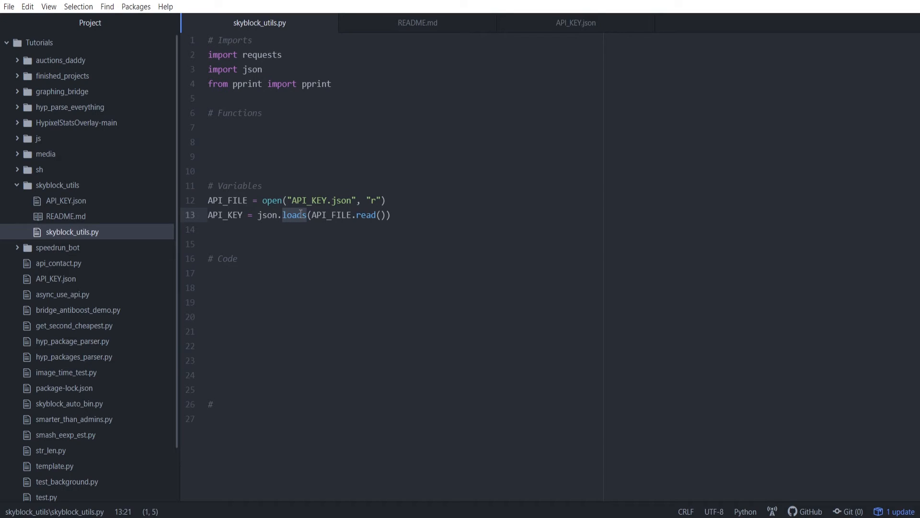
Check the key name in API_KEY.json and index the parsed result with ["API_KEY"] on line 13
left_click(397, 214)
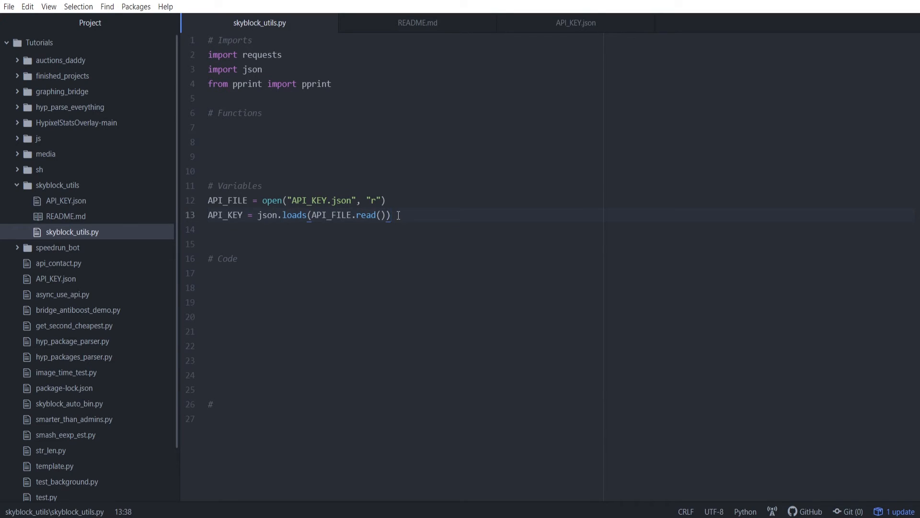
left_click(575, 22)
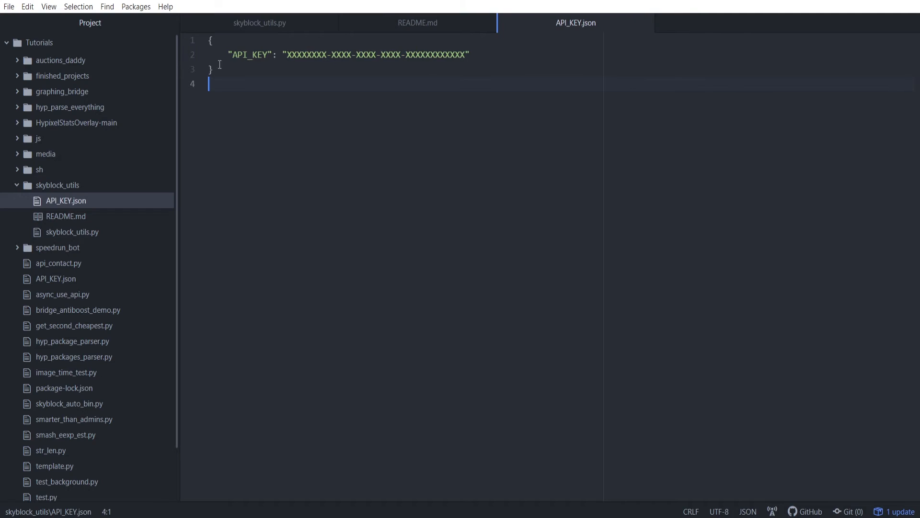
mouse_move(576, 22)
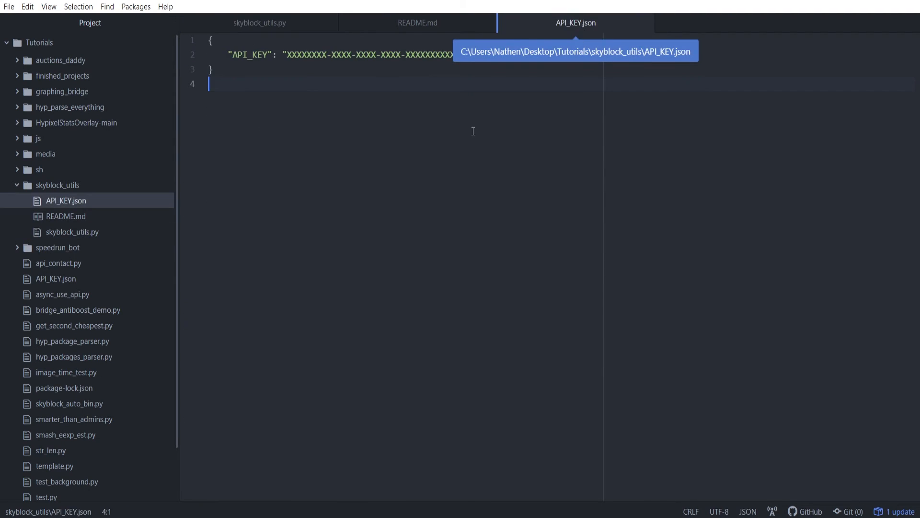
mouse_move(255, 66)
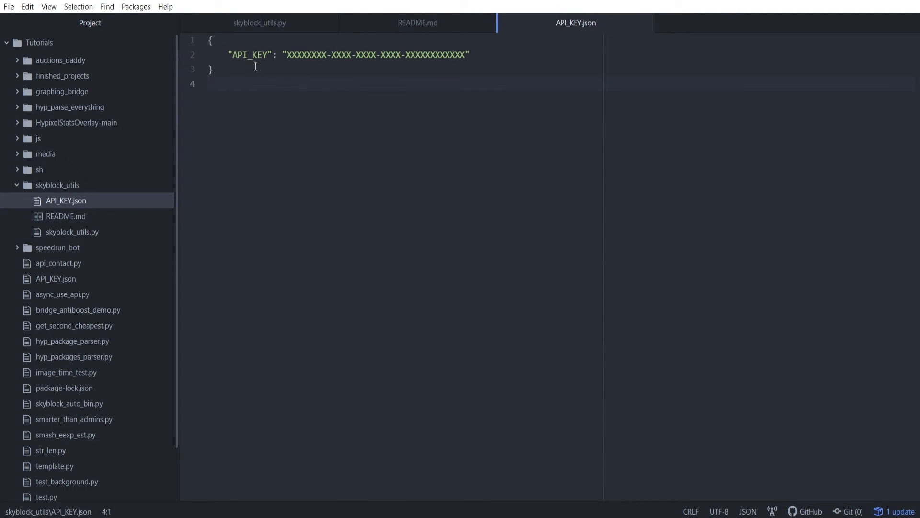
left_click(259, 22)
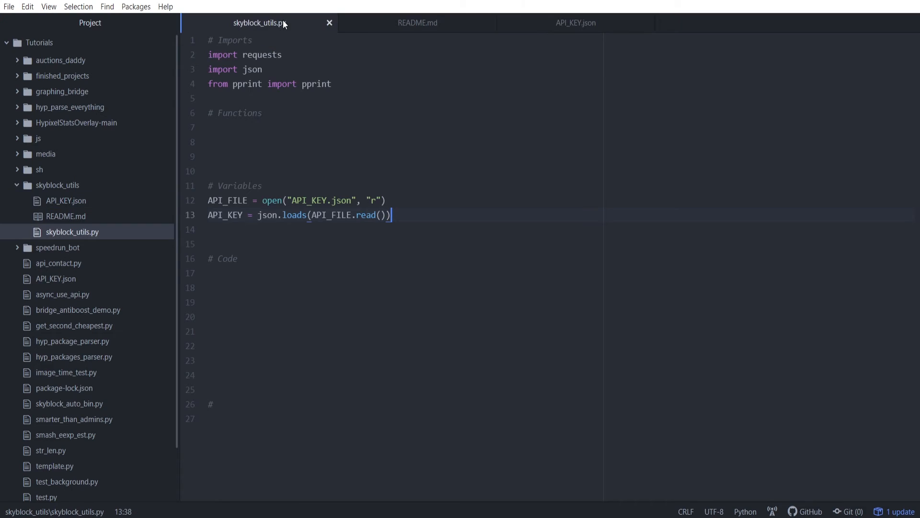
type("[]")
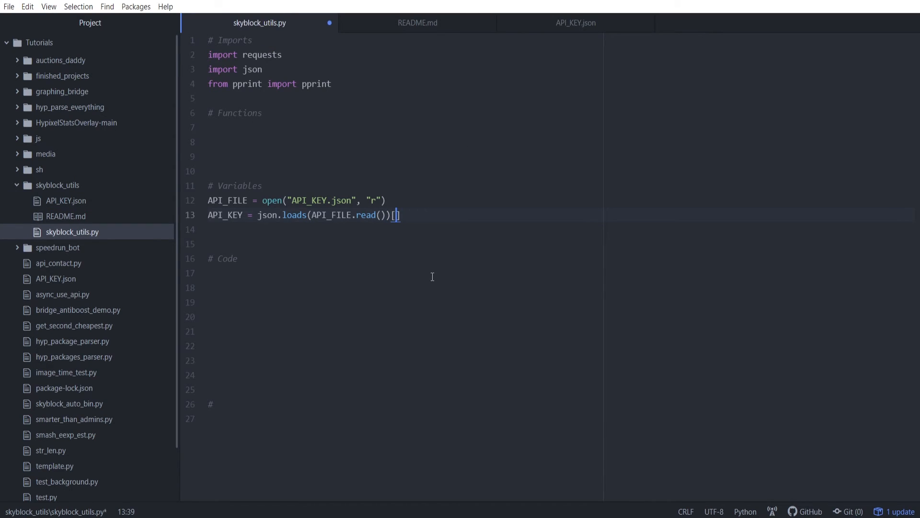
type("\"\"")
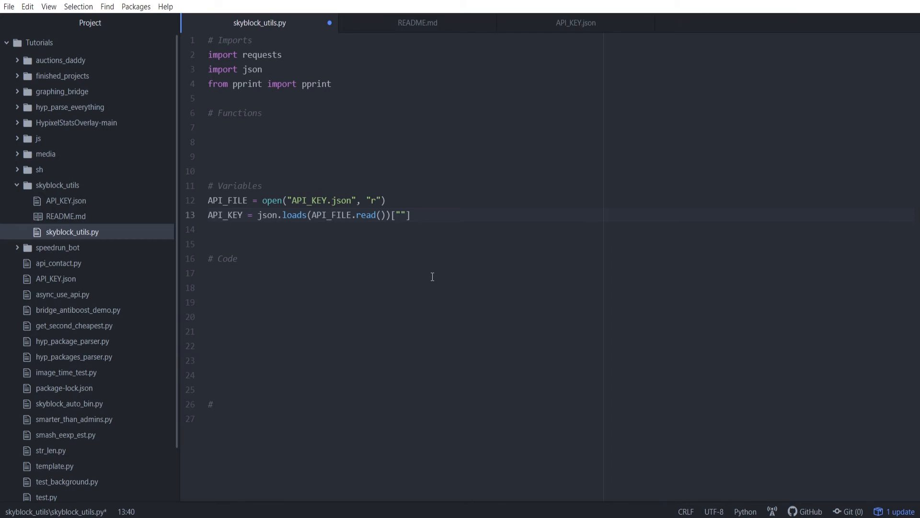
type("API_KEY")
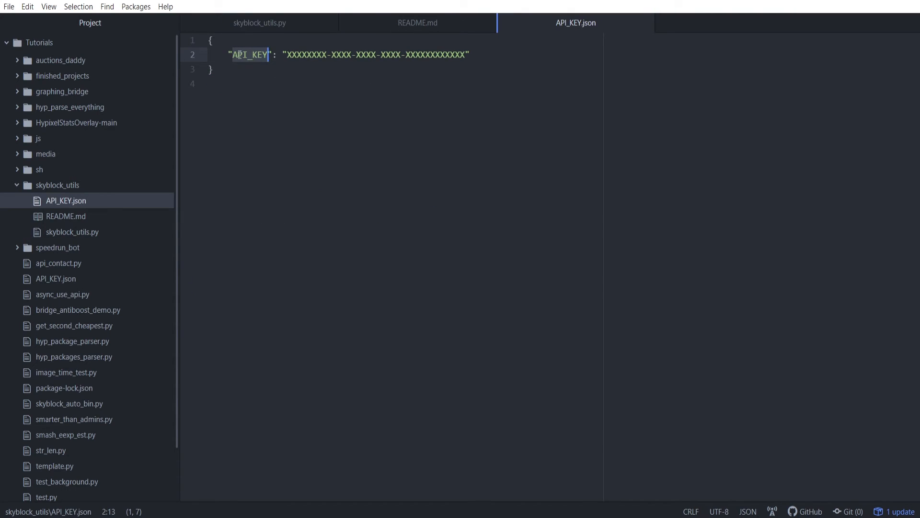
mouse_move(277, 80)
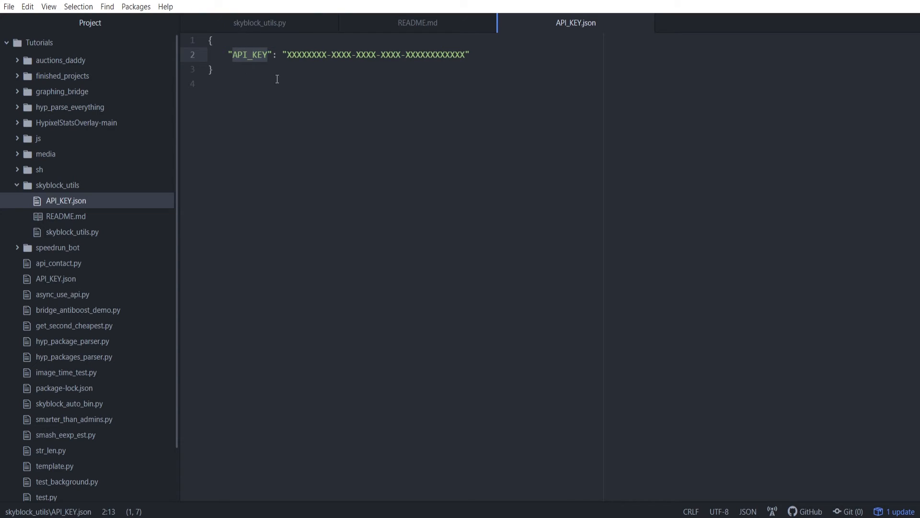
Inspect the placeholder key value in API_KEY.json and return to skyblock_utils.py
left_click(259, 22)
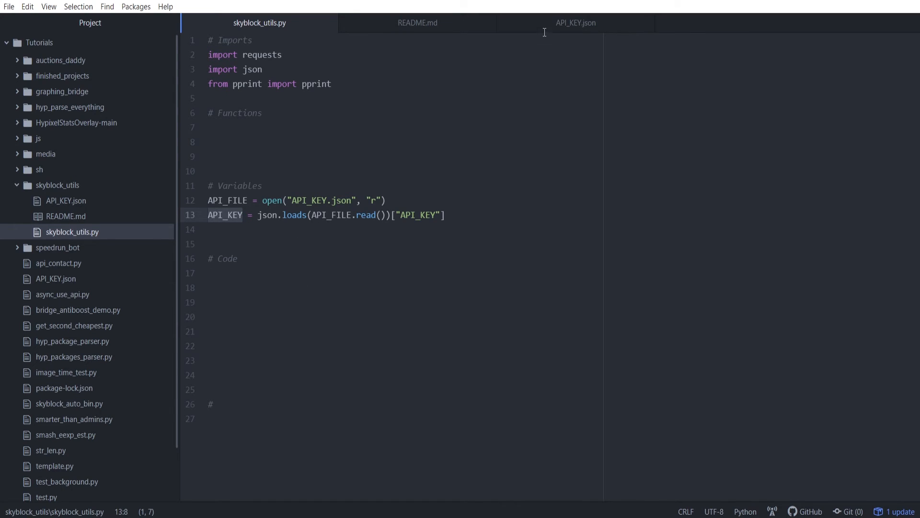
left_click(574, 22)
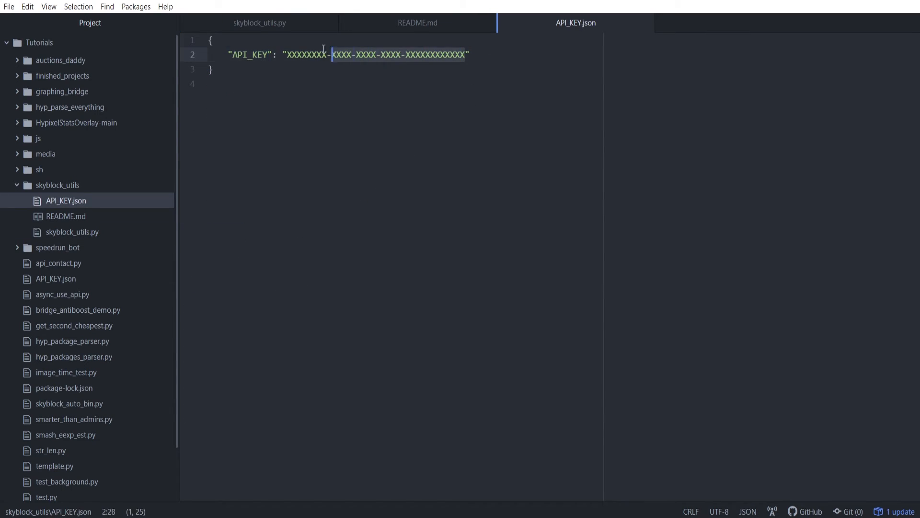
left_click(258, 22)
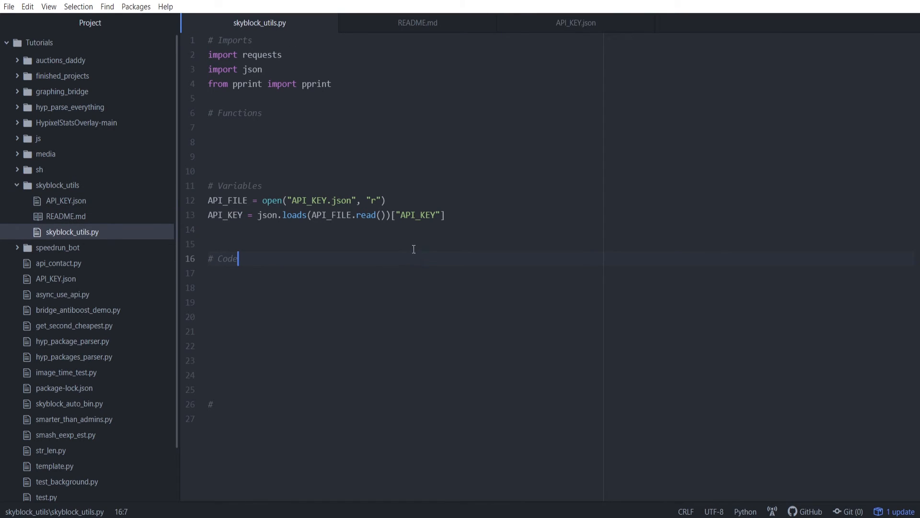
mouse_move(406, 242)
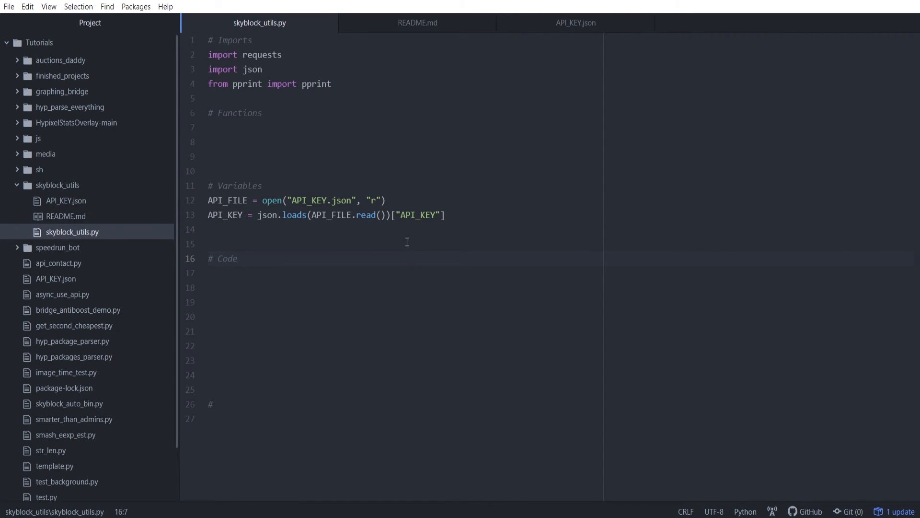
left_click(237, 258)
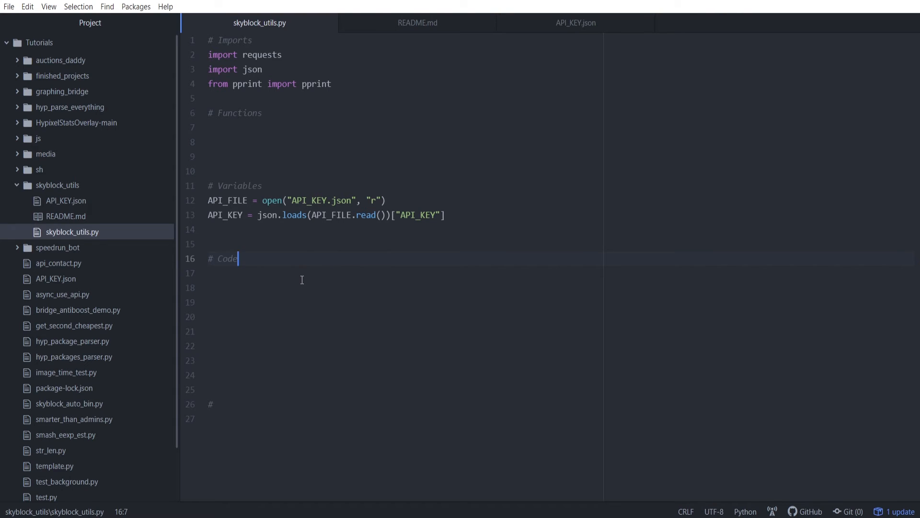
key("Return")
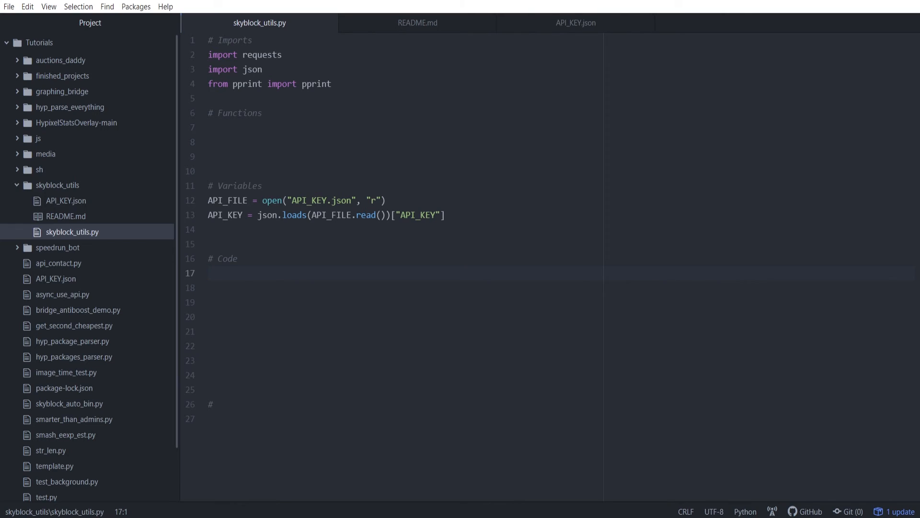
left_click(263, 273)
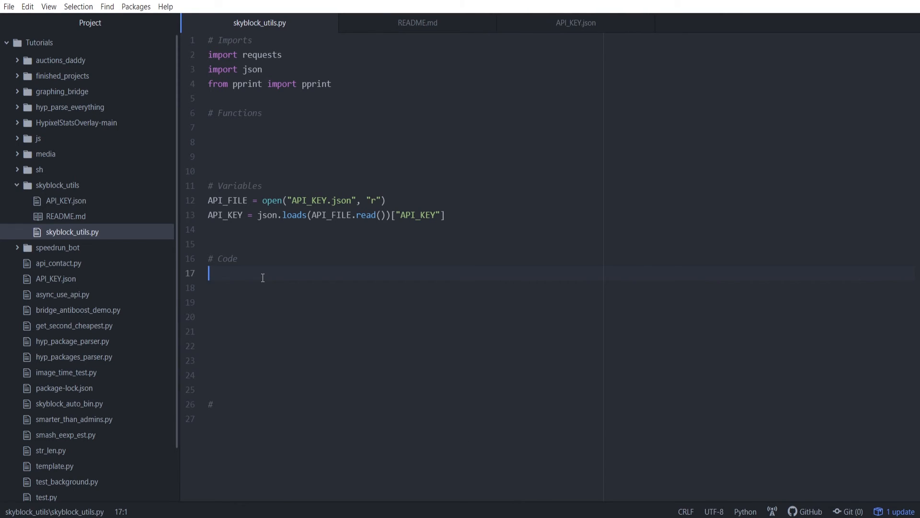
type("print(API")
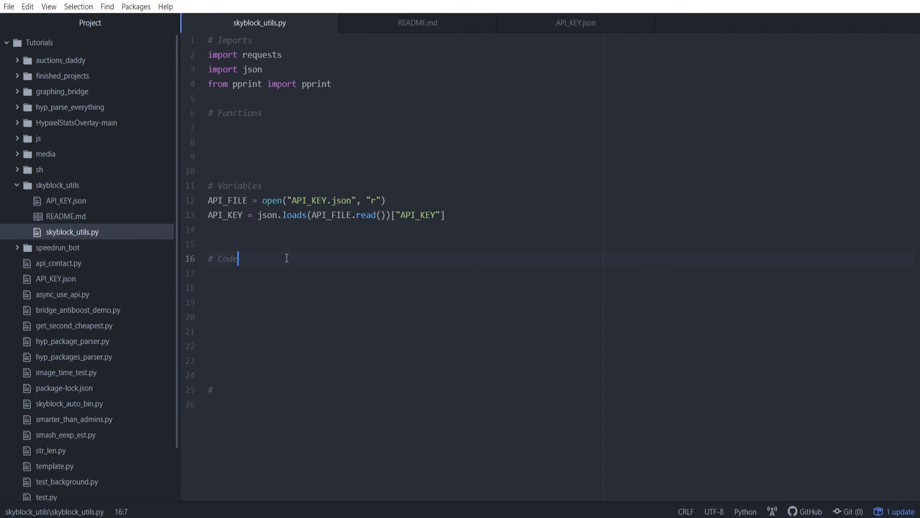
Start def get_info(call): on the blank line under the # Functions comment
left_click(238, 185)
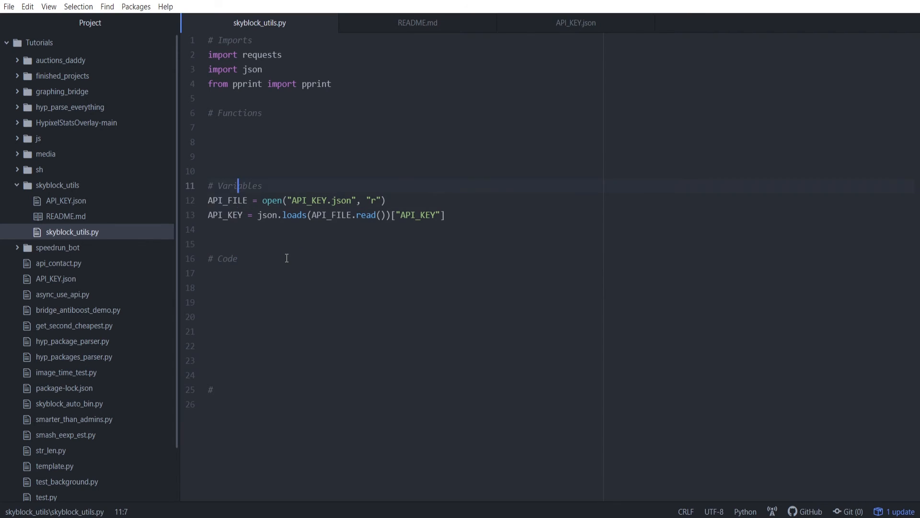
left_click(235, 126)
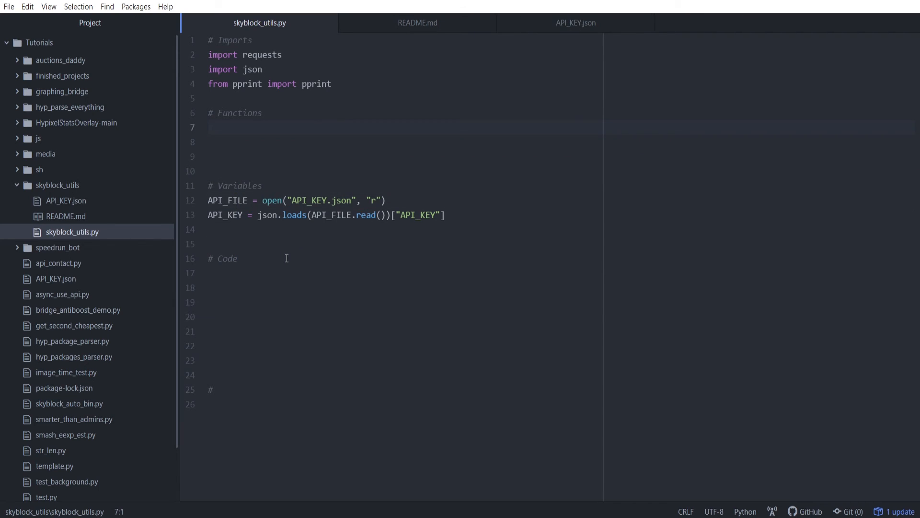
left_click(210, 128)
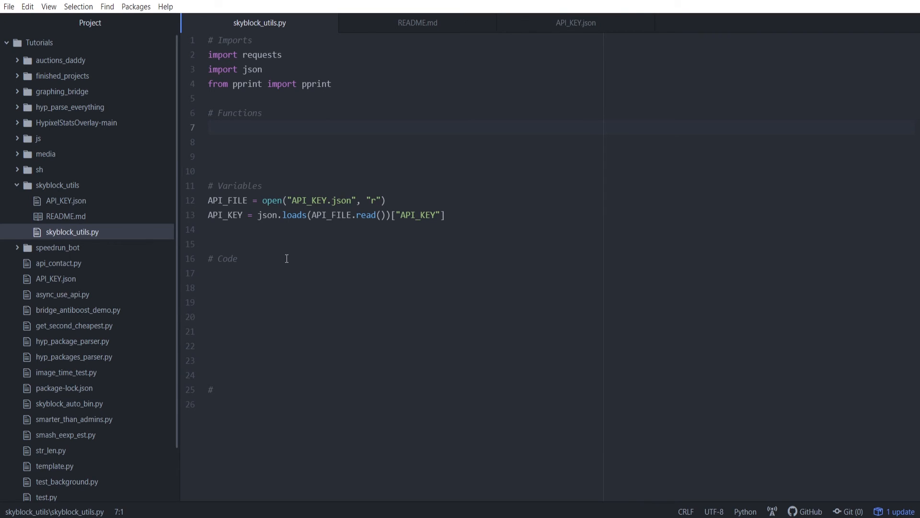
left_click(209, 128)
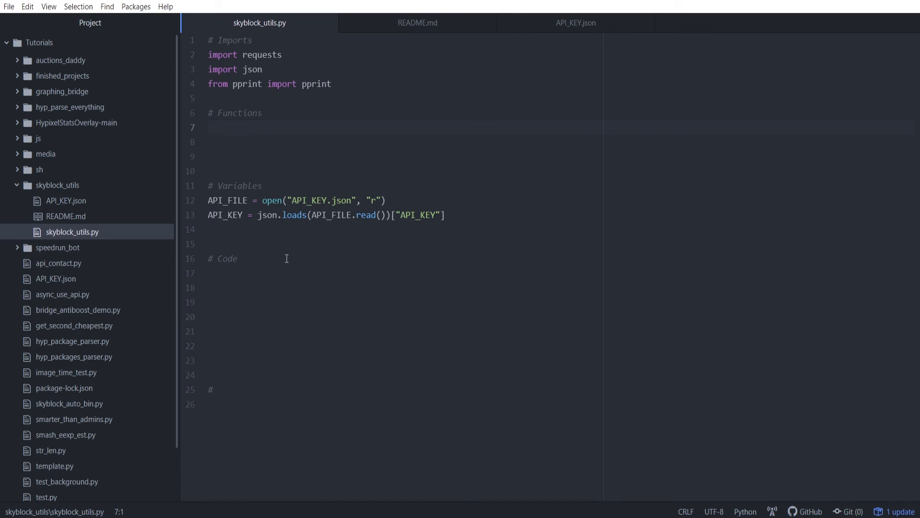
type("def")
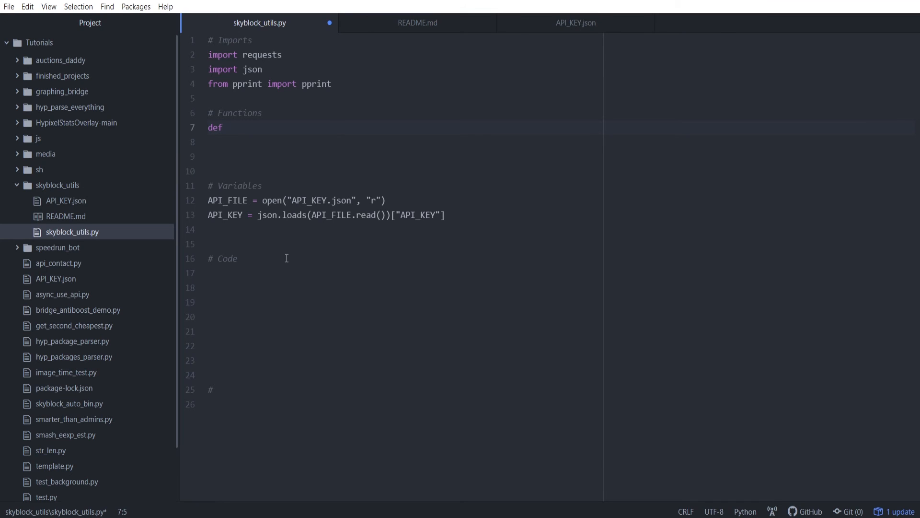
type("get_info")
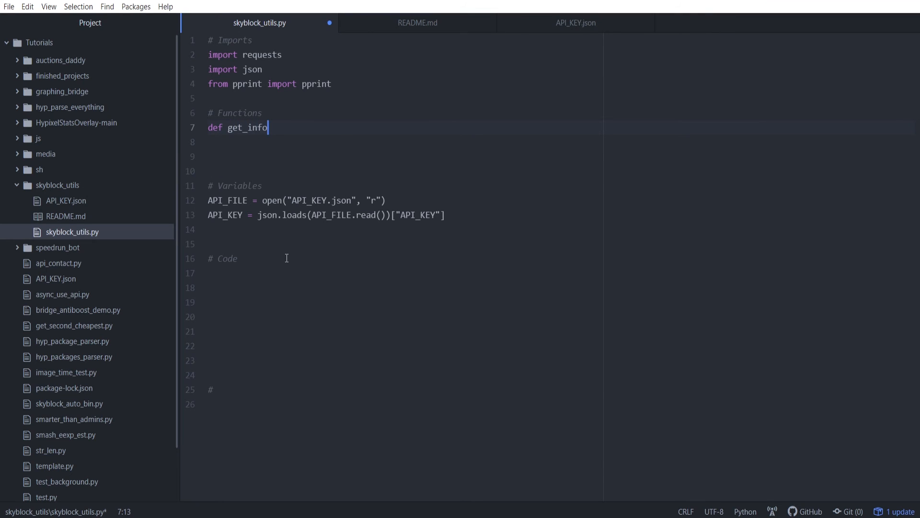
type("(call):")
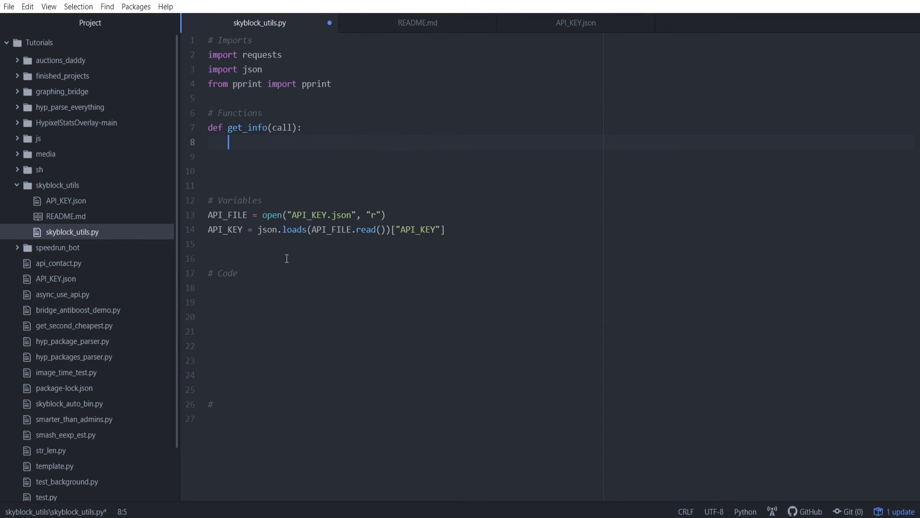
Give get_info the body r = requests.get(call) and return r.json()
type("r = re")
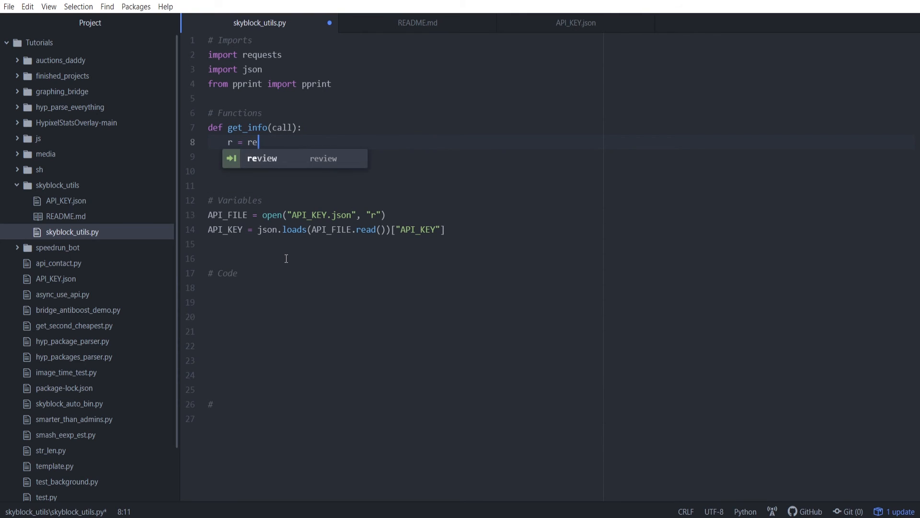
type("quests.get()")
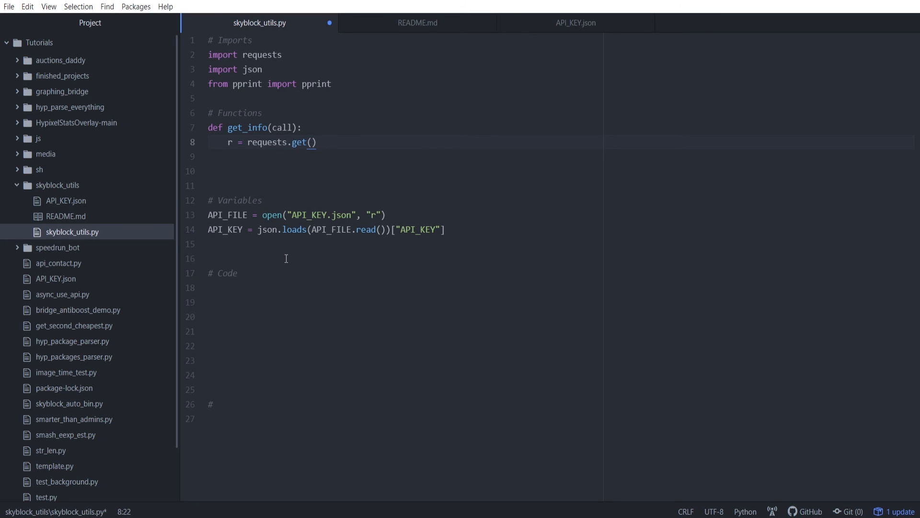
type("call")
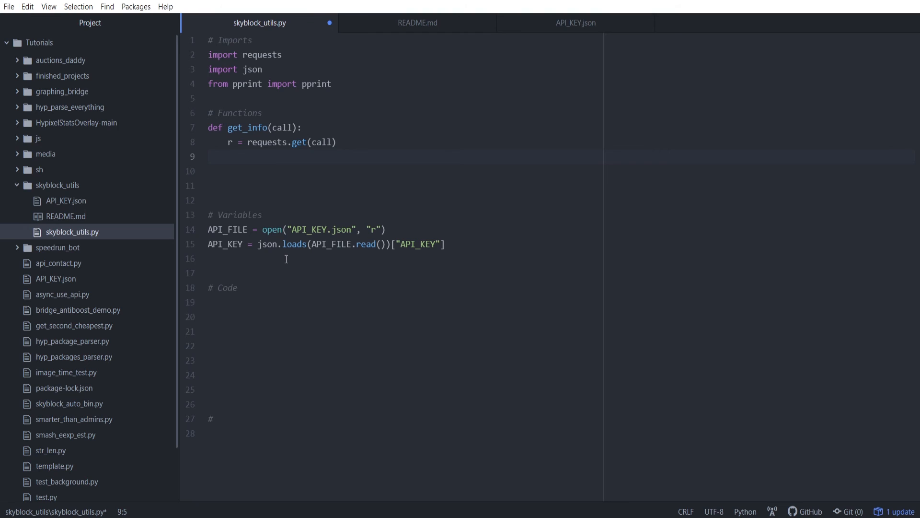
type("retu")
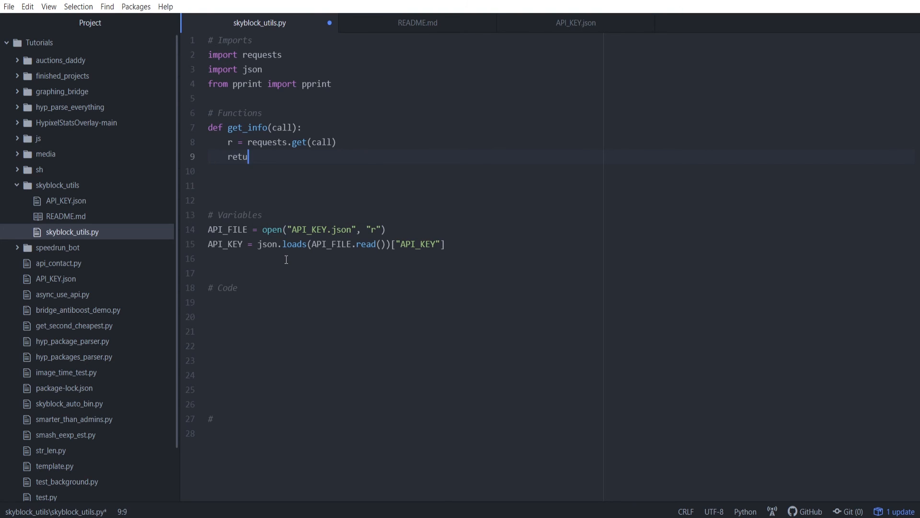
type("rn r.json()")
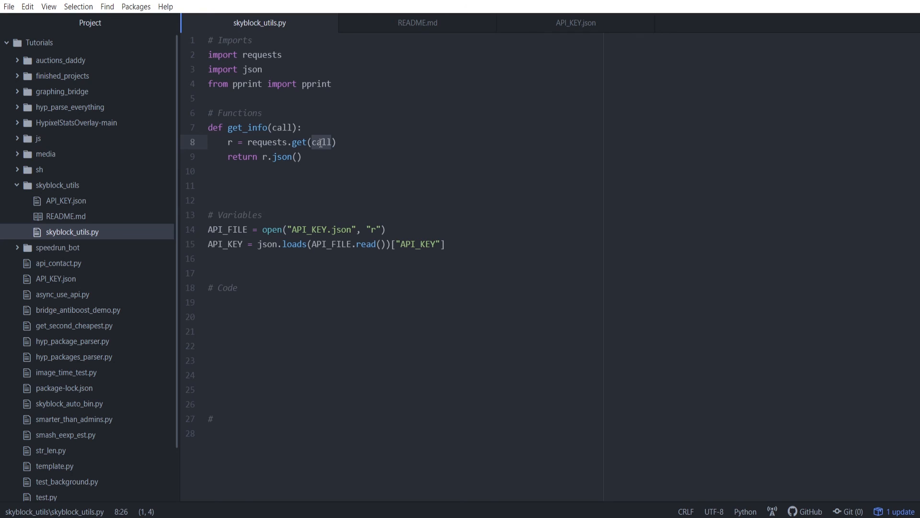
left_click(229, 142)
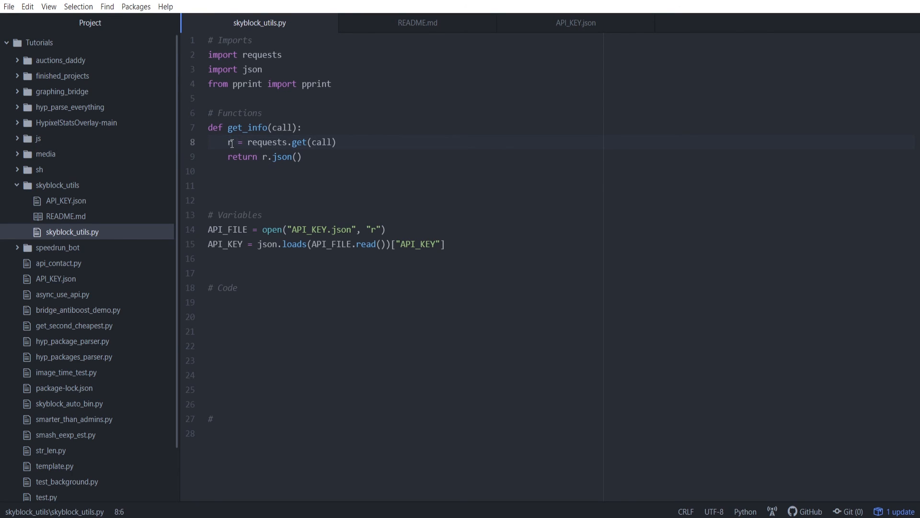
left_click(240, 156)
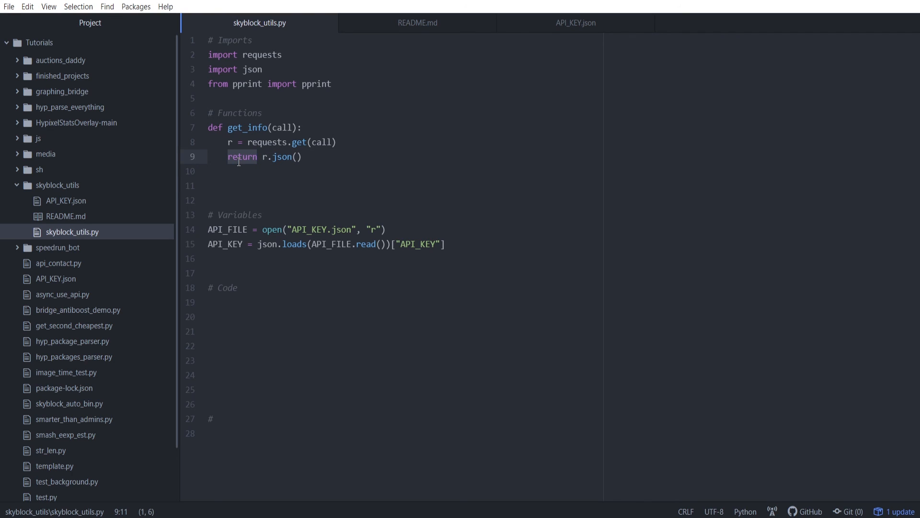
left_click(257, 185)
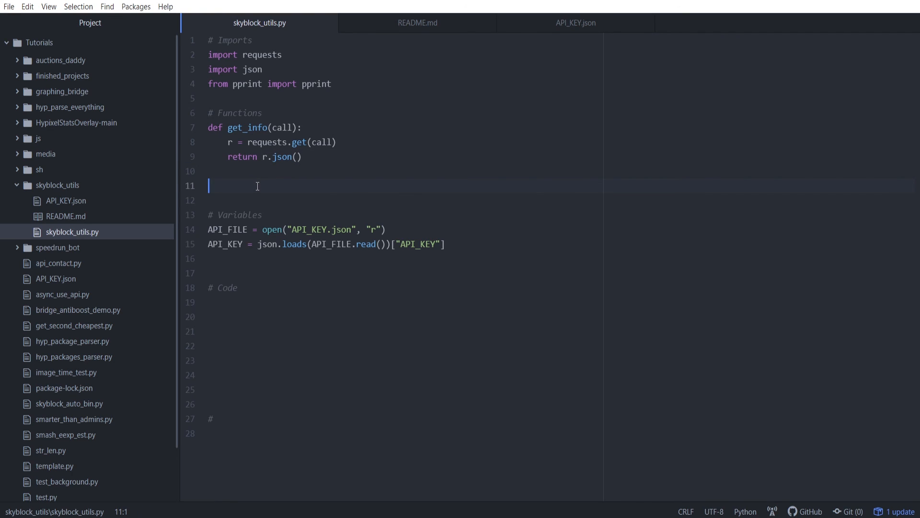
mouse_move(474, 172)
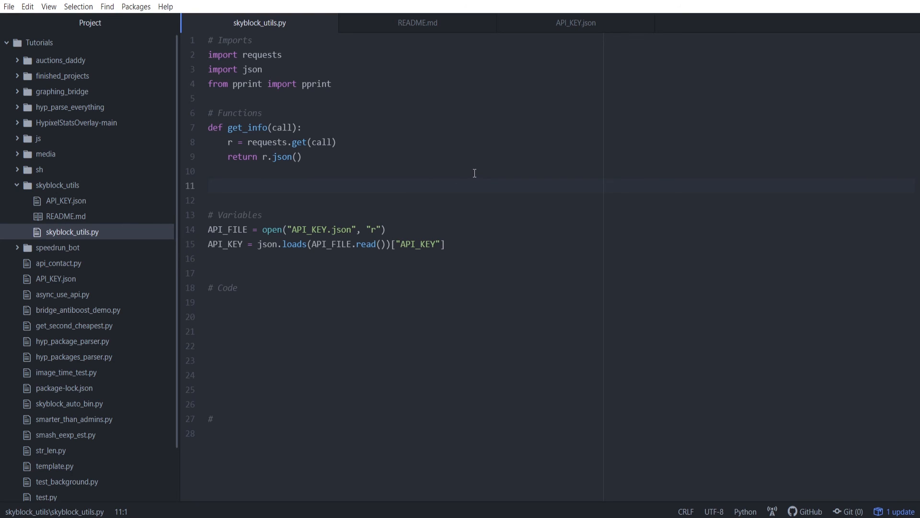
left_click(209, 185)
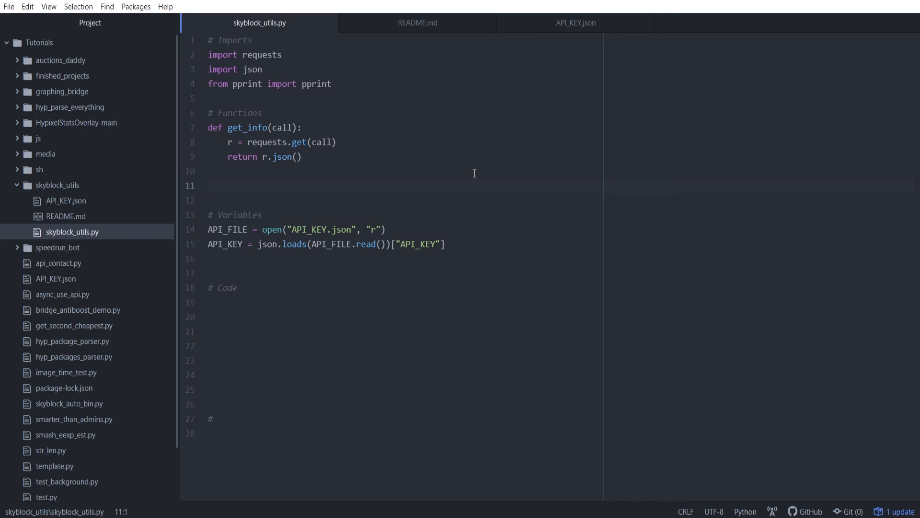
left_click(208, 185)
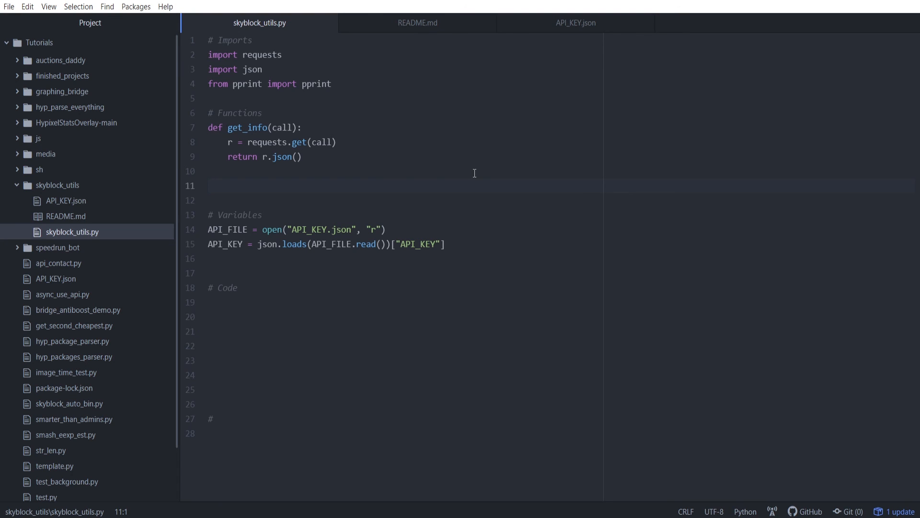
left_click(210, 185)
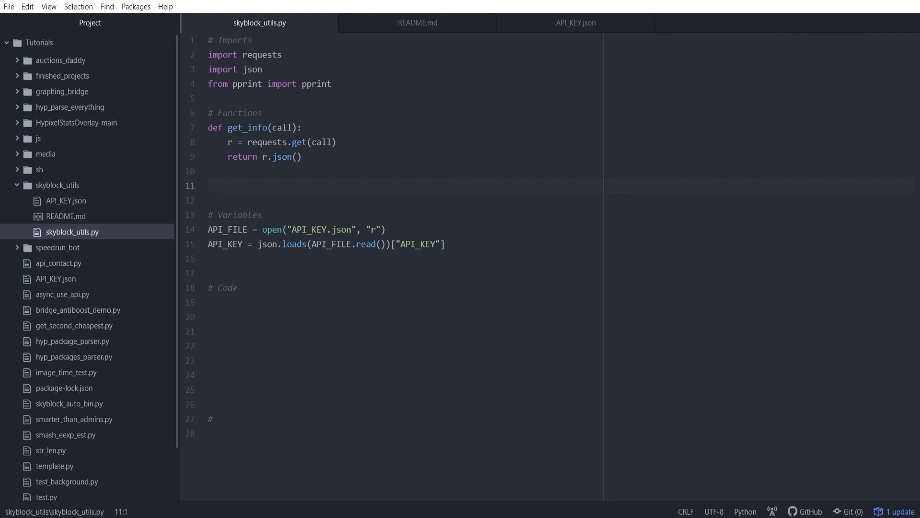
left_click(209, 185)
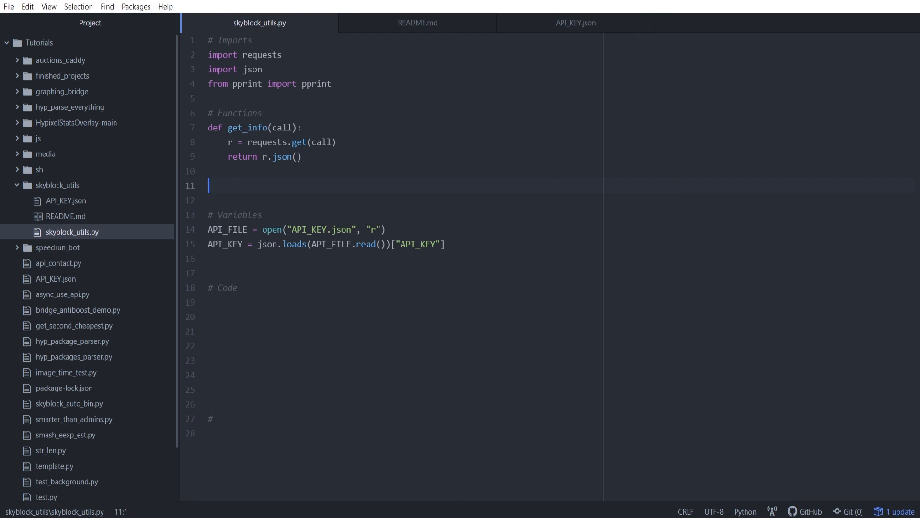